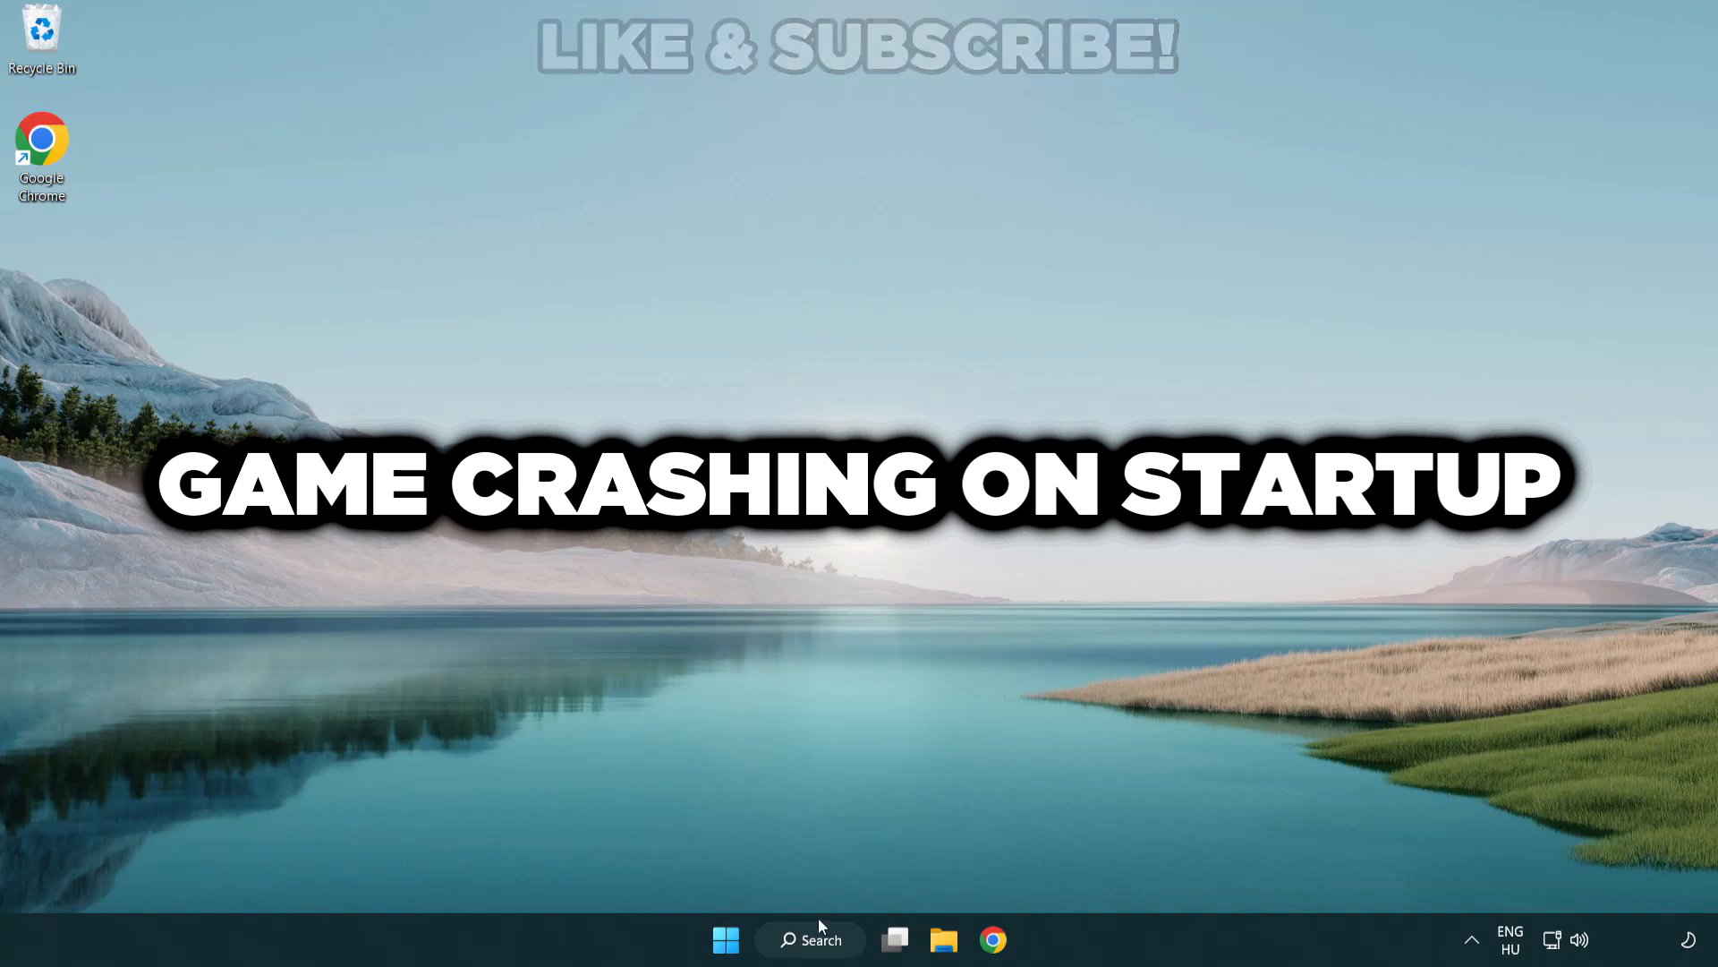
Search Windows for 'device manager' and launch Device Manager from the results
left_click(810, 939)
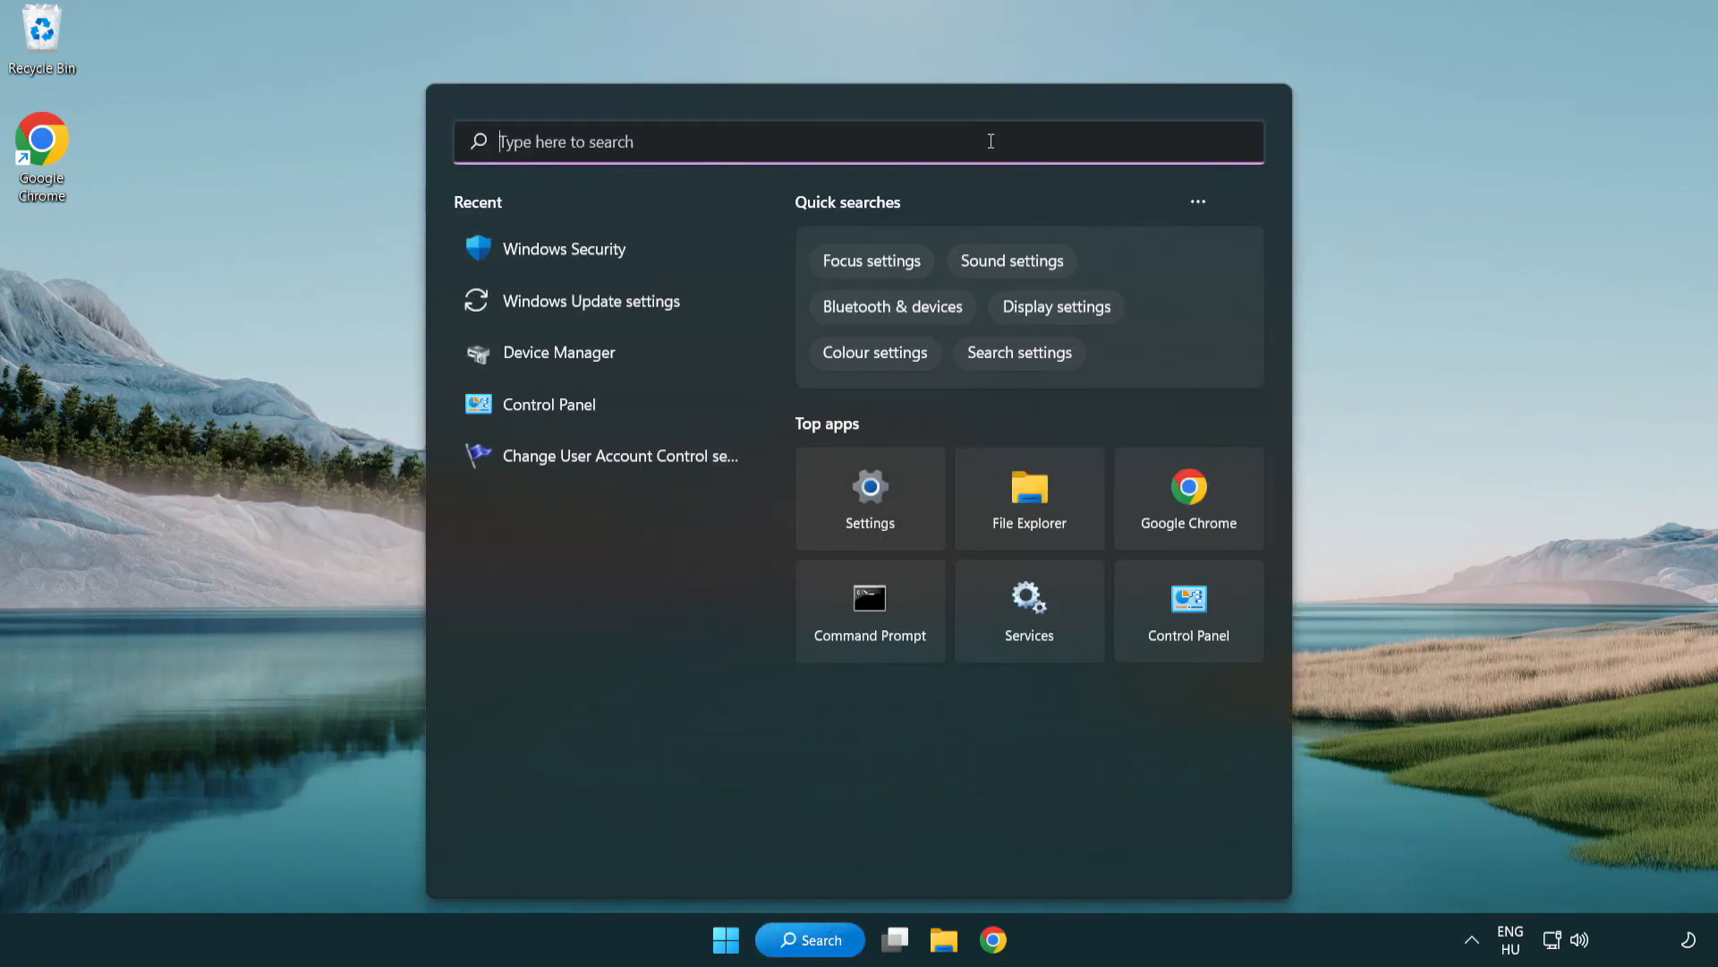
type("device manager")
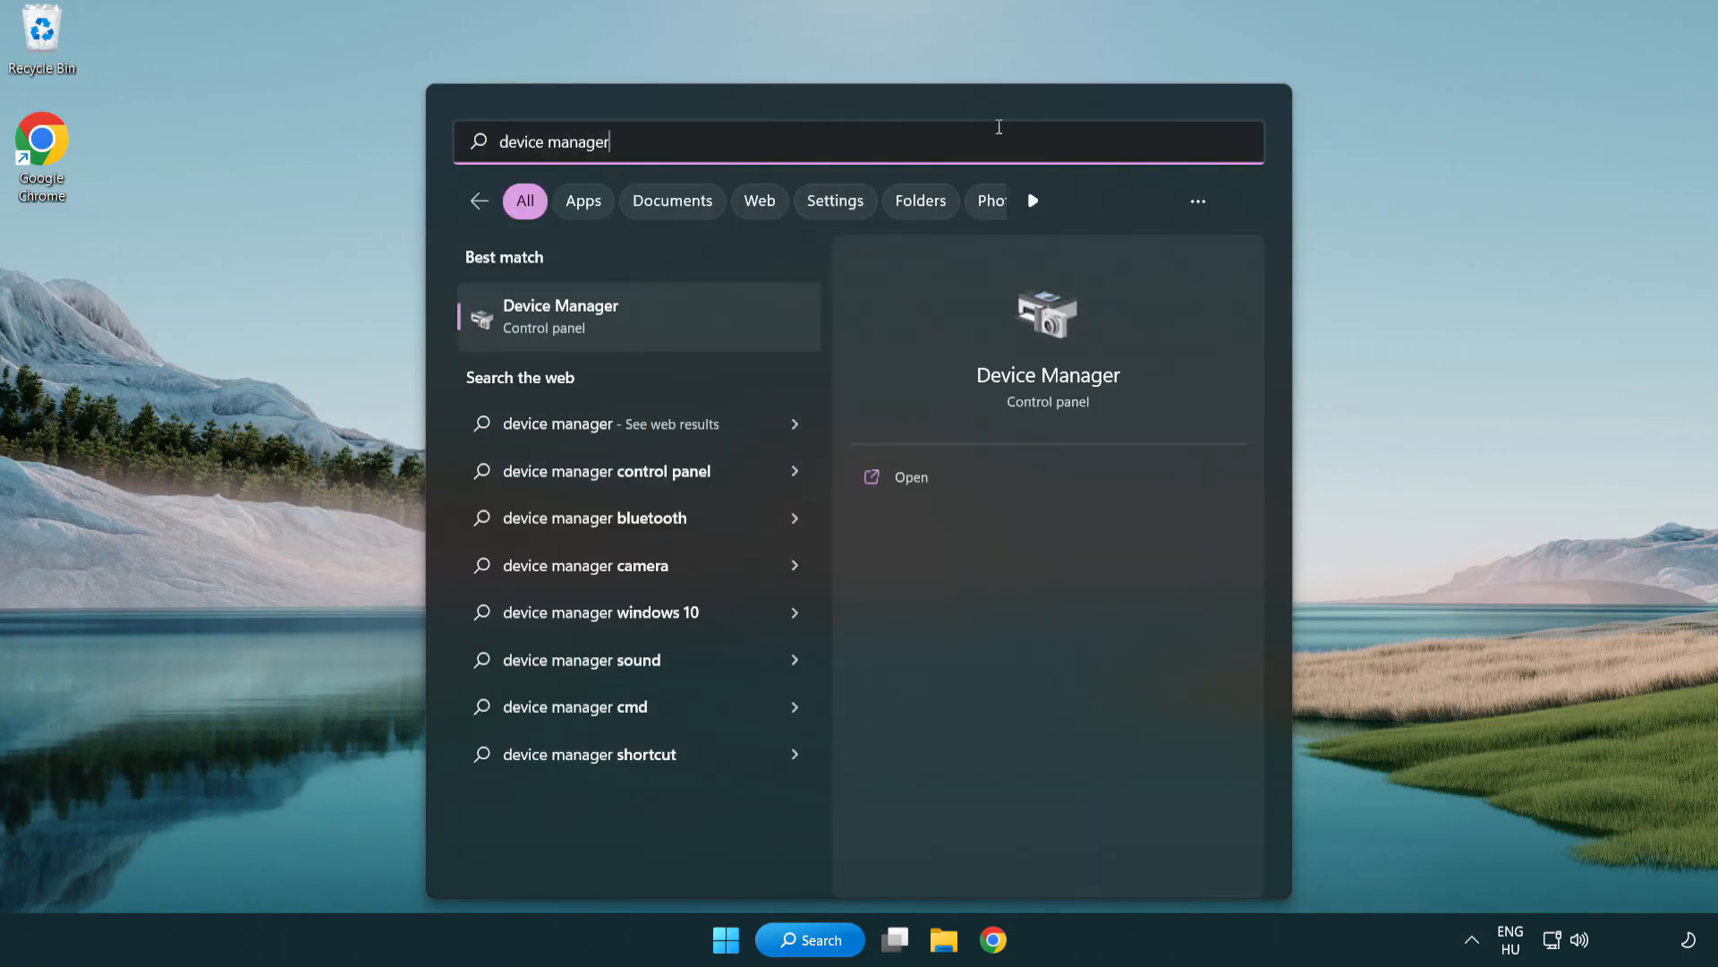
mouse_move(688, 329)
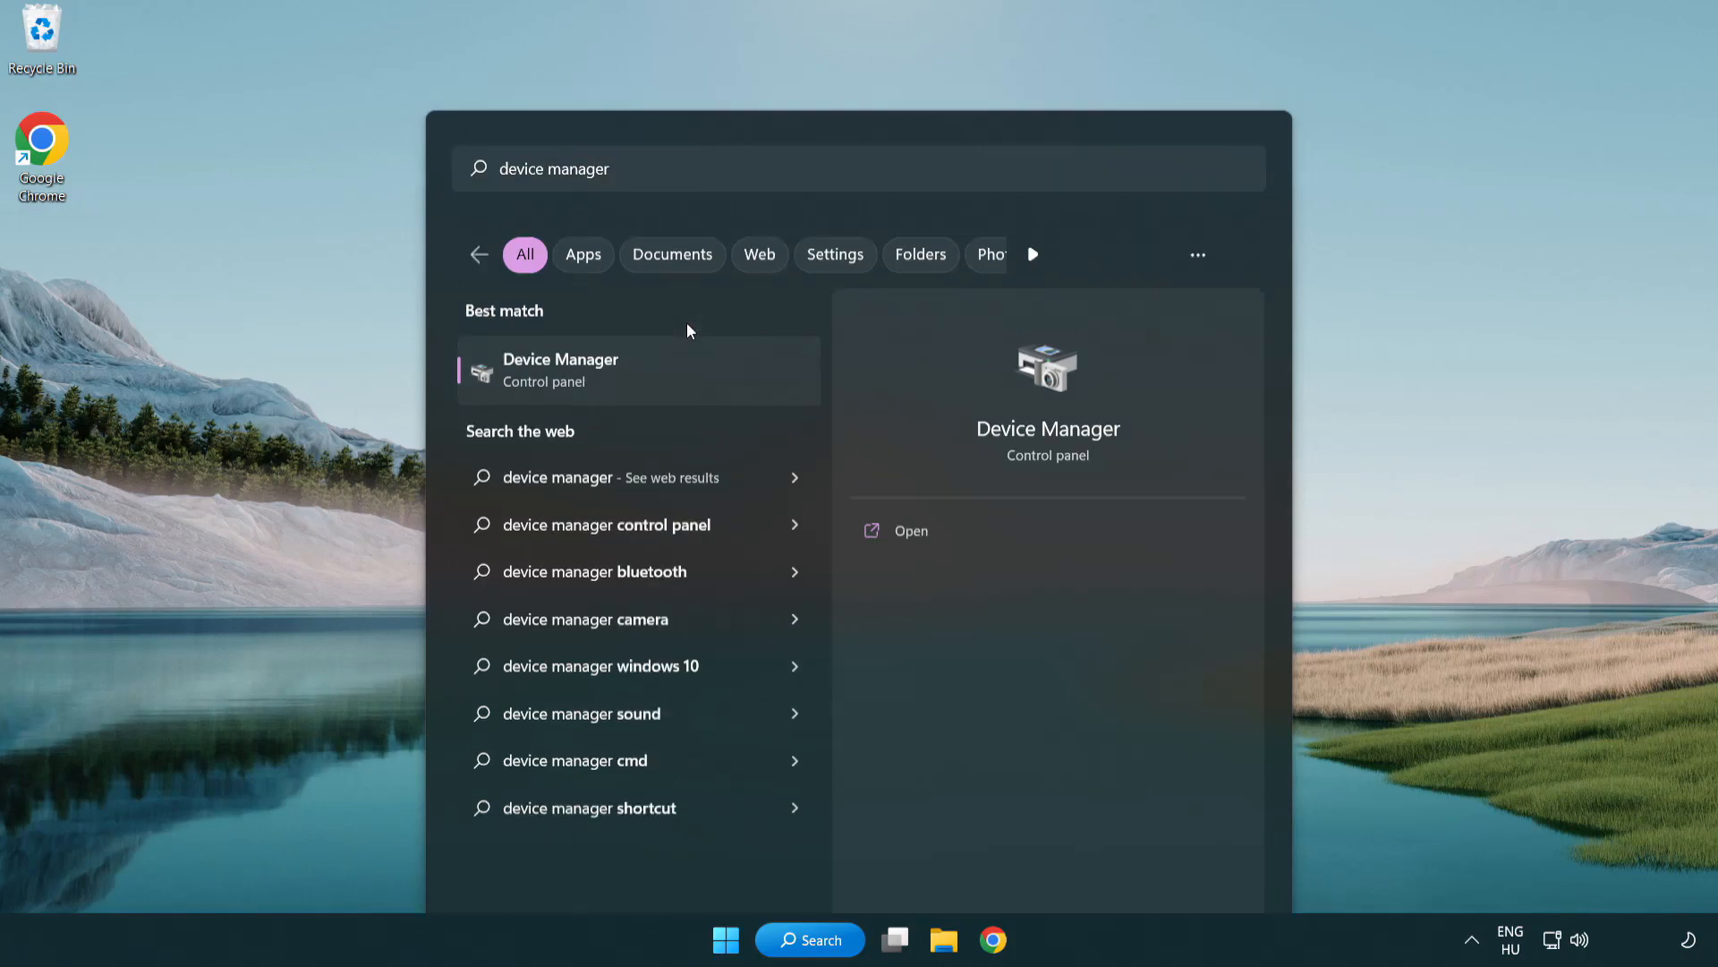
left_click(561, 370)
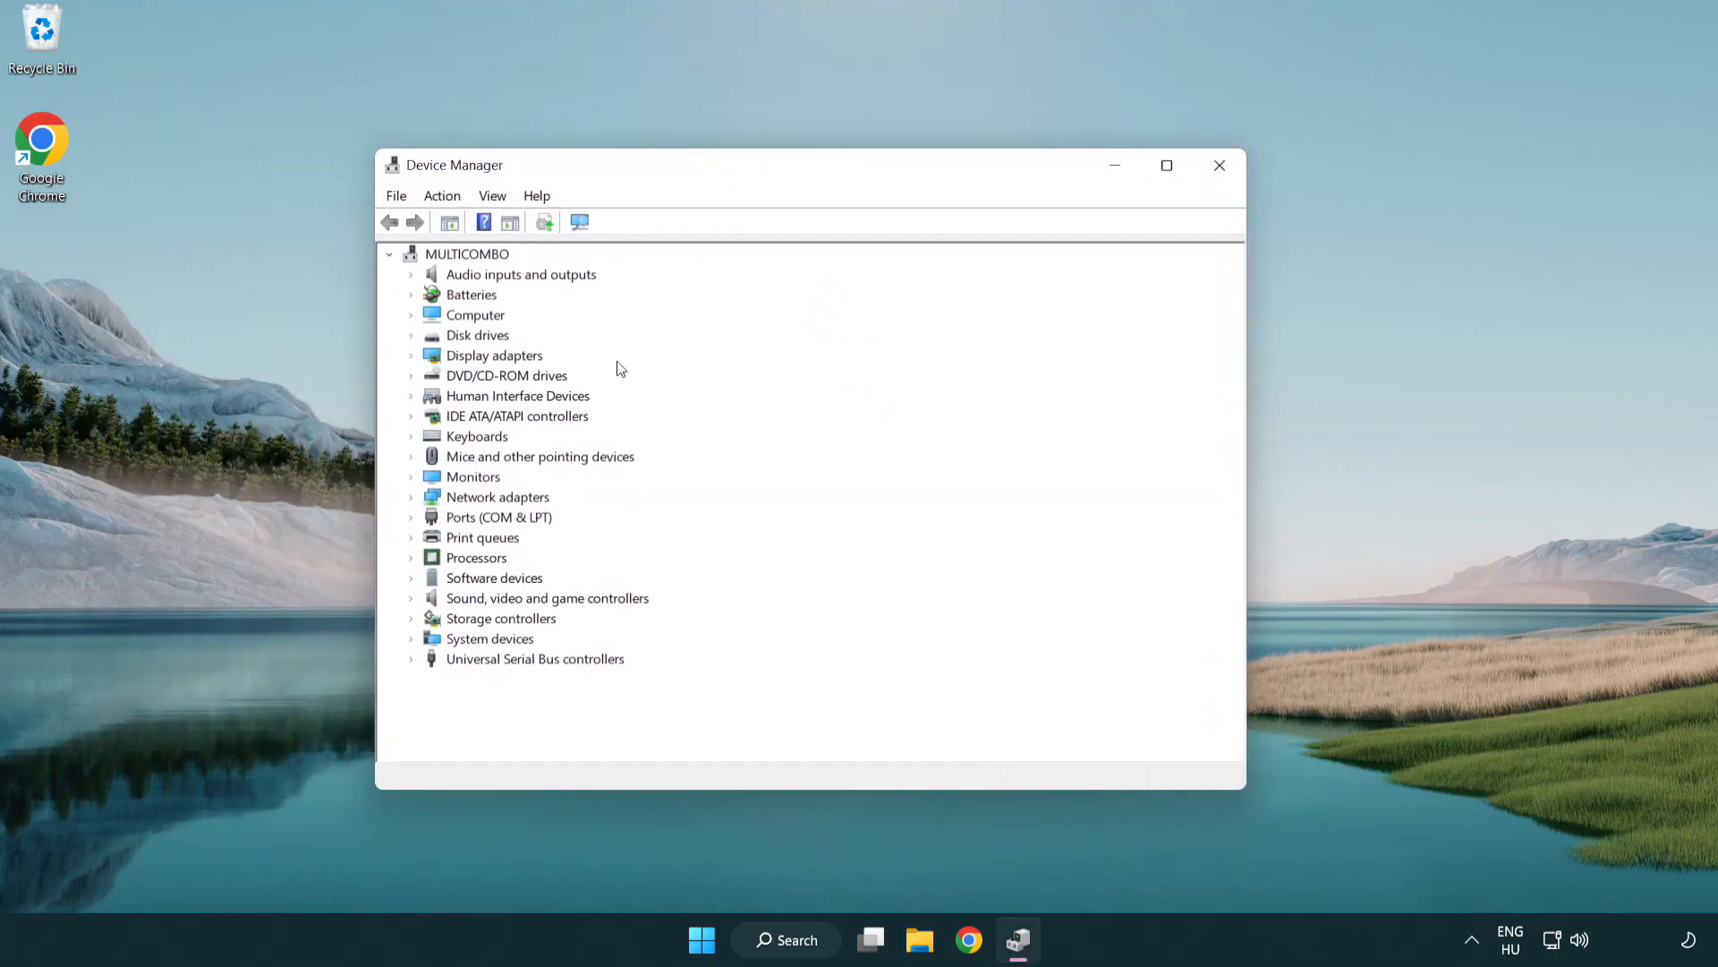
Auto-search drivers for the VMware SVGA 3D adapter, confirm it's current, then close Device Manager
left_click(494, 354)
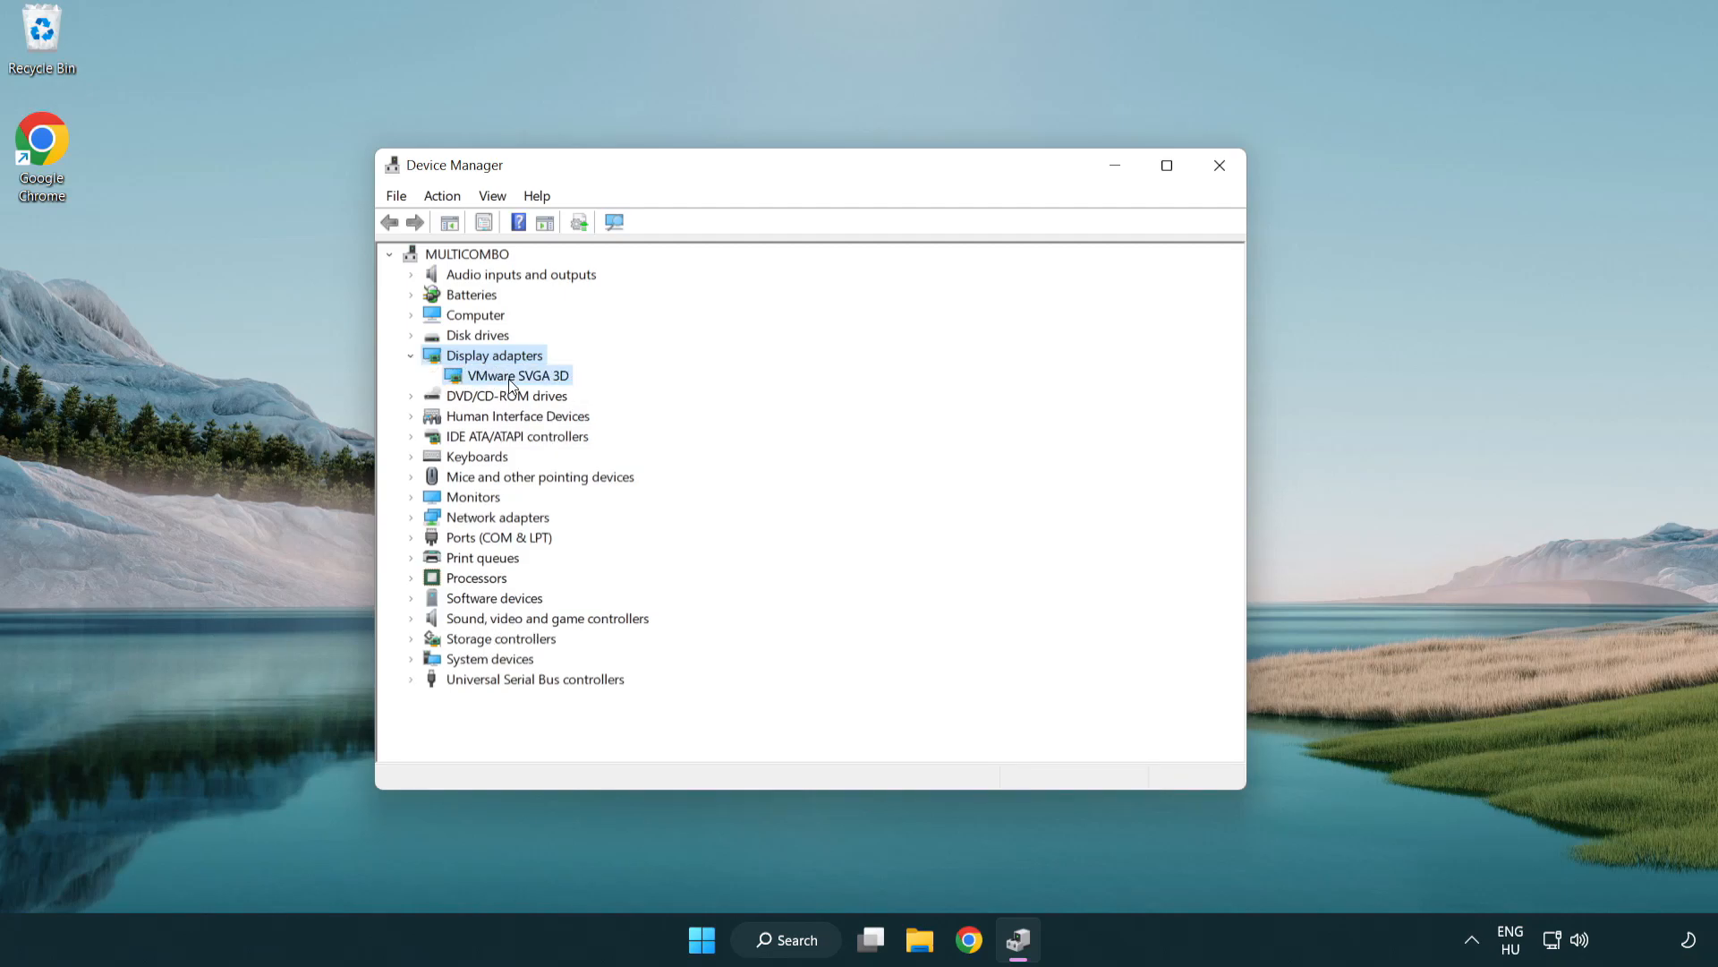
left_click(517, 374)
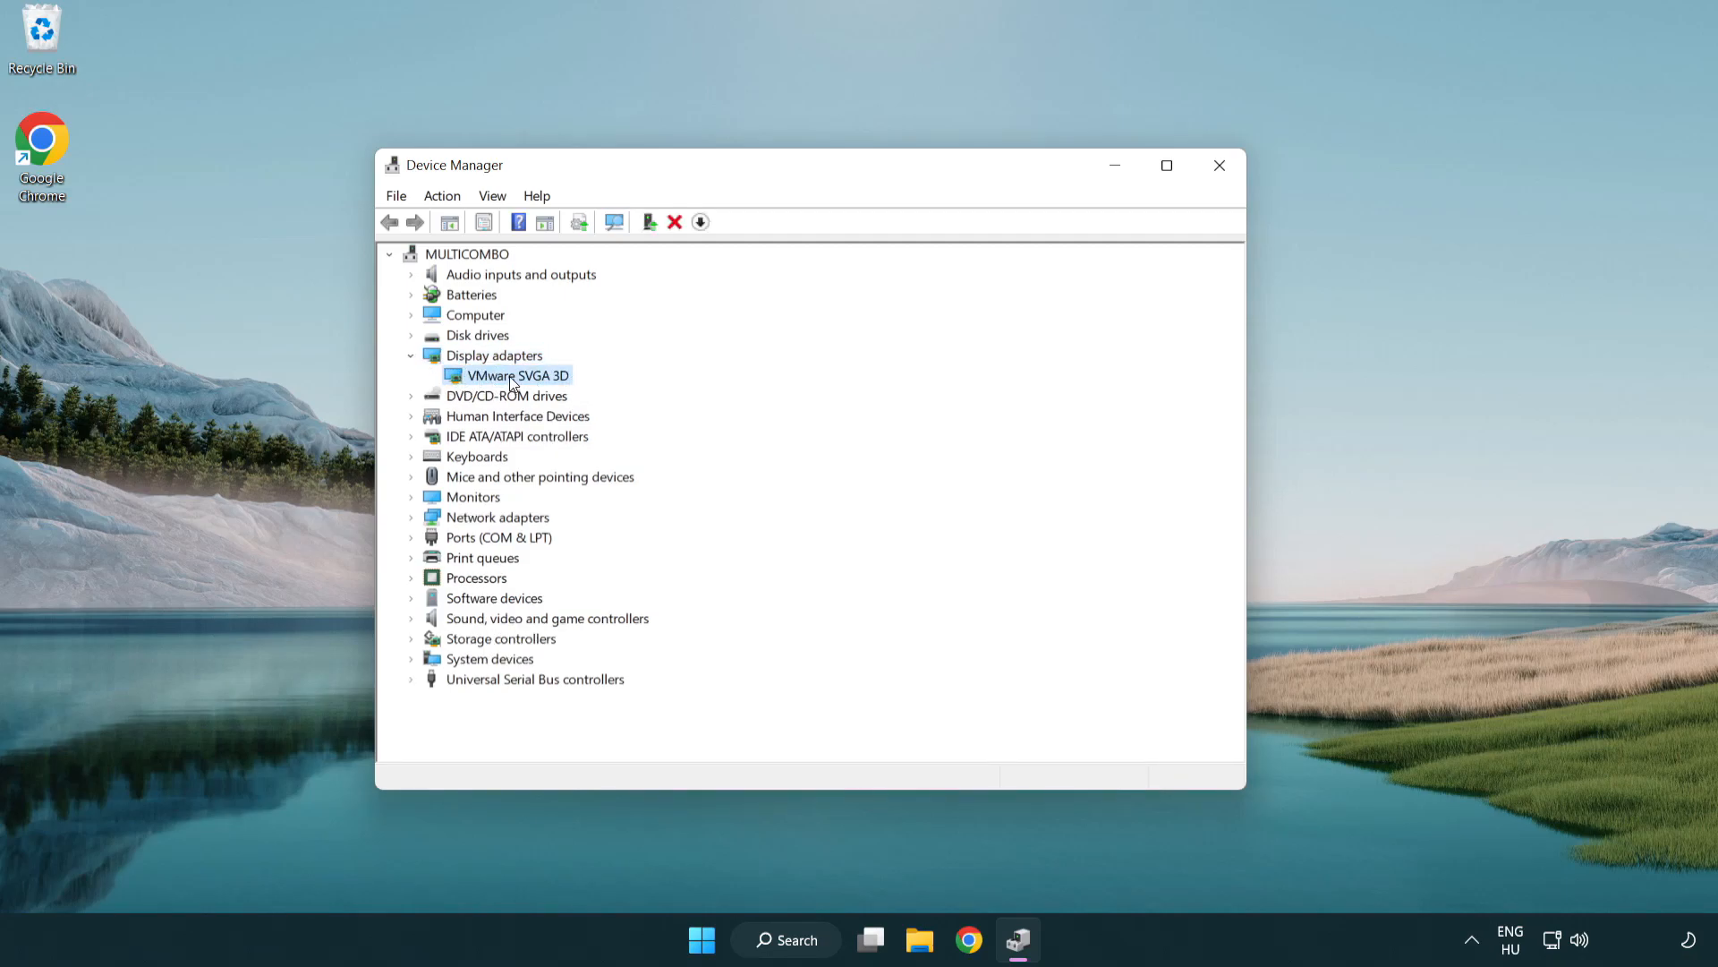
right_click(515, 374)
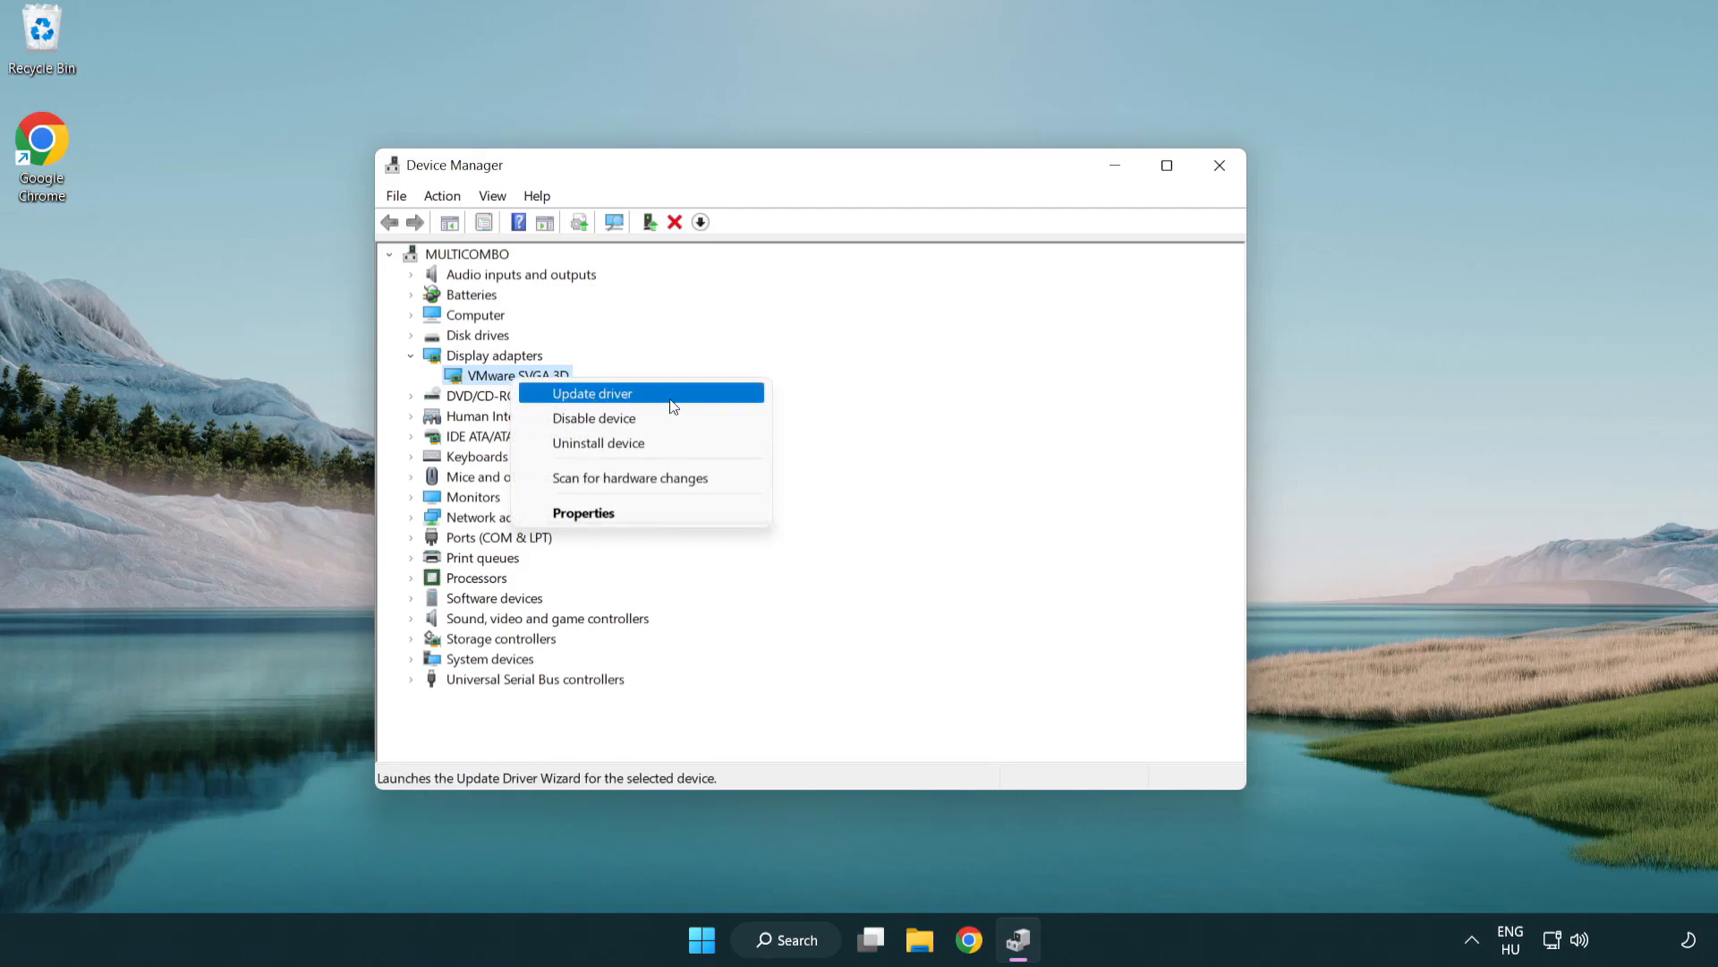
left_click(591, 392)
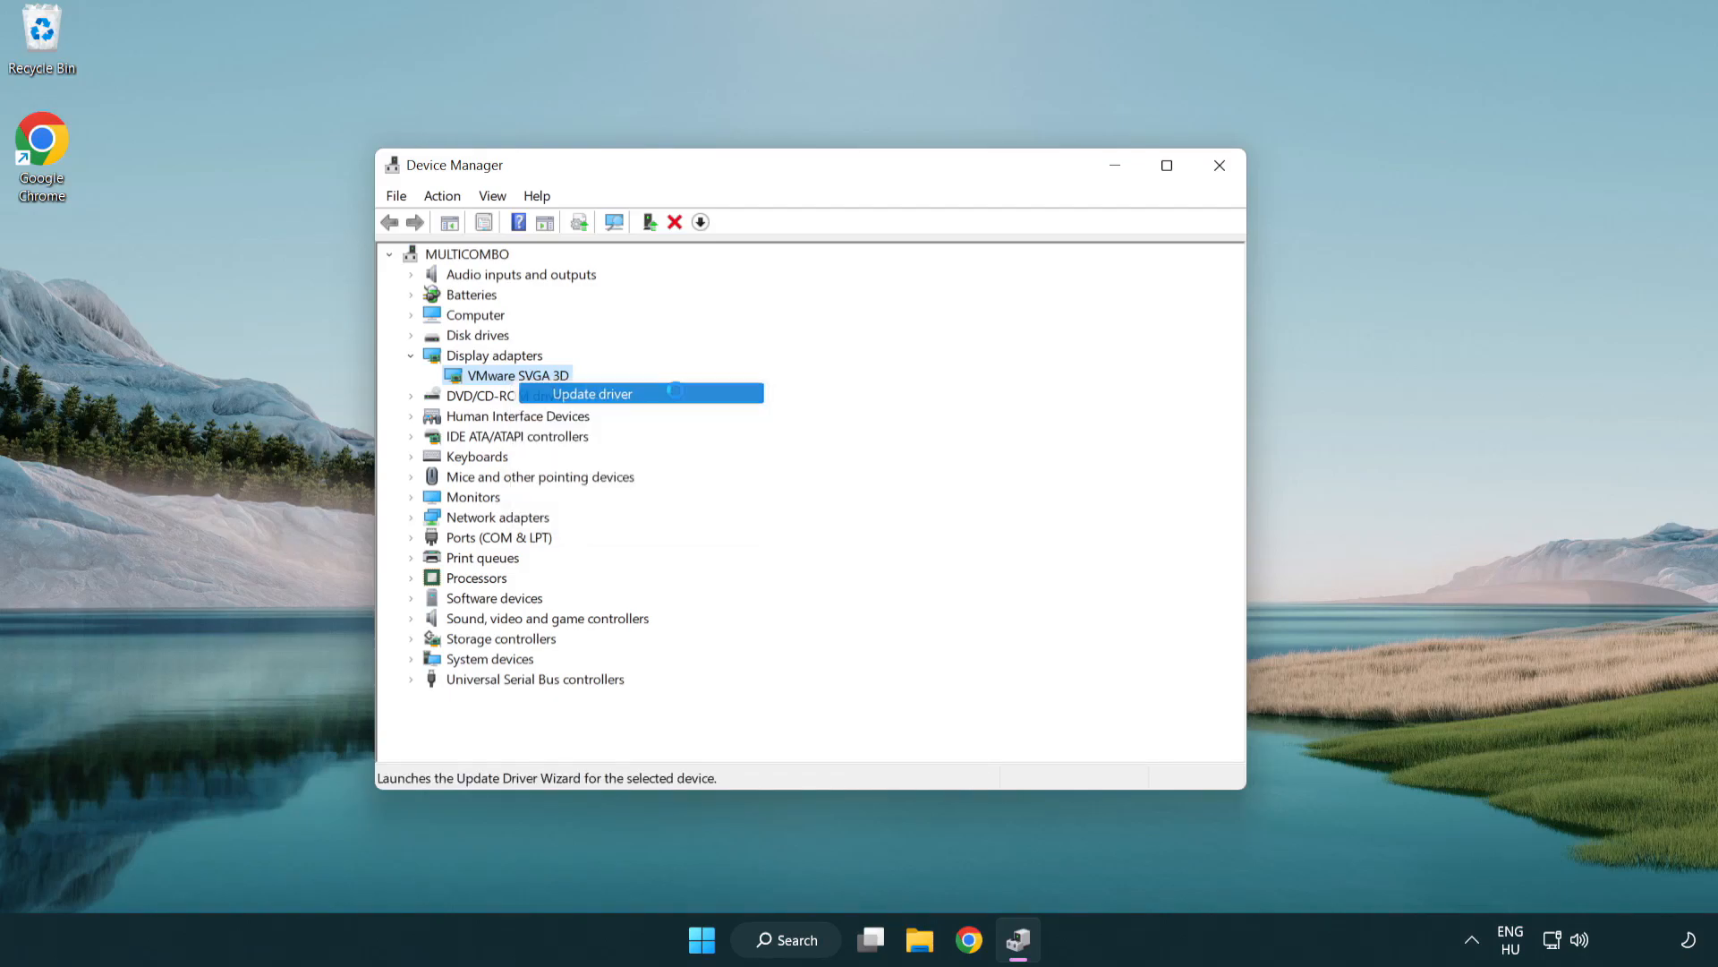
left_click(592, 394)
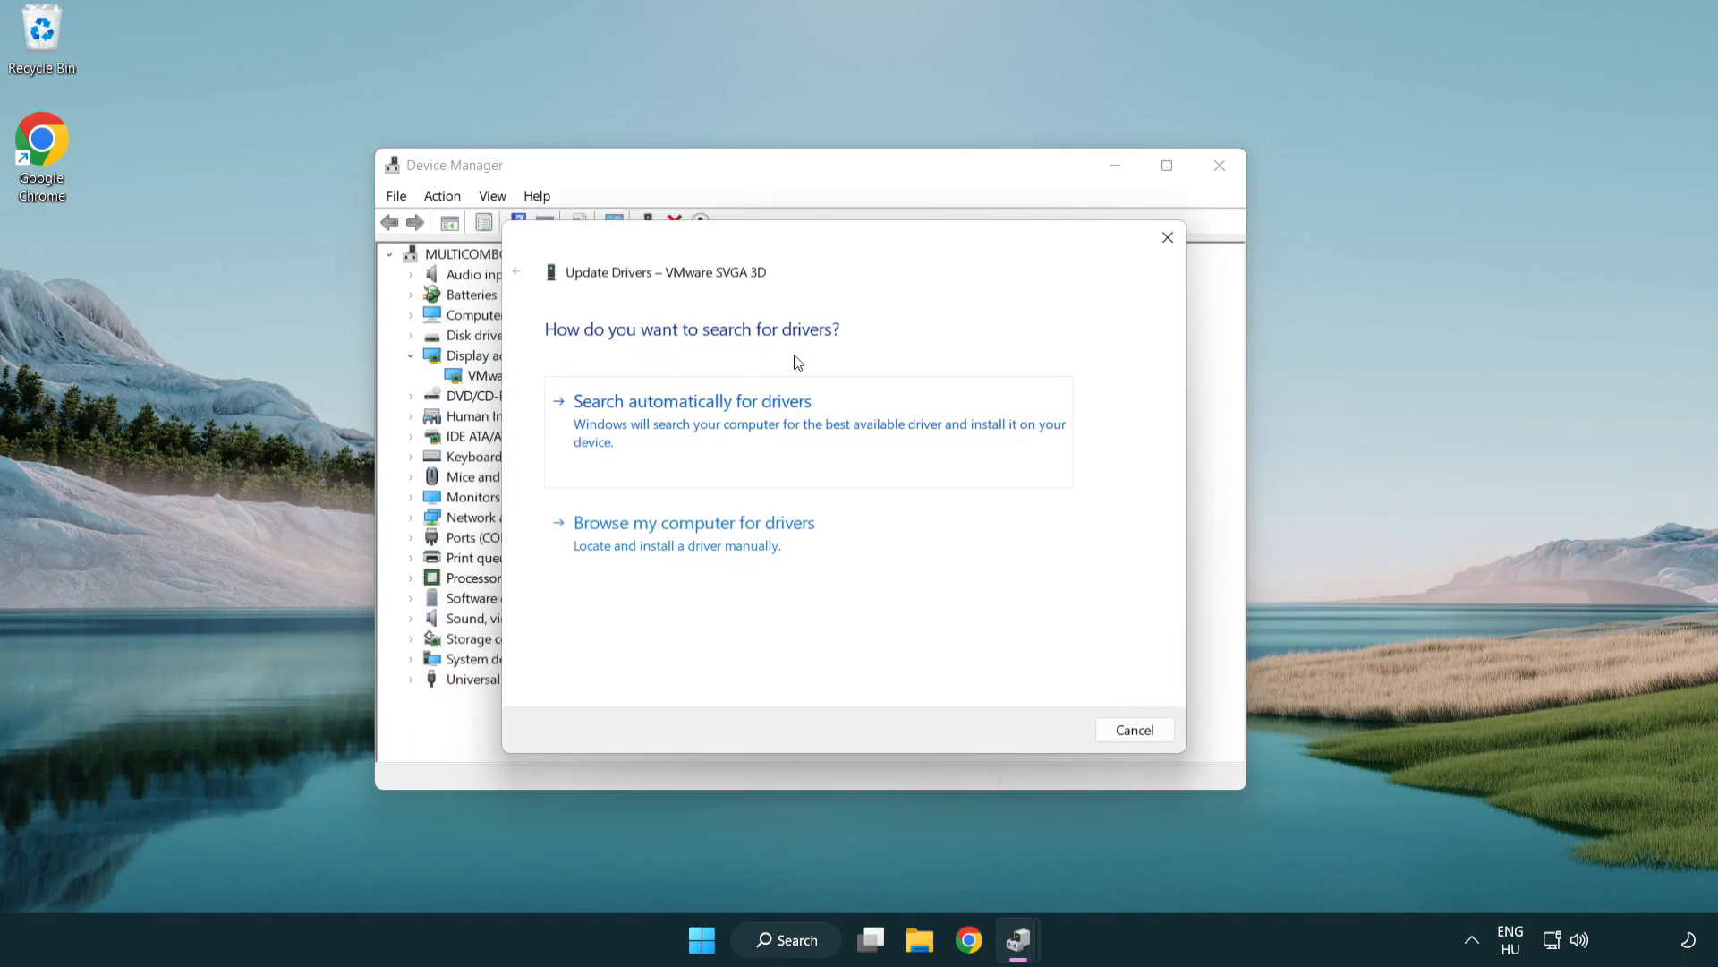
mouse_move(767, 428)
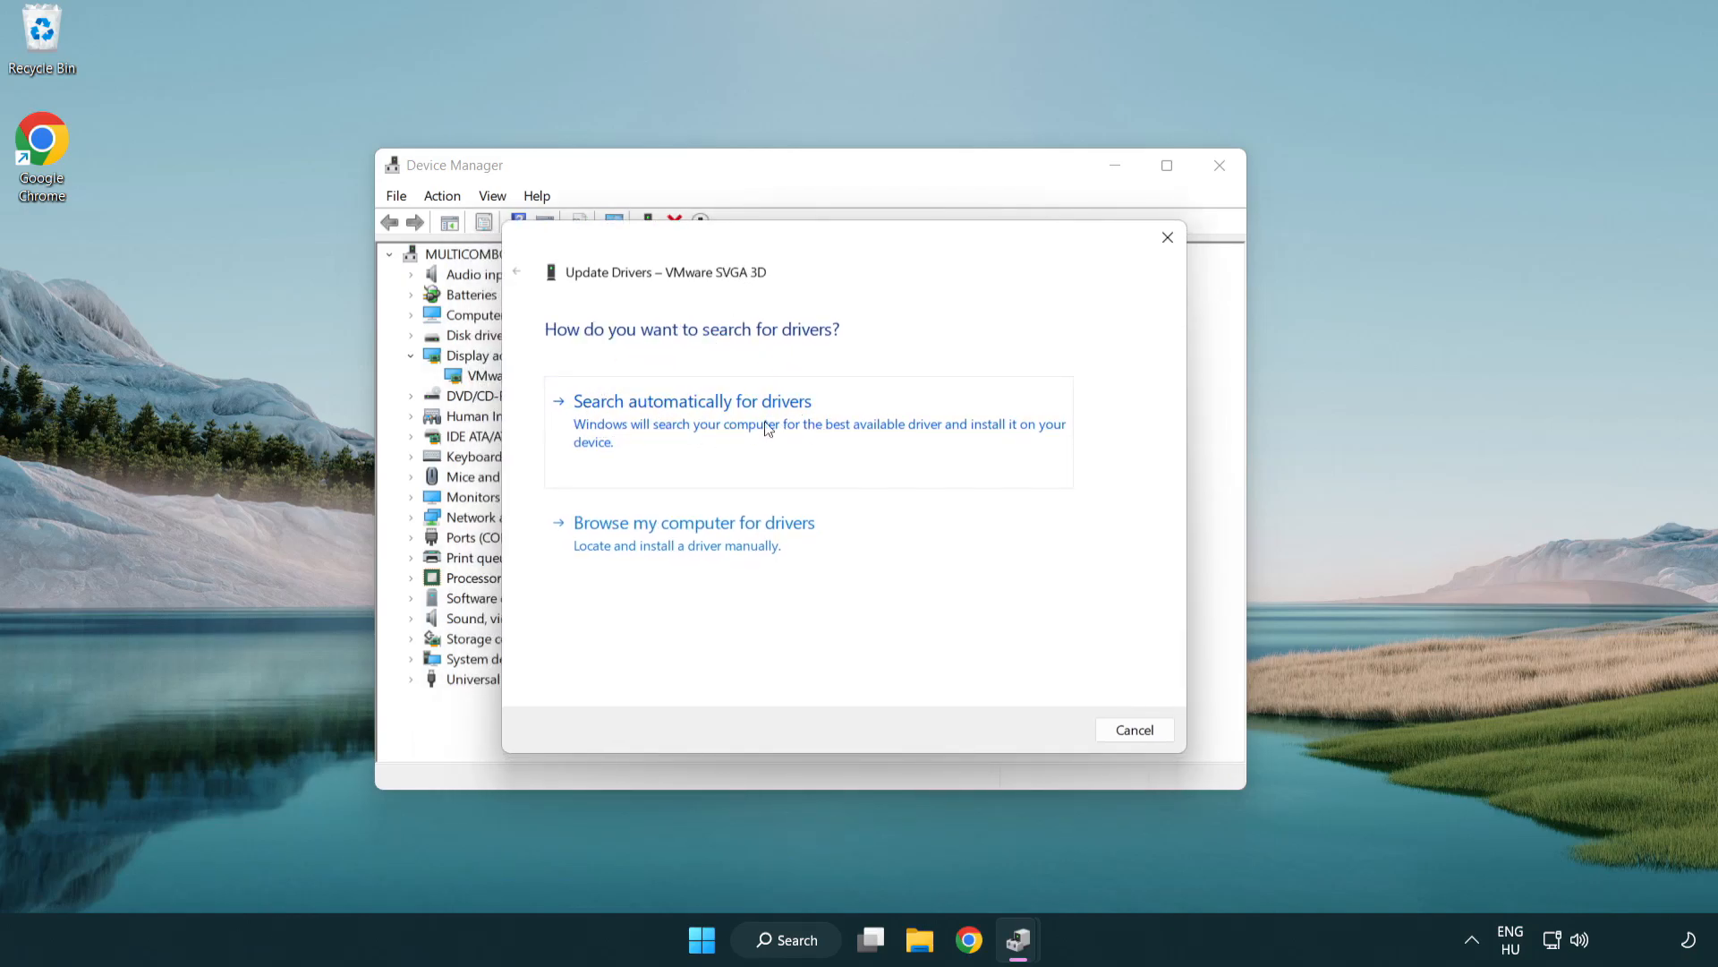
left_click(691, 400)
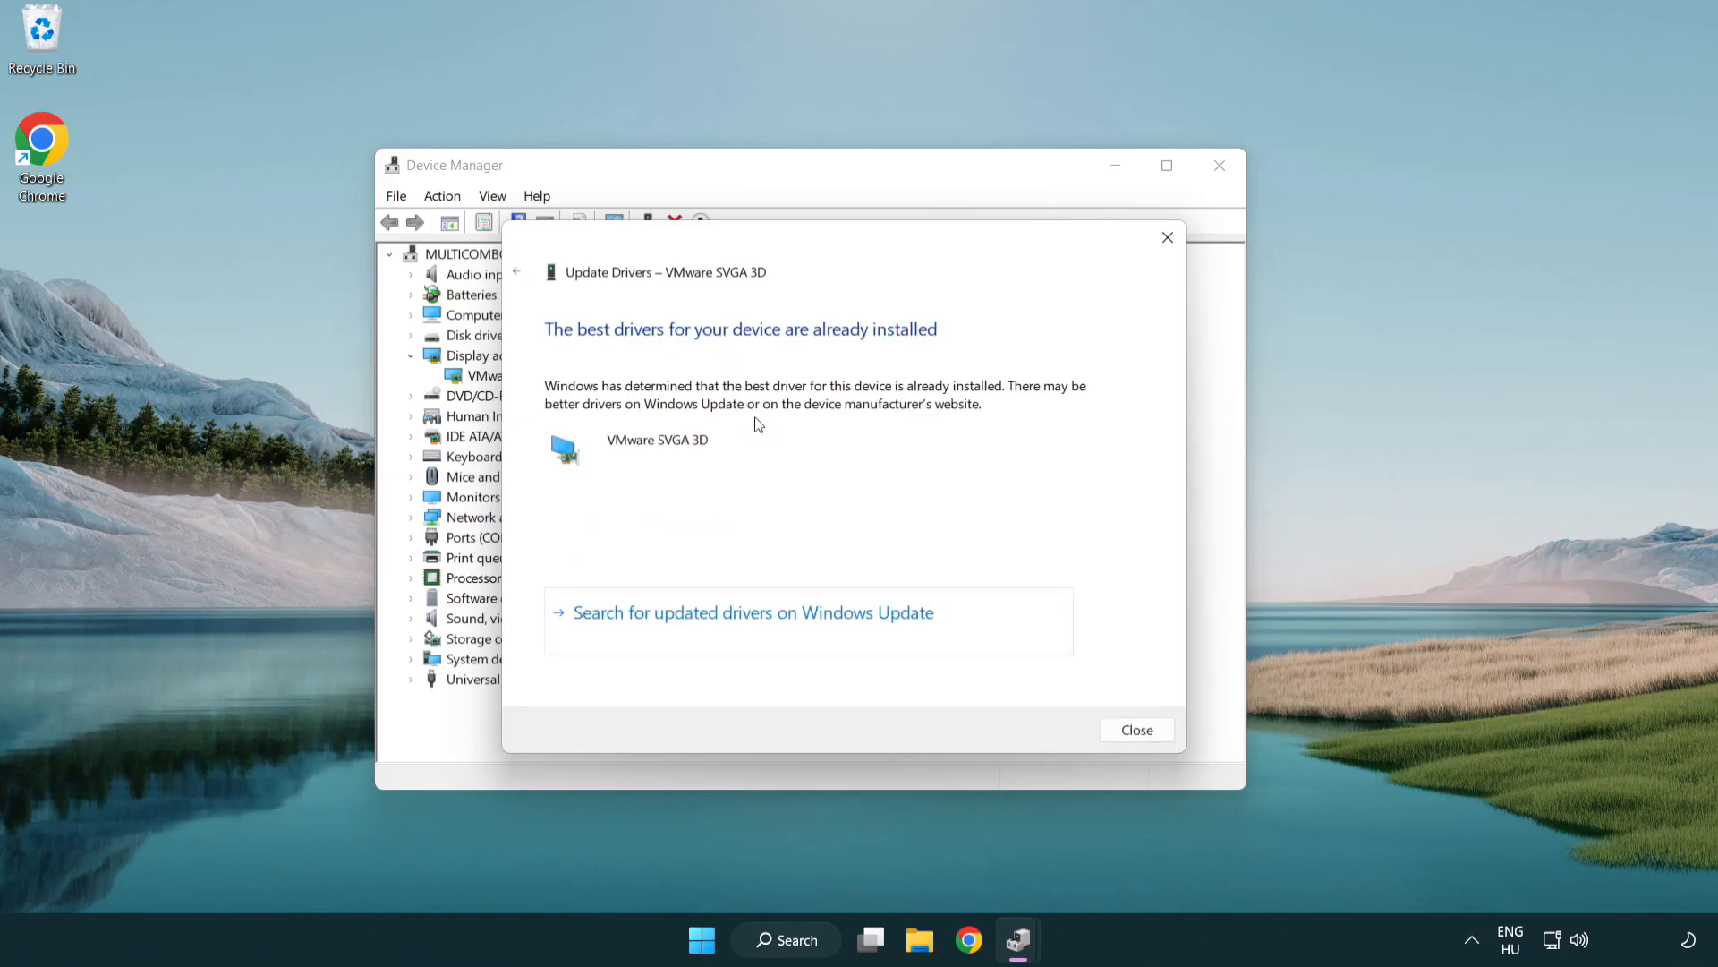
mouse_move(591, 348)
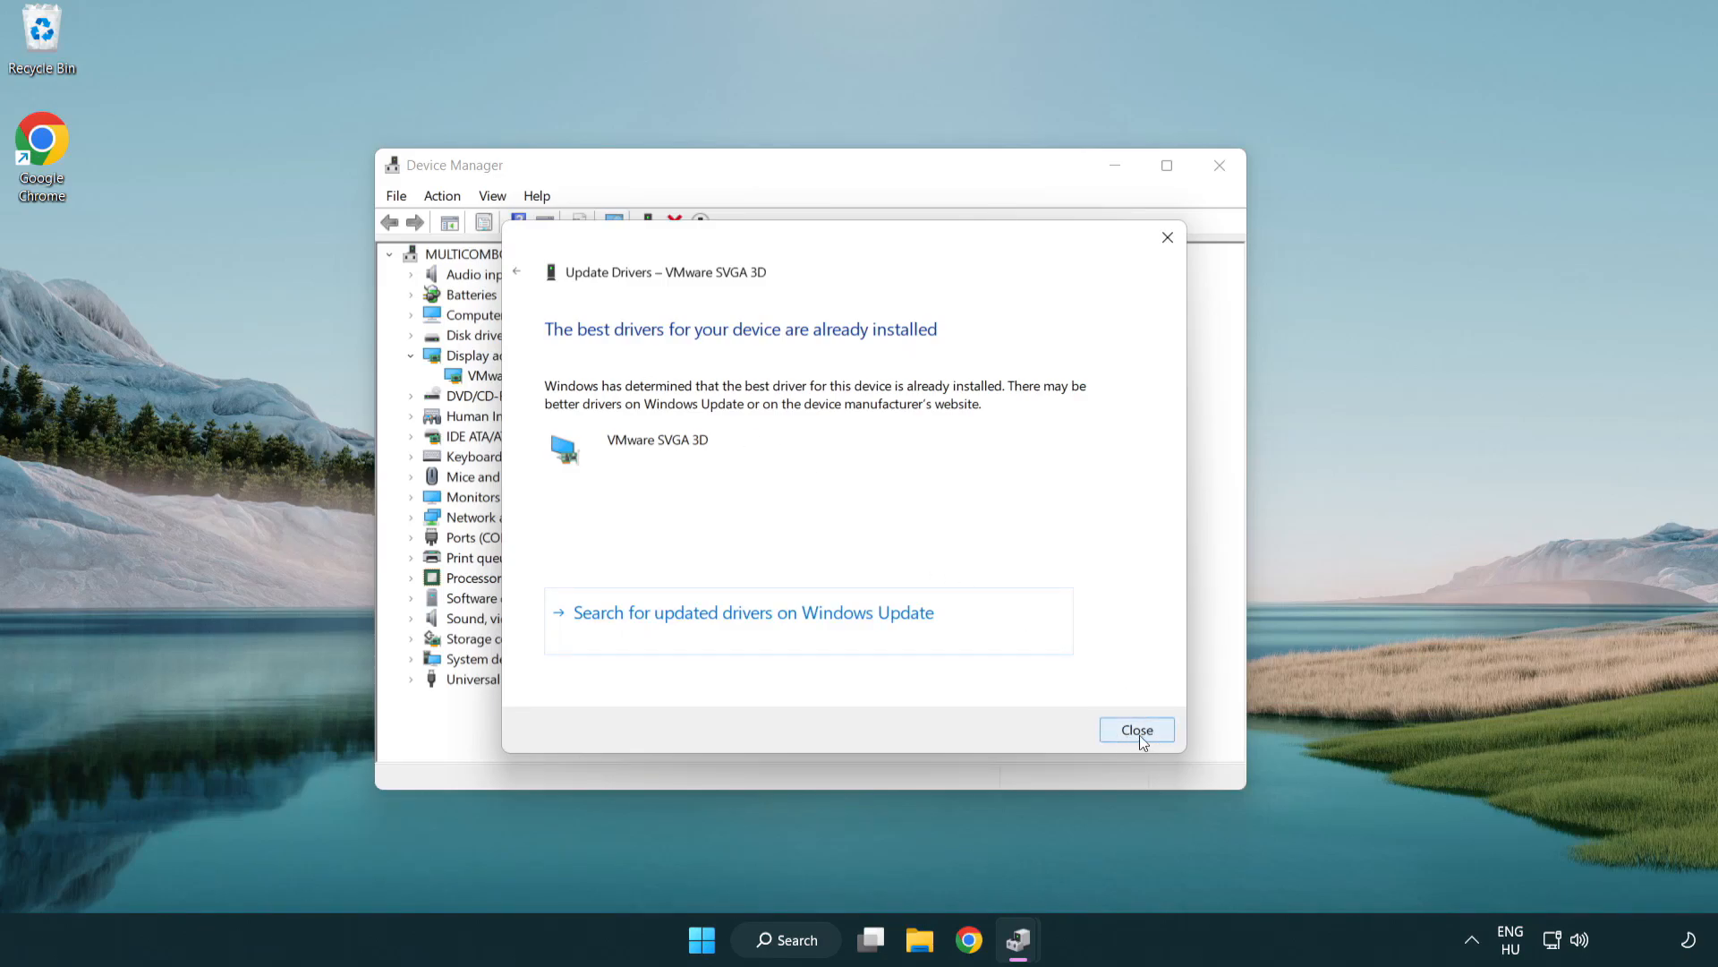
left_click(1136, 731)
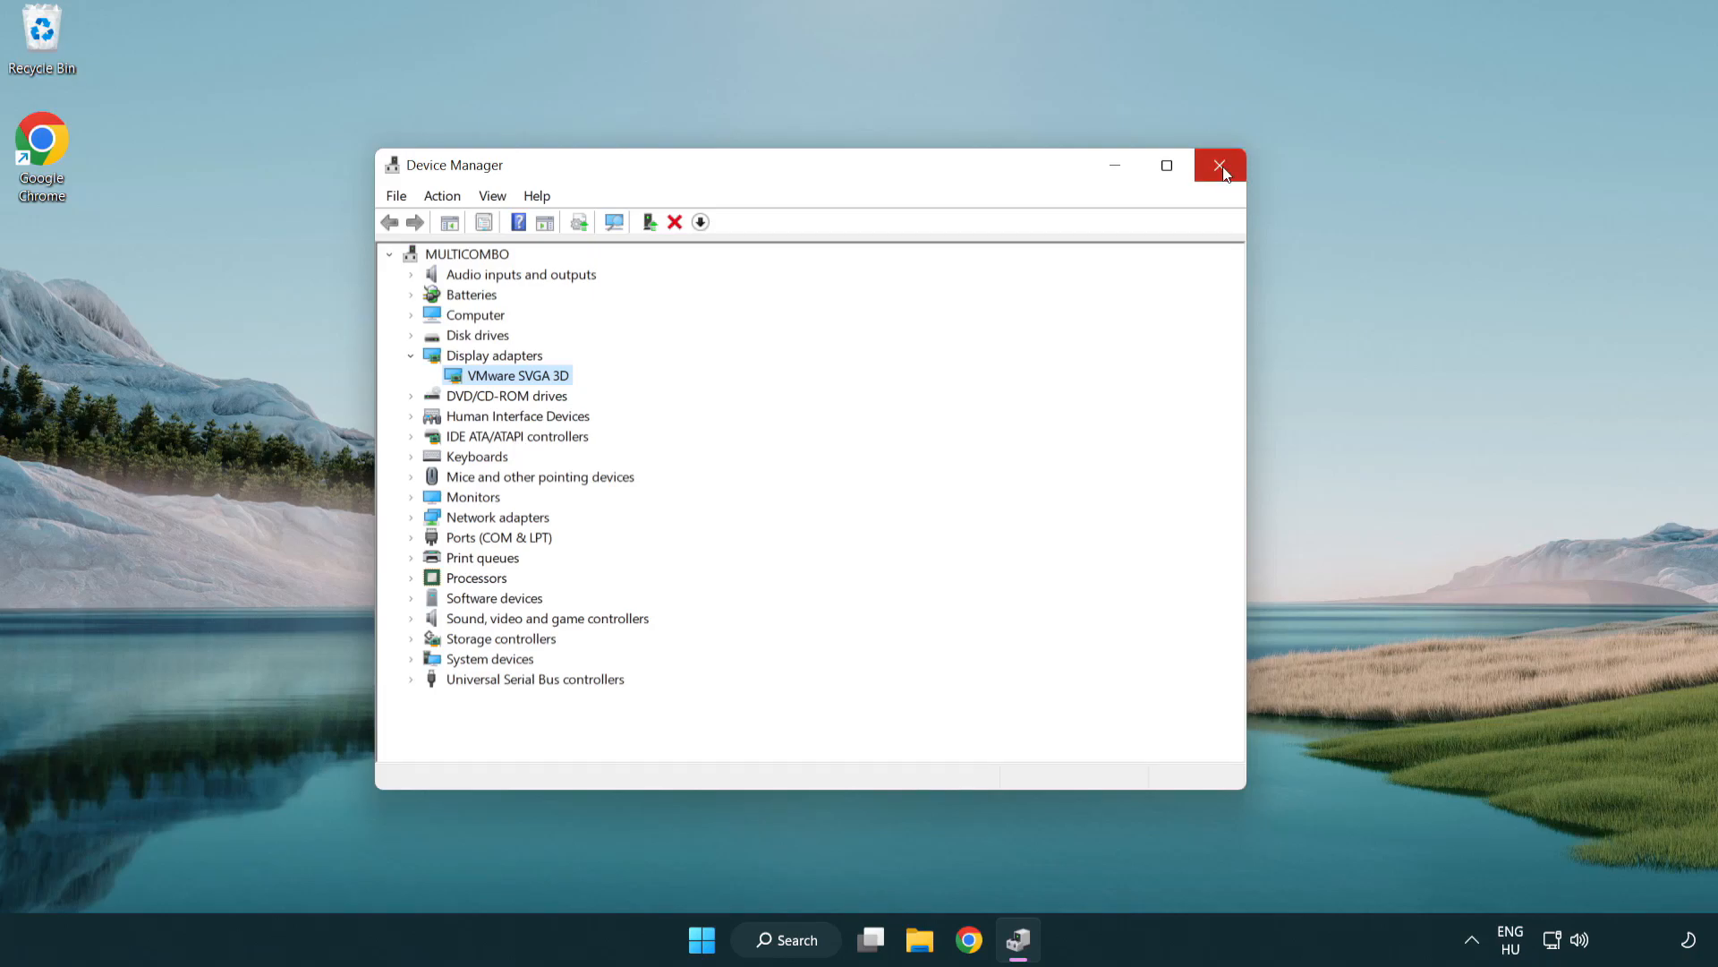
left_click(1220, 166)
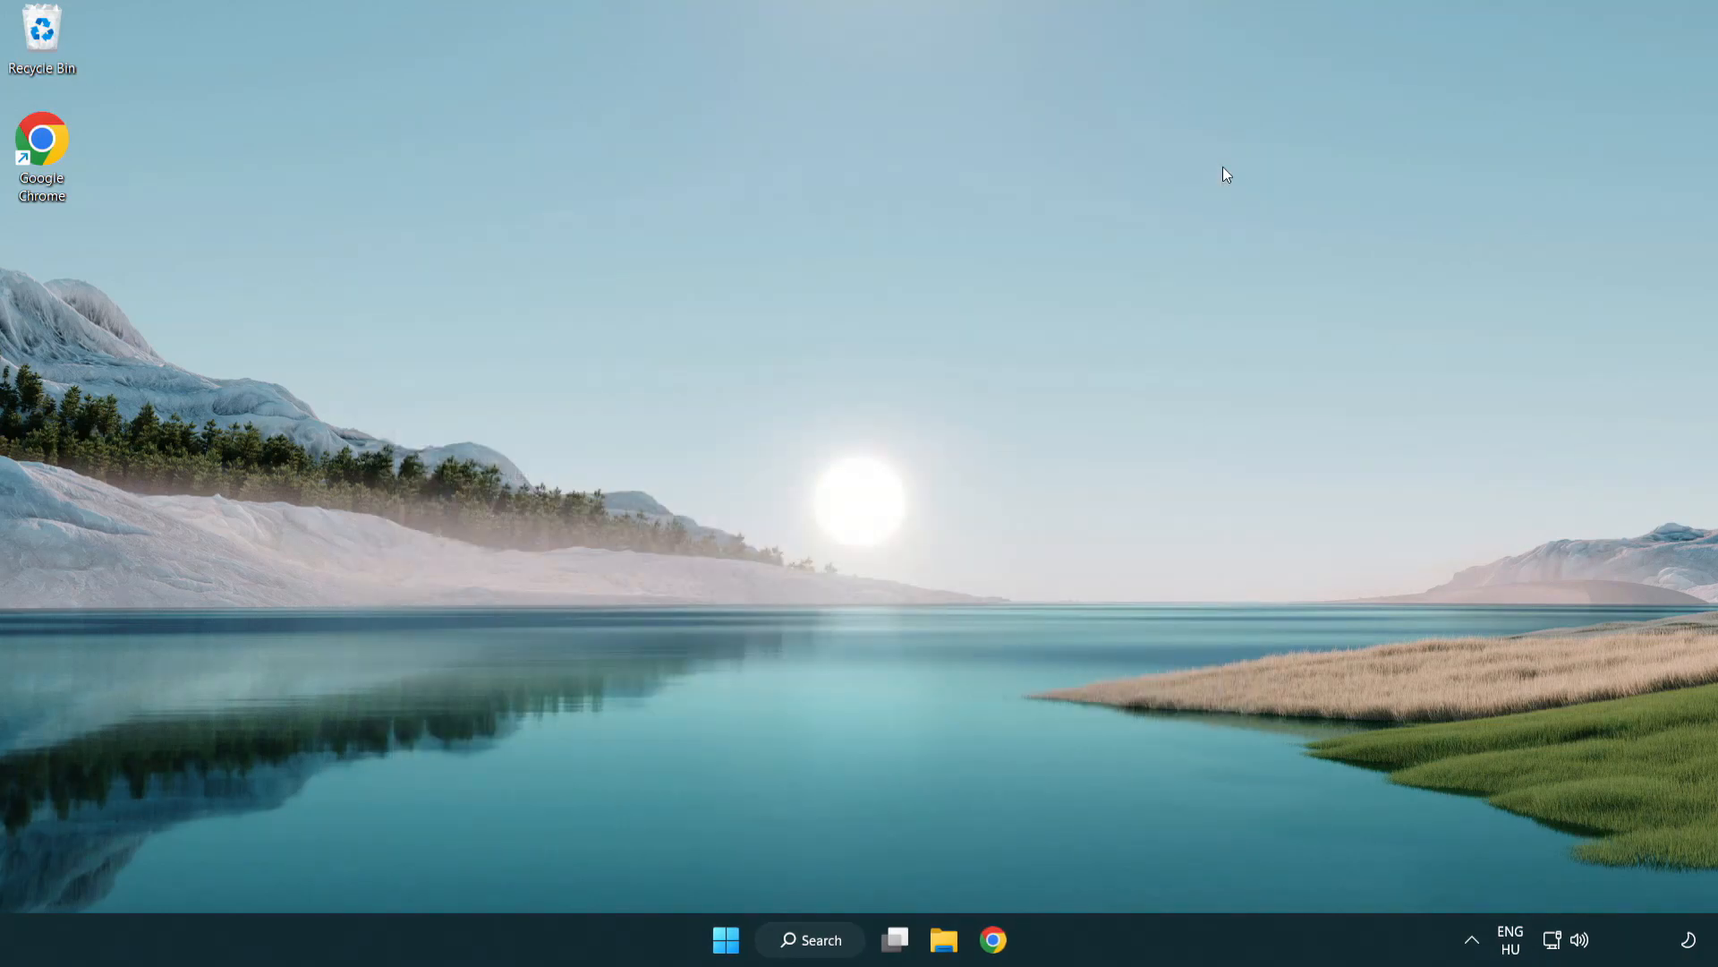
mouse_move(821, 939)
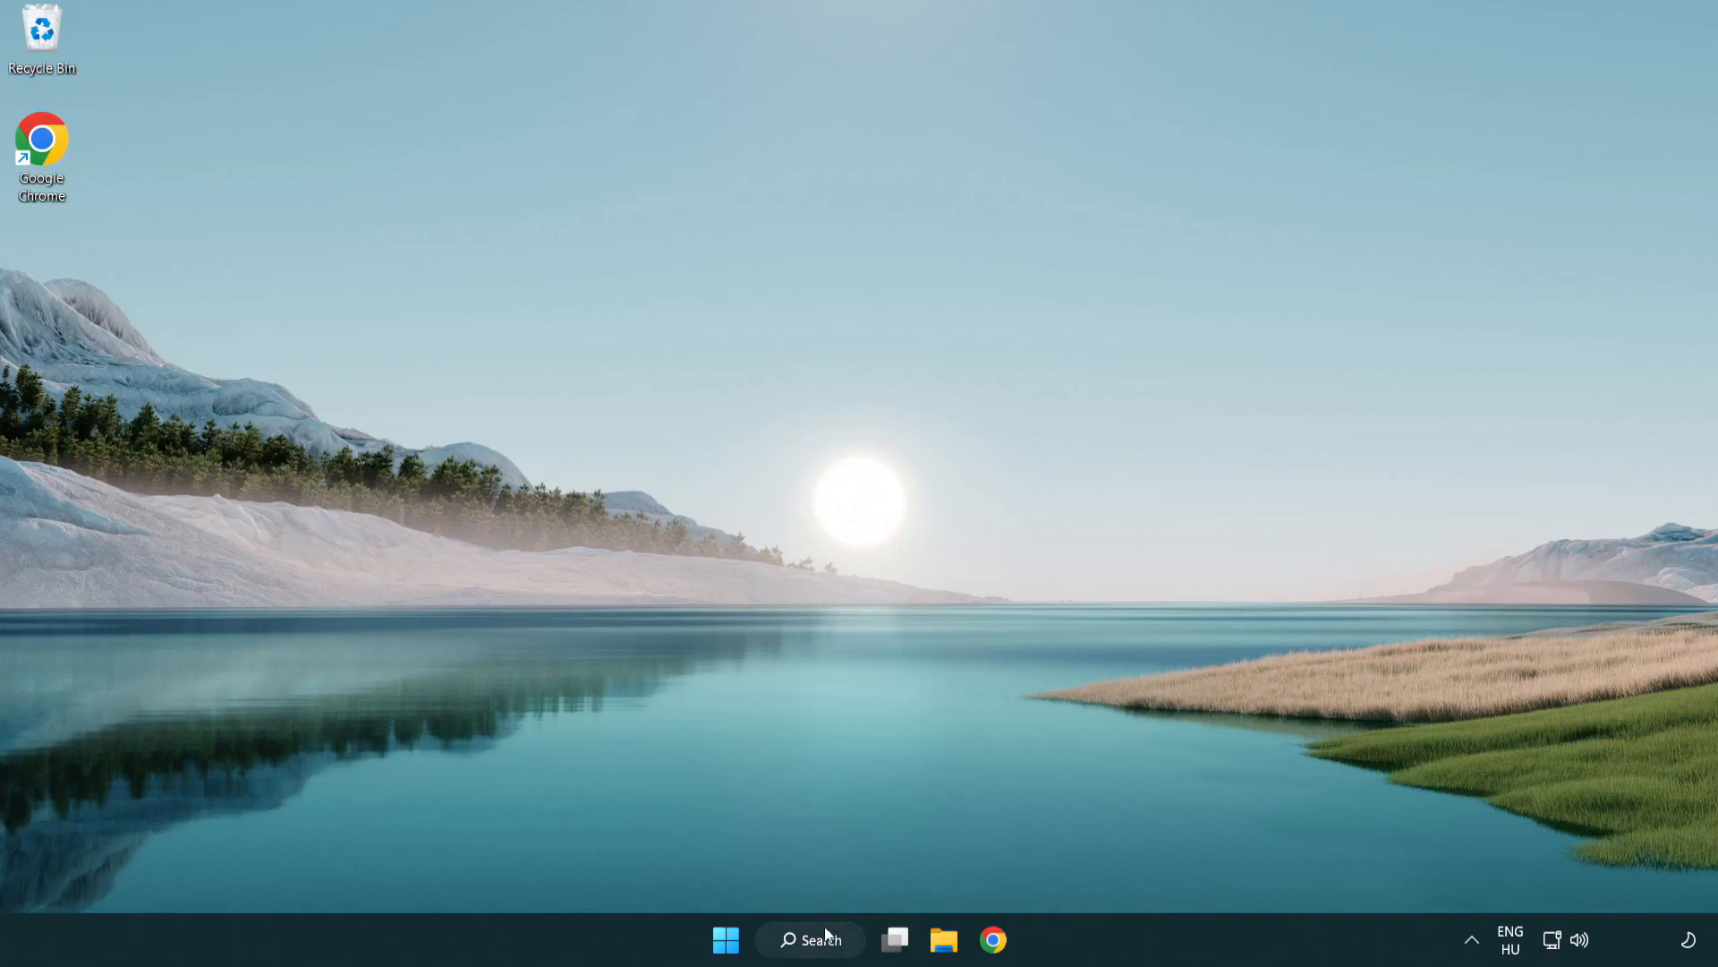
Search Windows for 'update' and open the Windows Update settings page
left_click(809, 939)
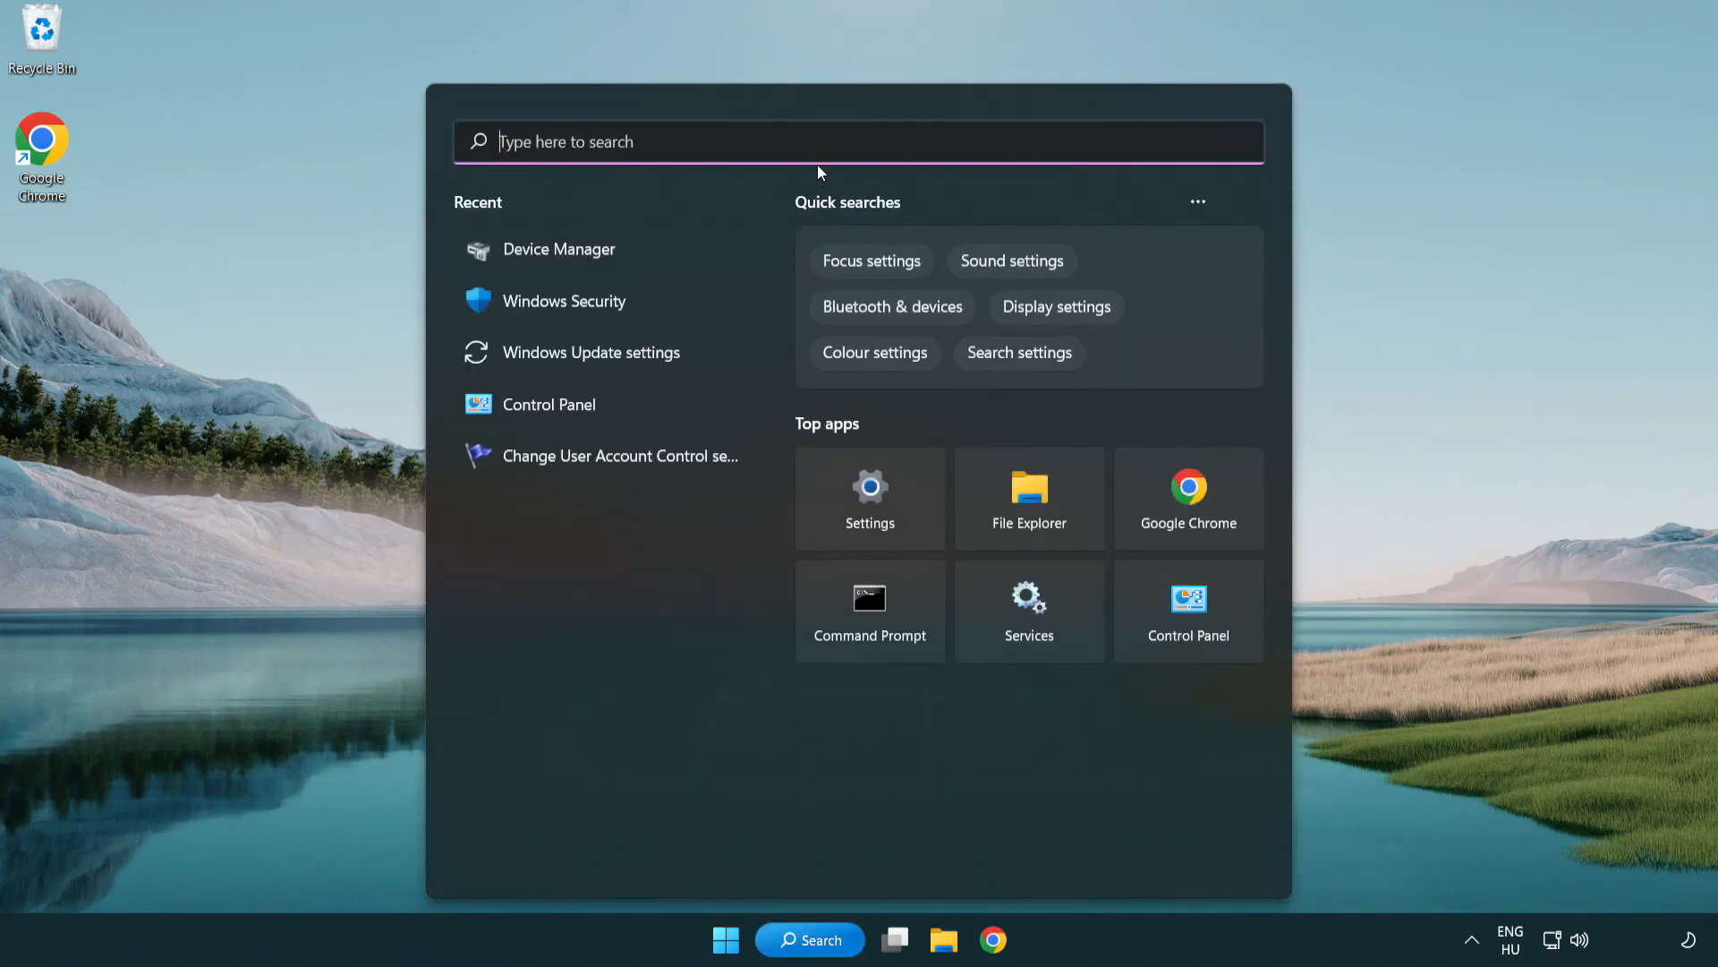
type("u")
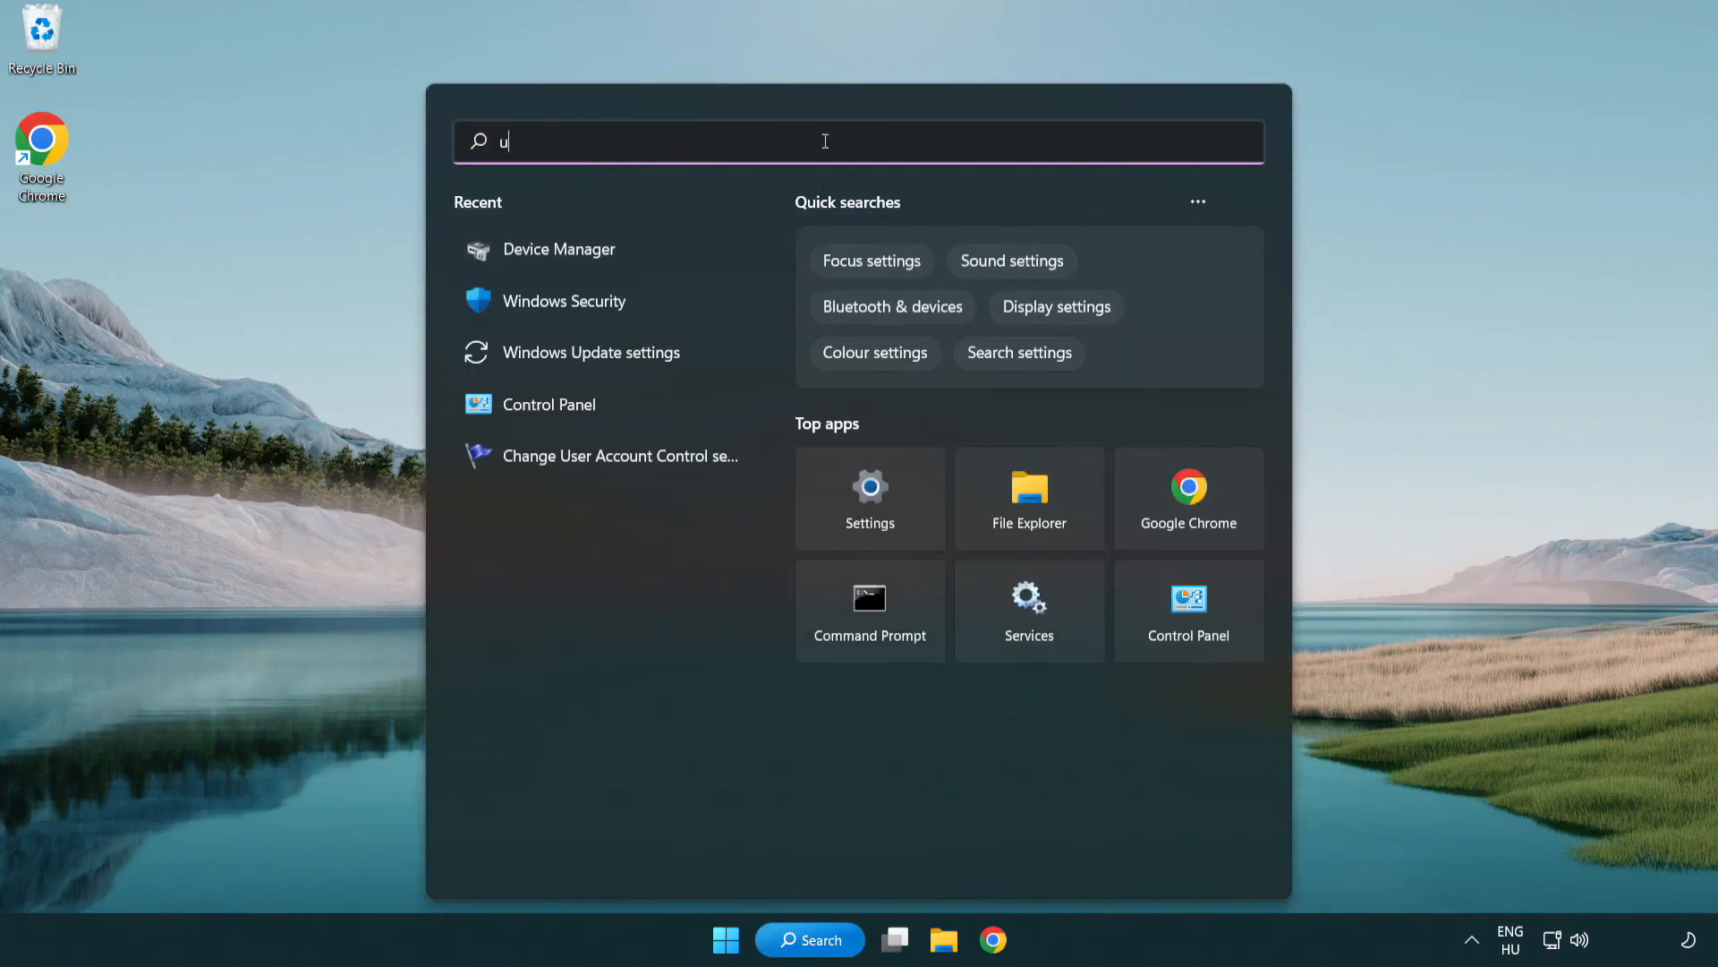
type("pdate")
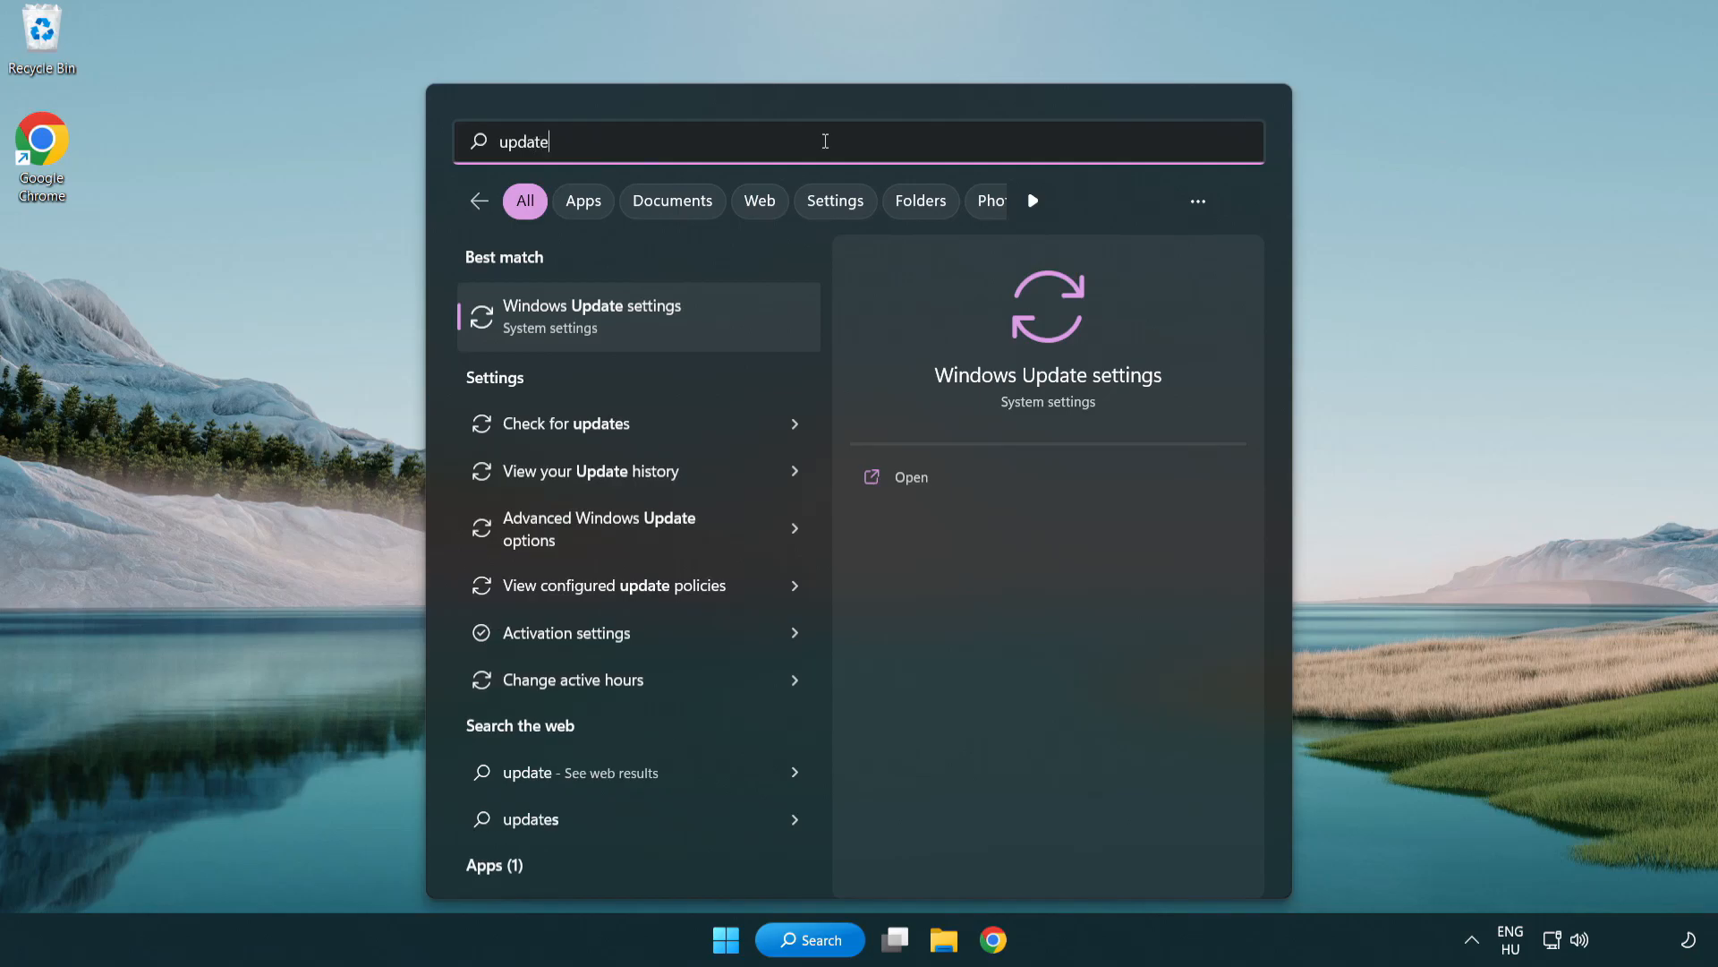
mouse_move(670, 332)
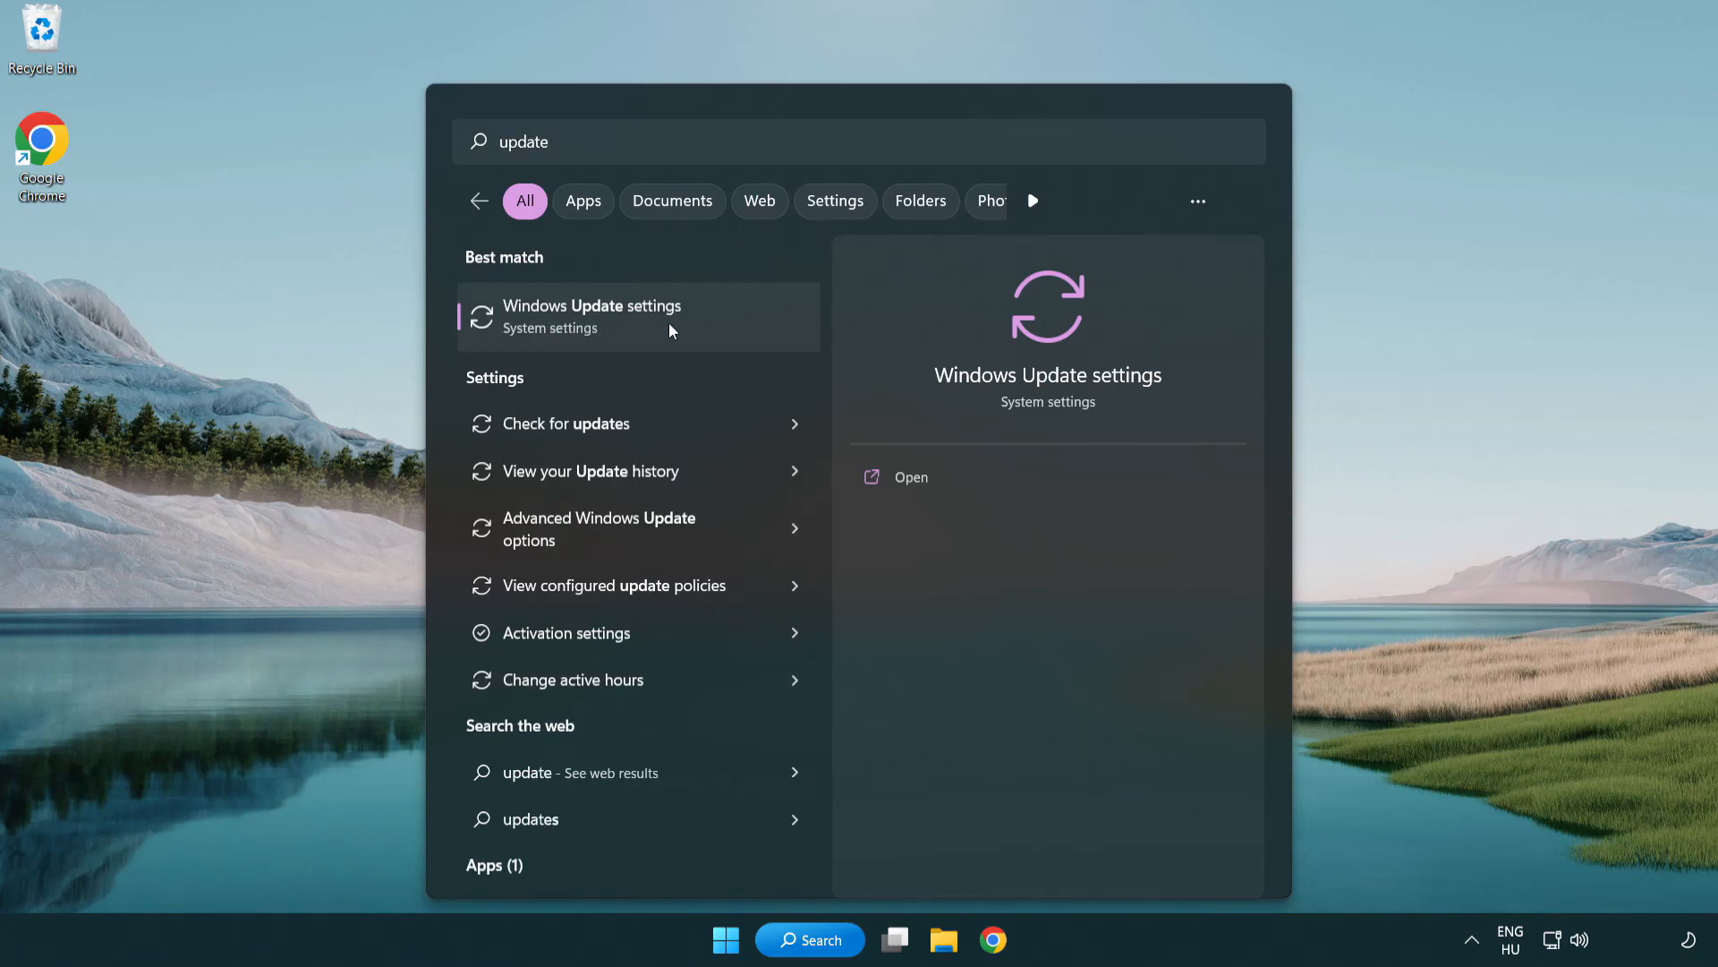
left_click(592, 317)
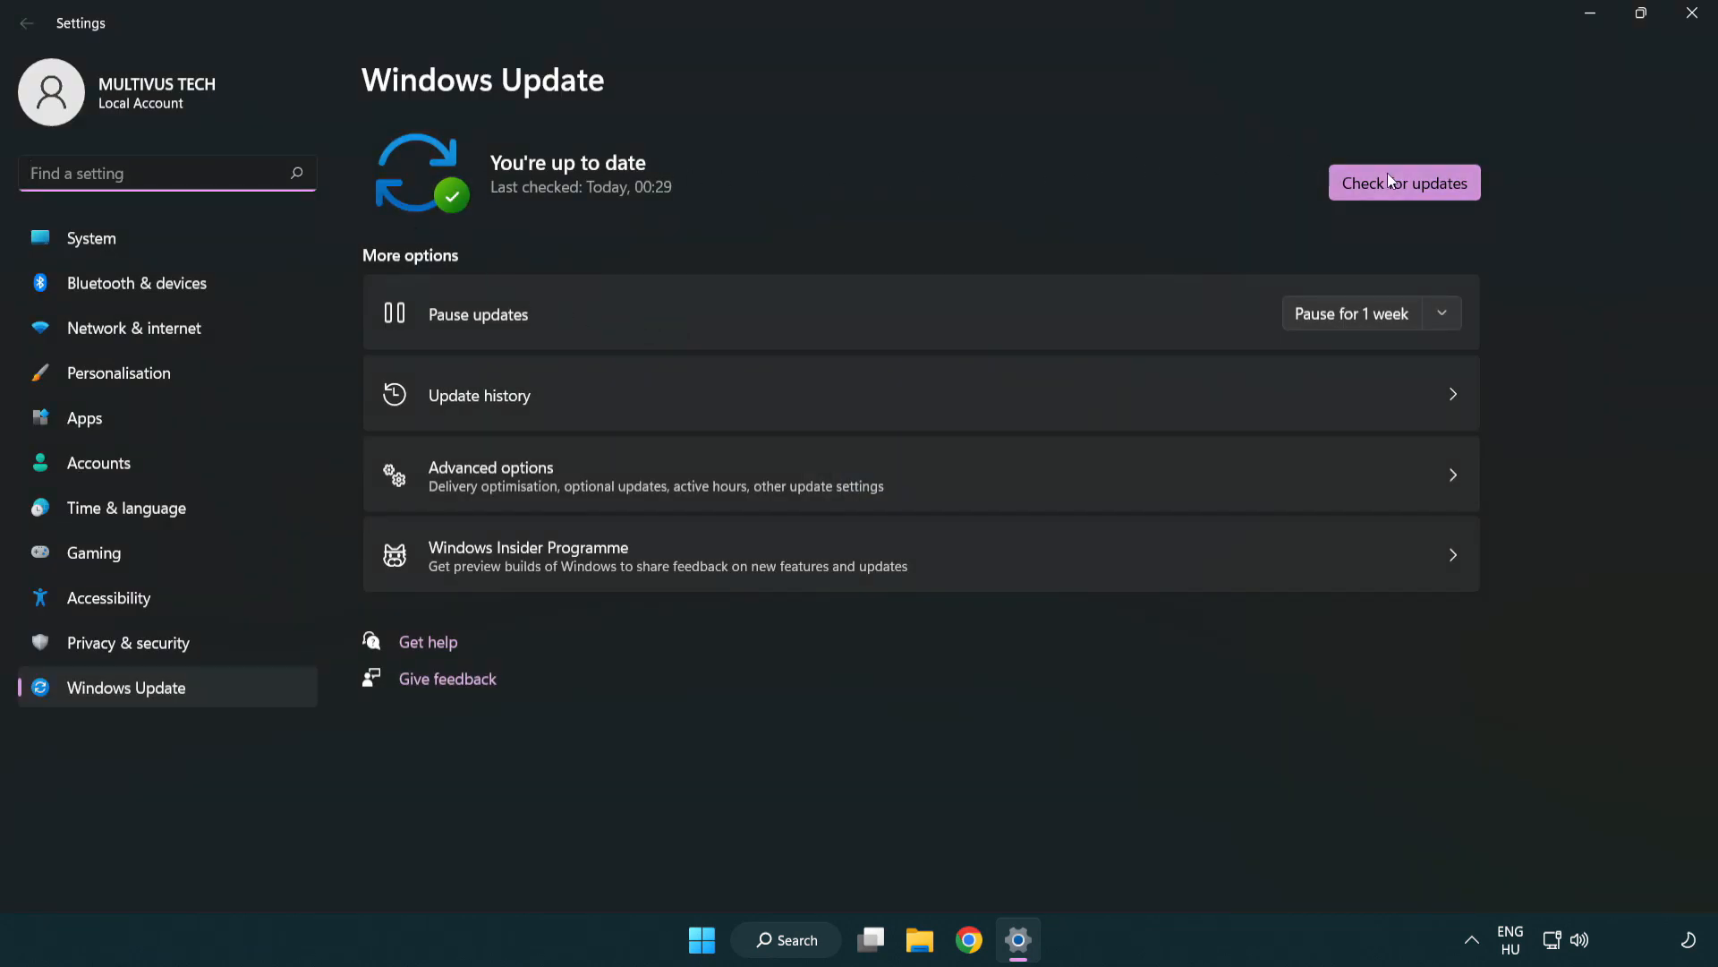
Run a fresh Windows Update check, which reports the system up to date
left_click(1404, 181)
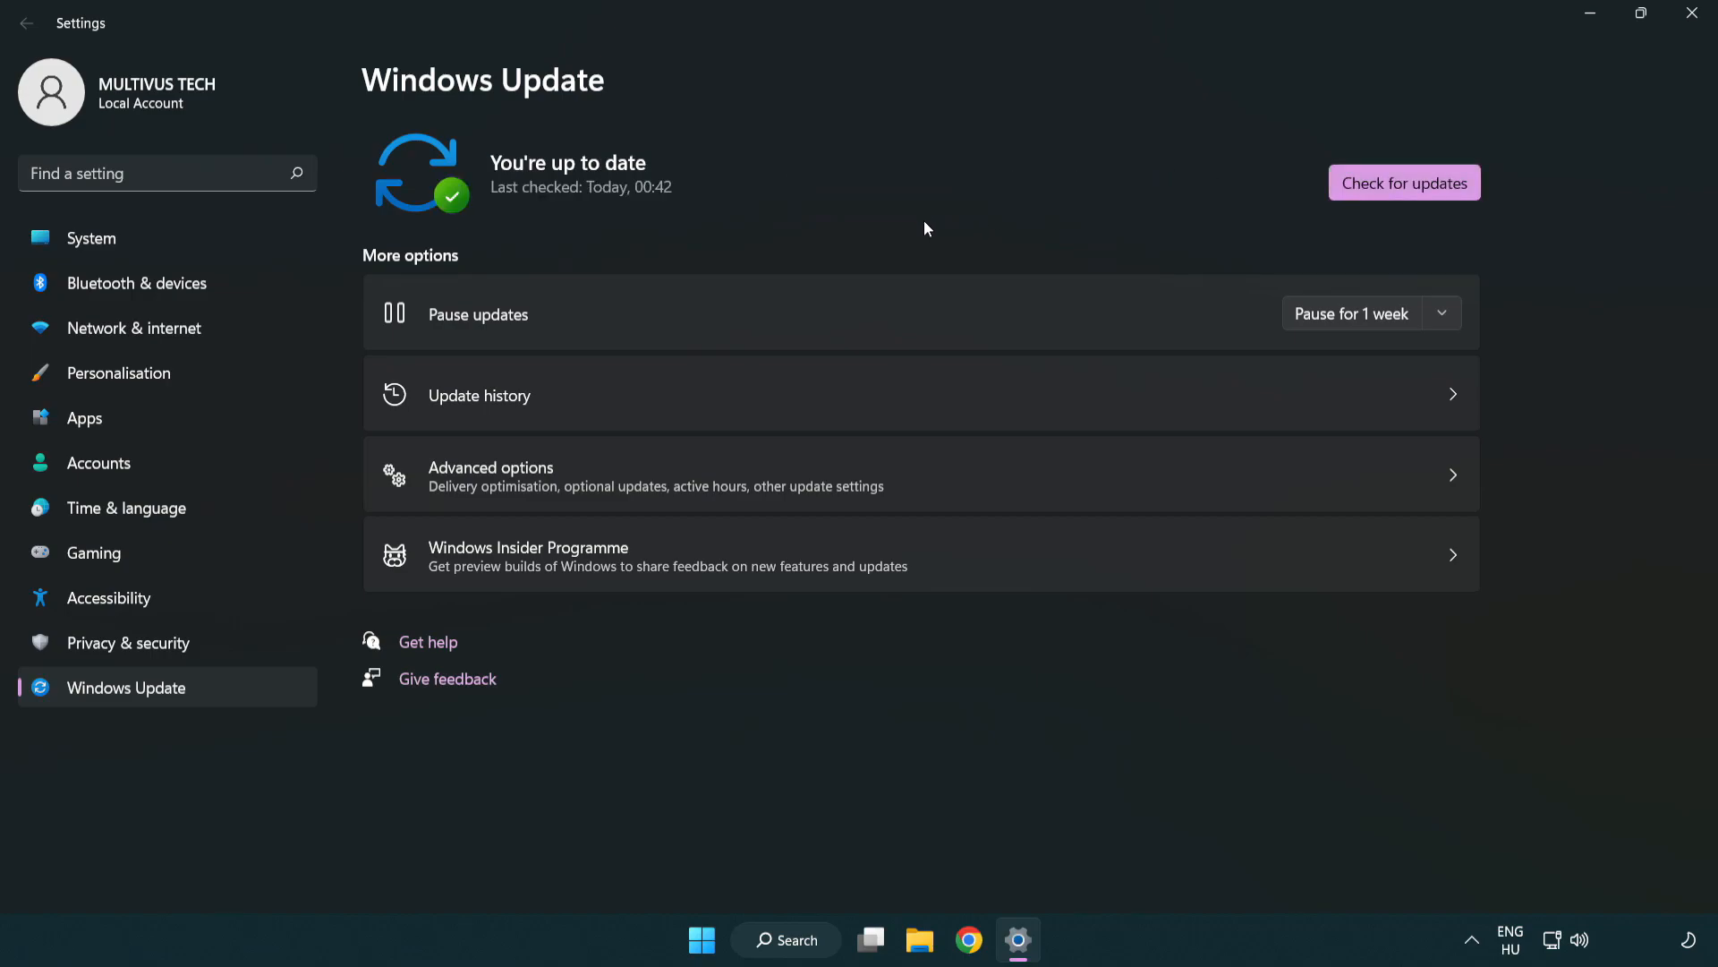
mouse_move(1476, 111)
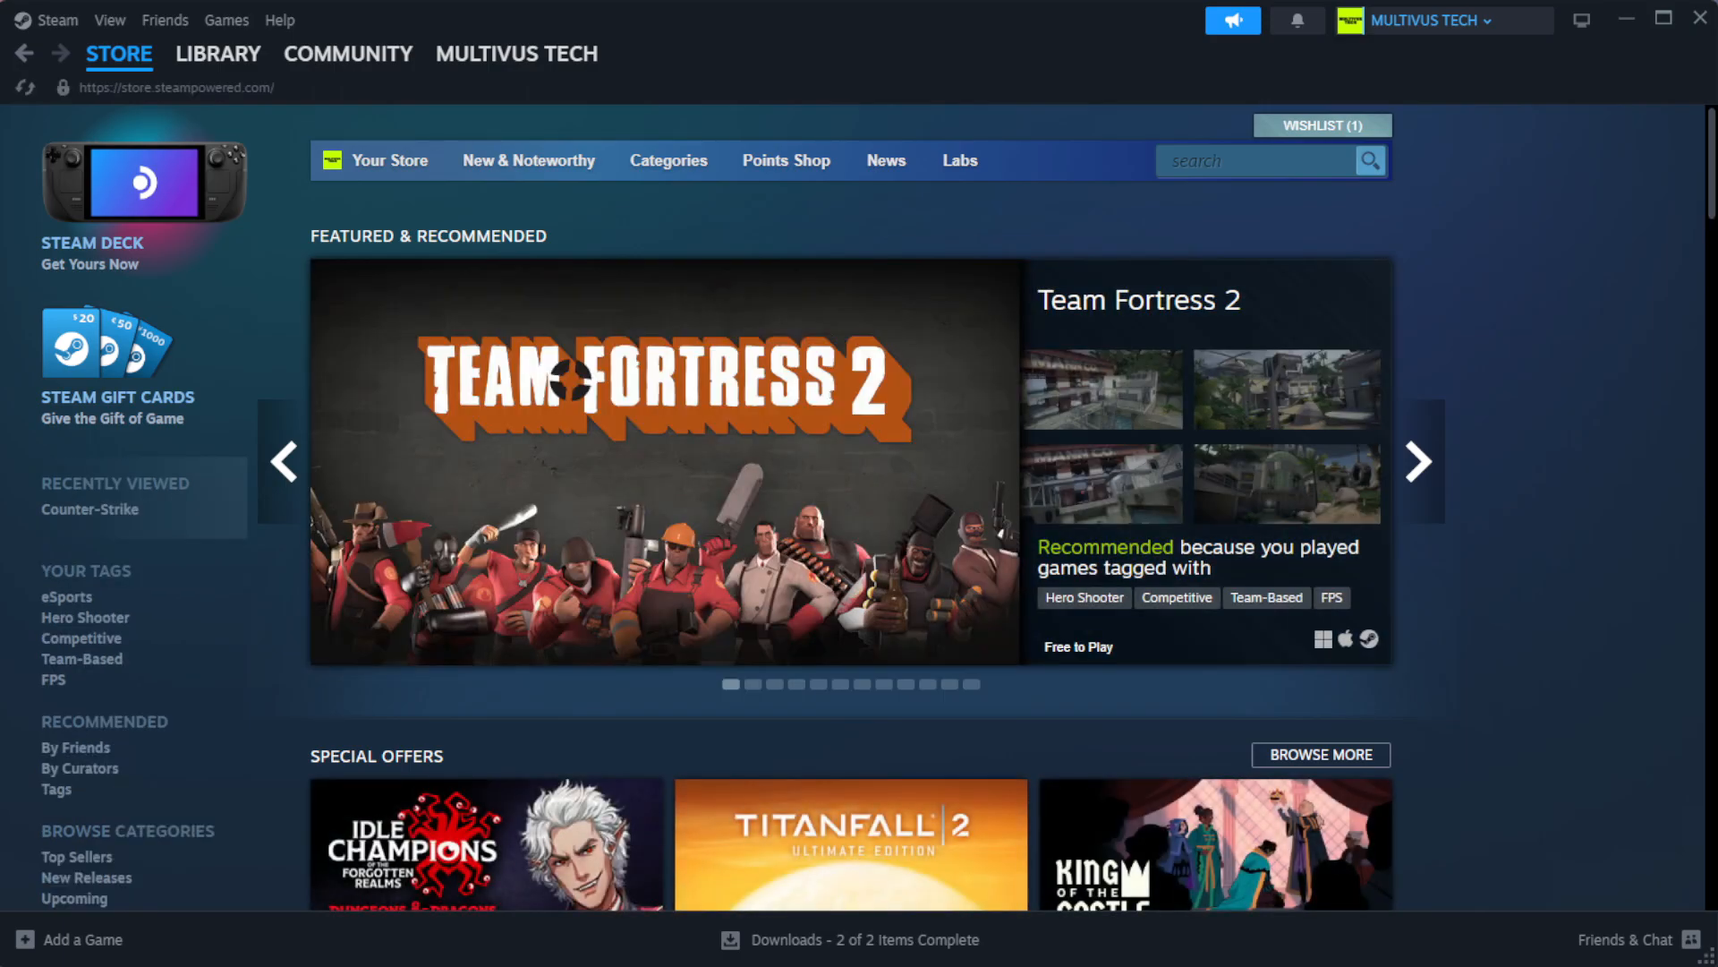
Show the Steam library home and open the problem game's Properties from Favorites
left_click(217, 52)
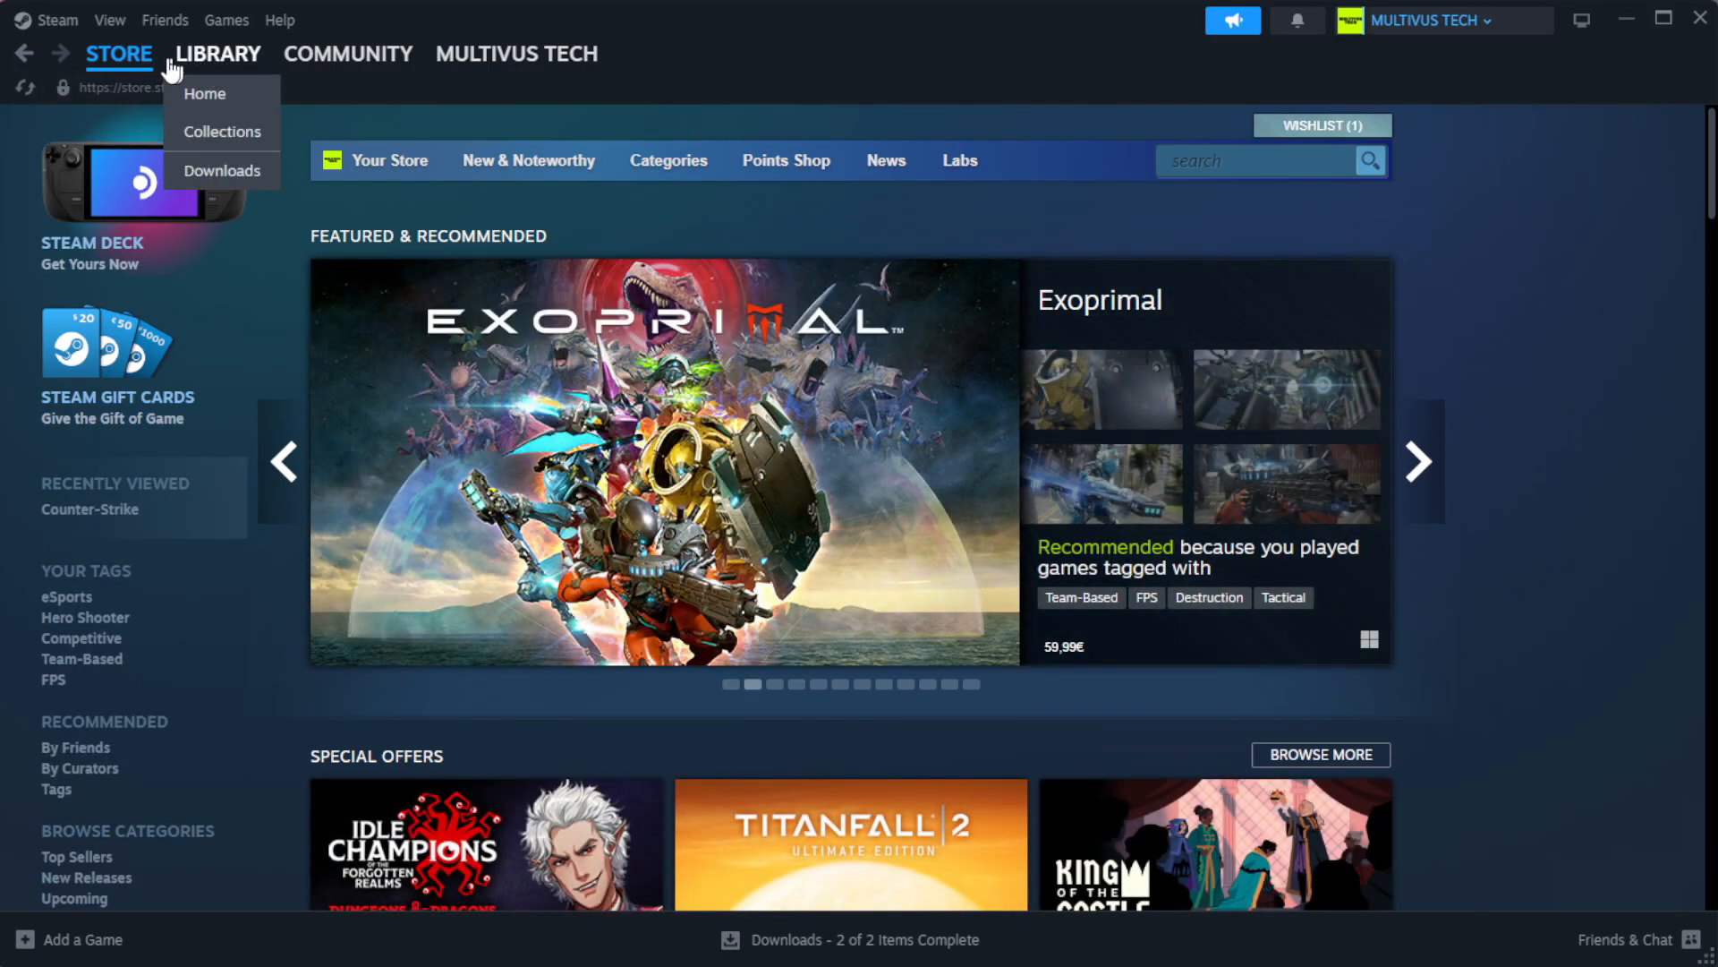
left_click(204, 93)
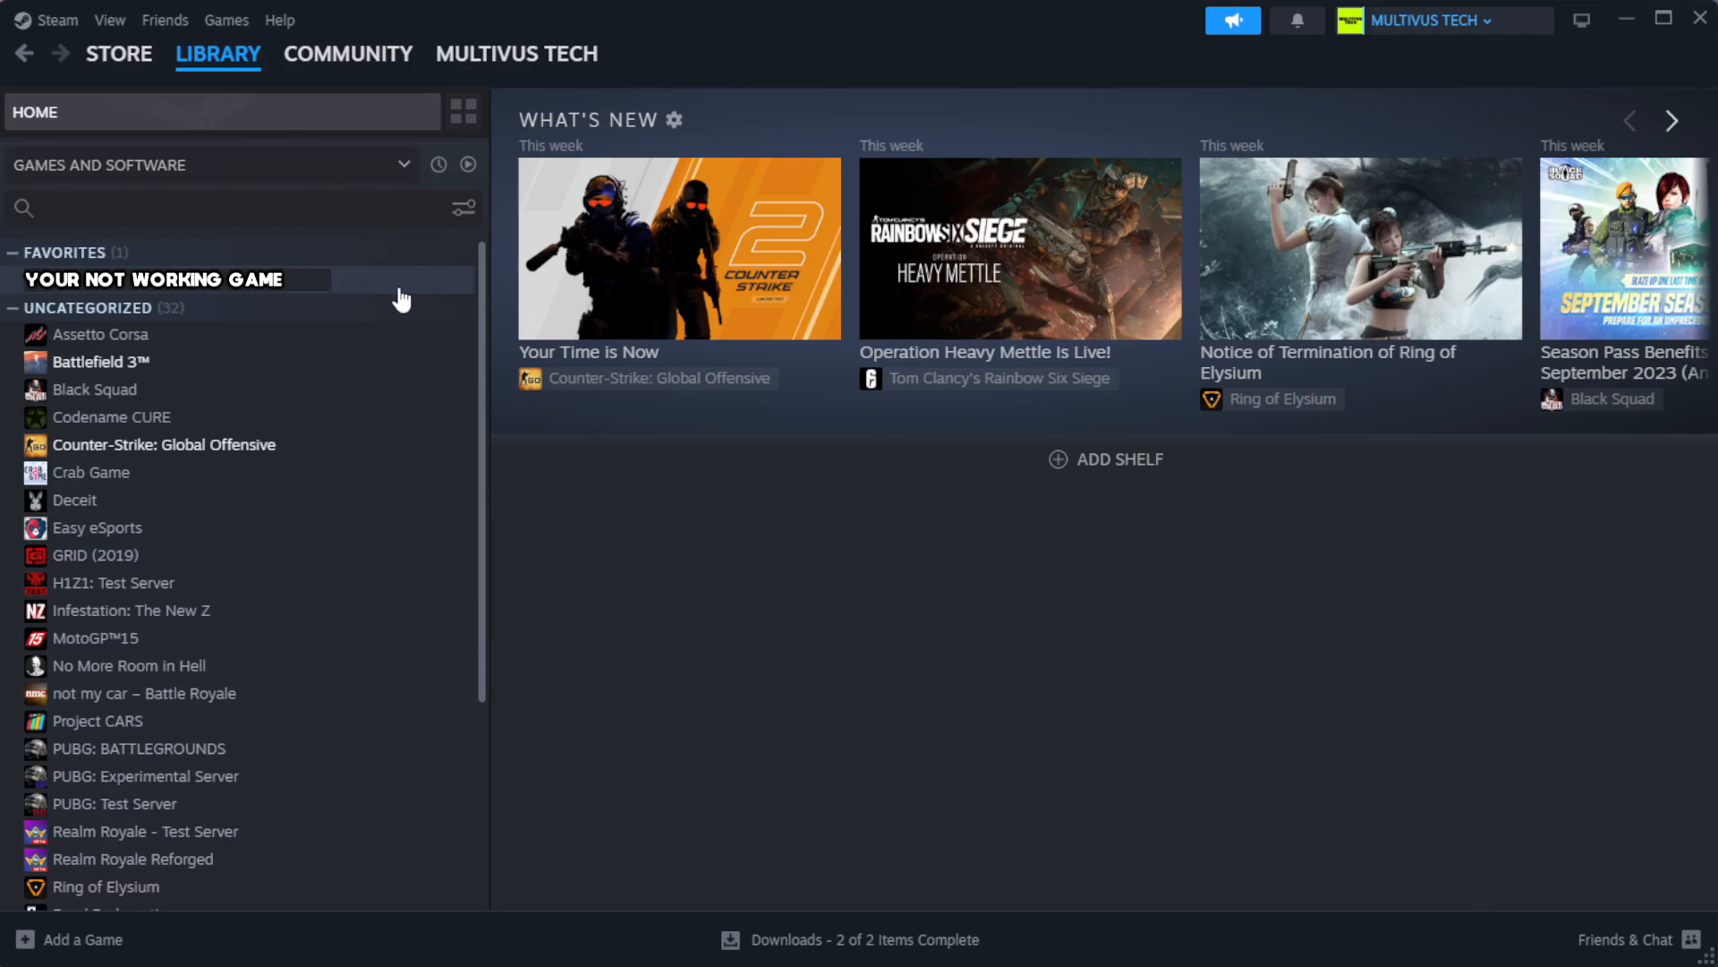
mouse_move(425, 294)
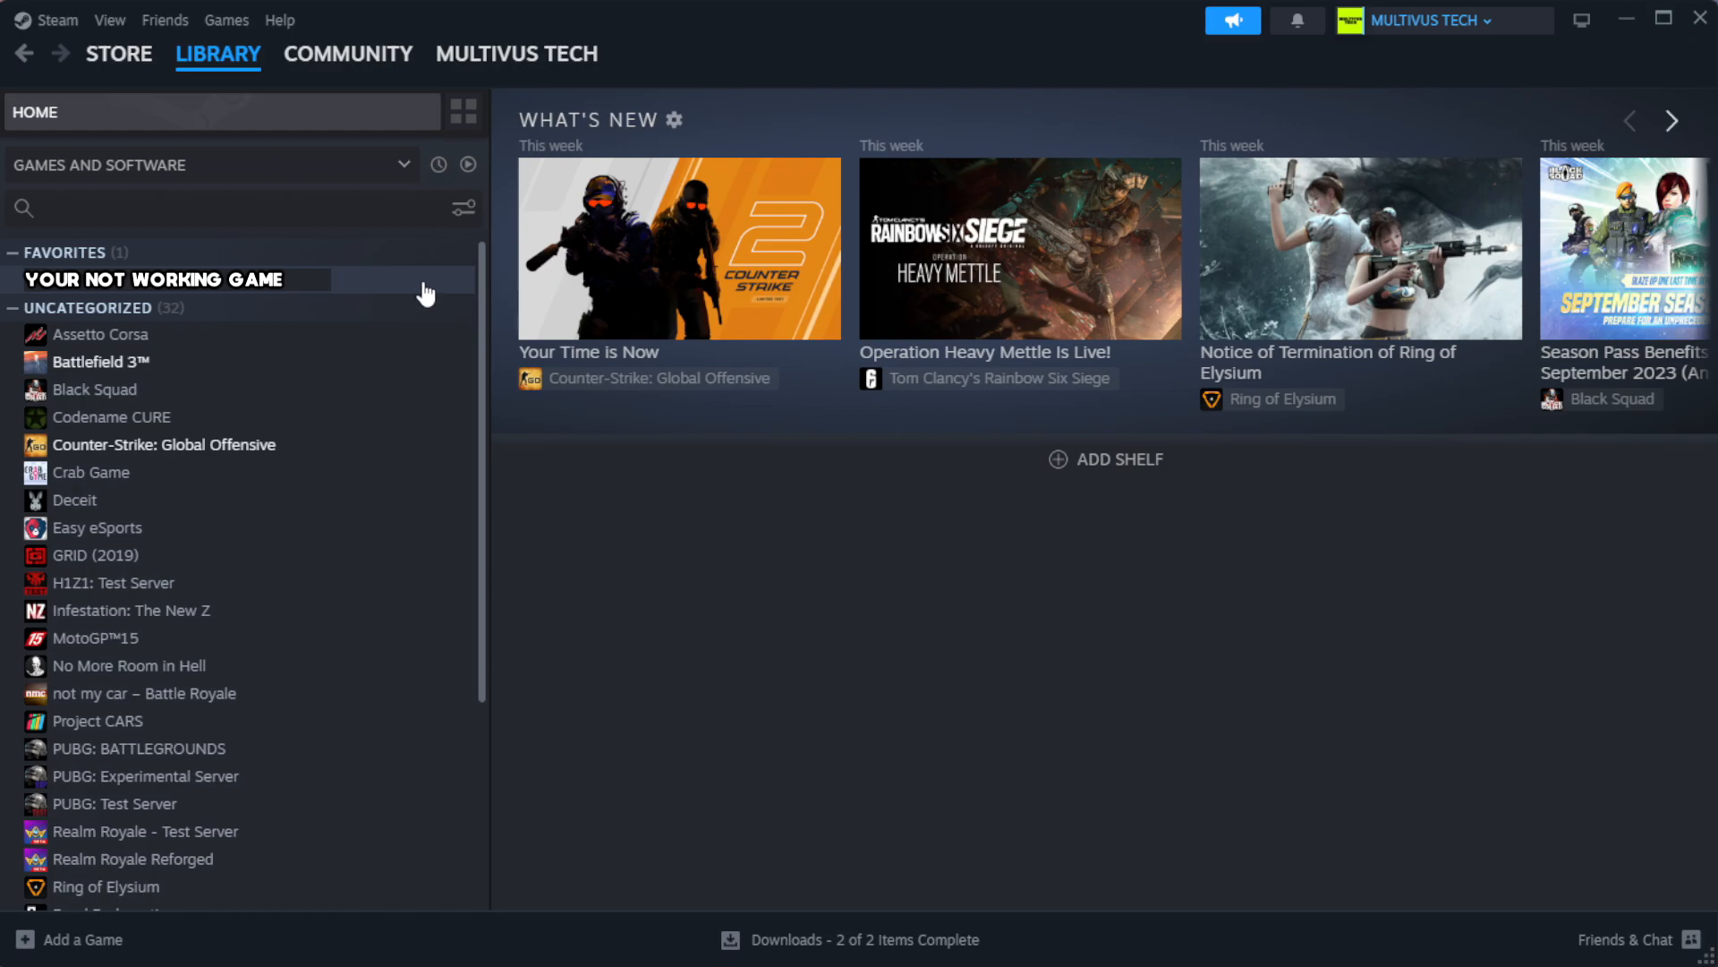
right_click(164, 279)
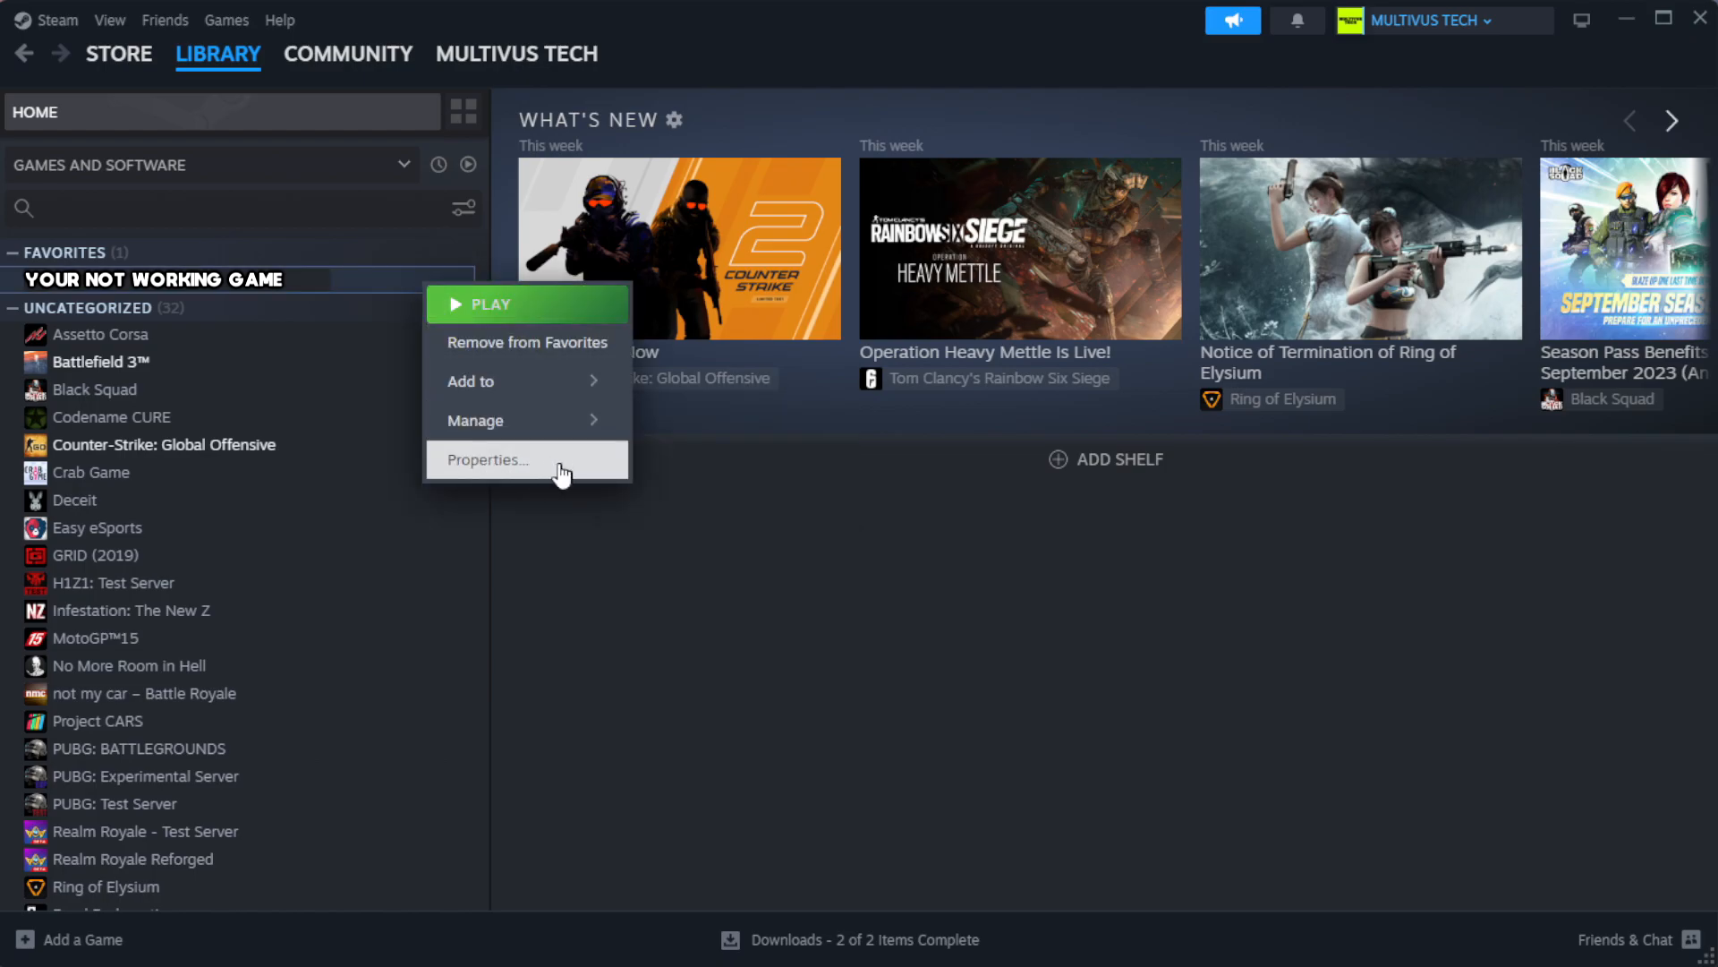
left_click(485, 459)
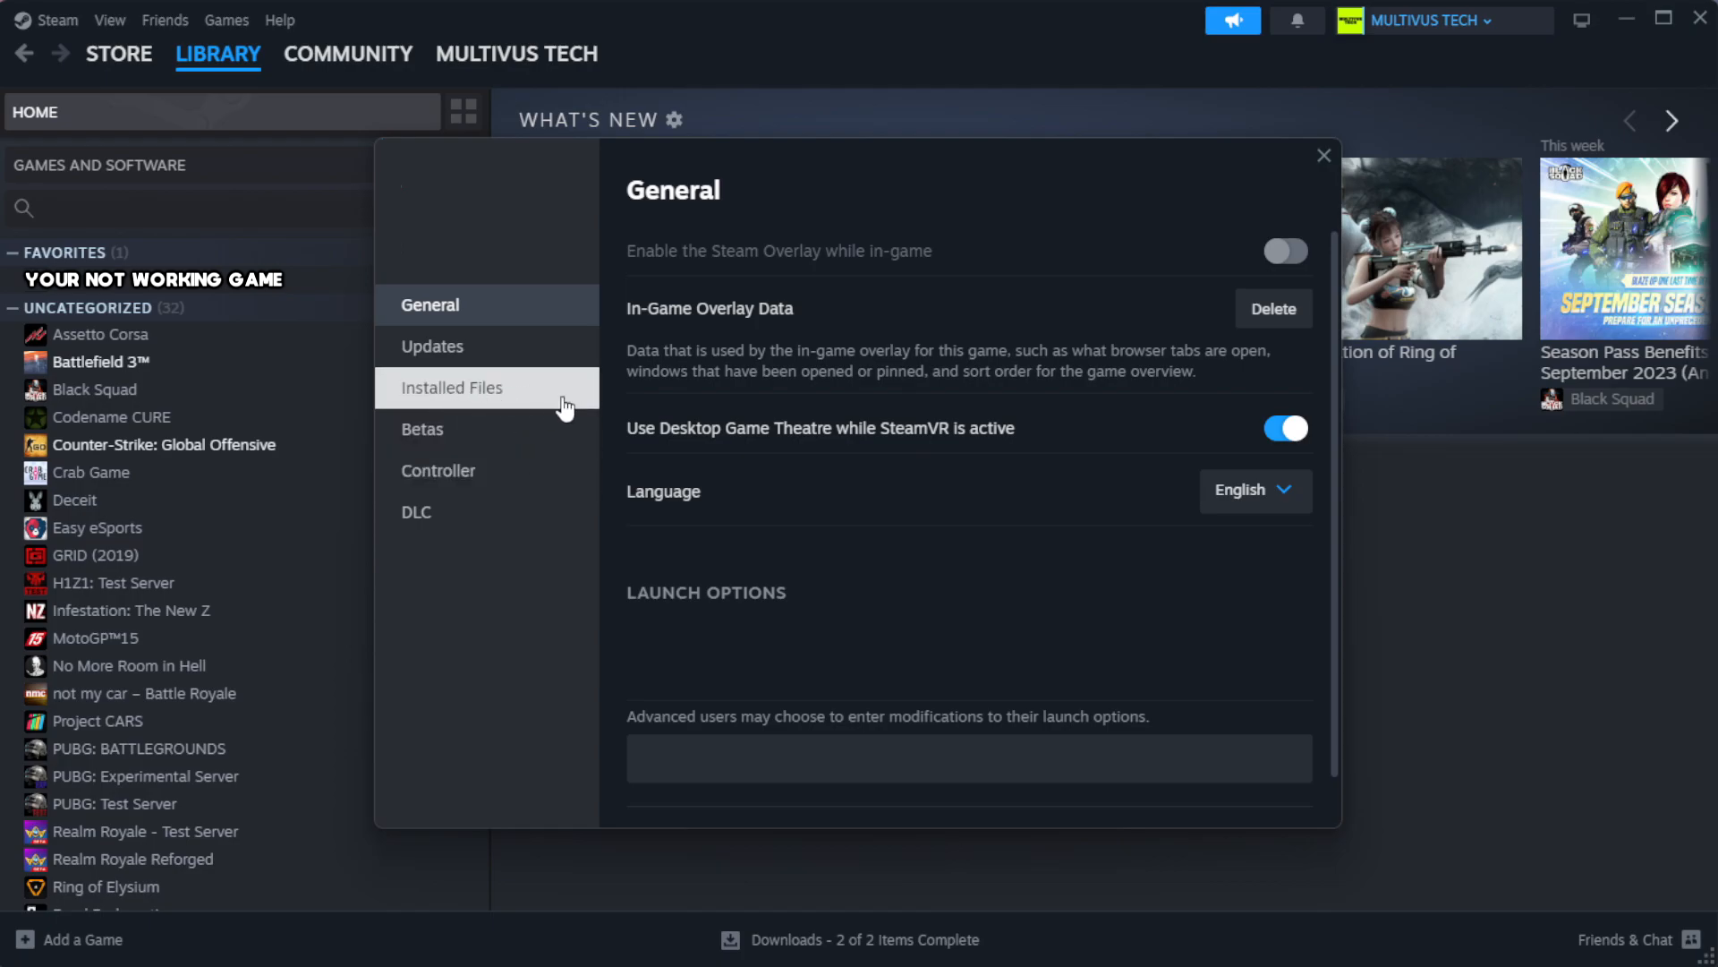
Verify all 1039 game files under Installed Files, then browse to the install folder
left_click(451, 387)
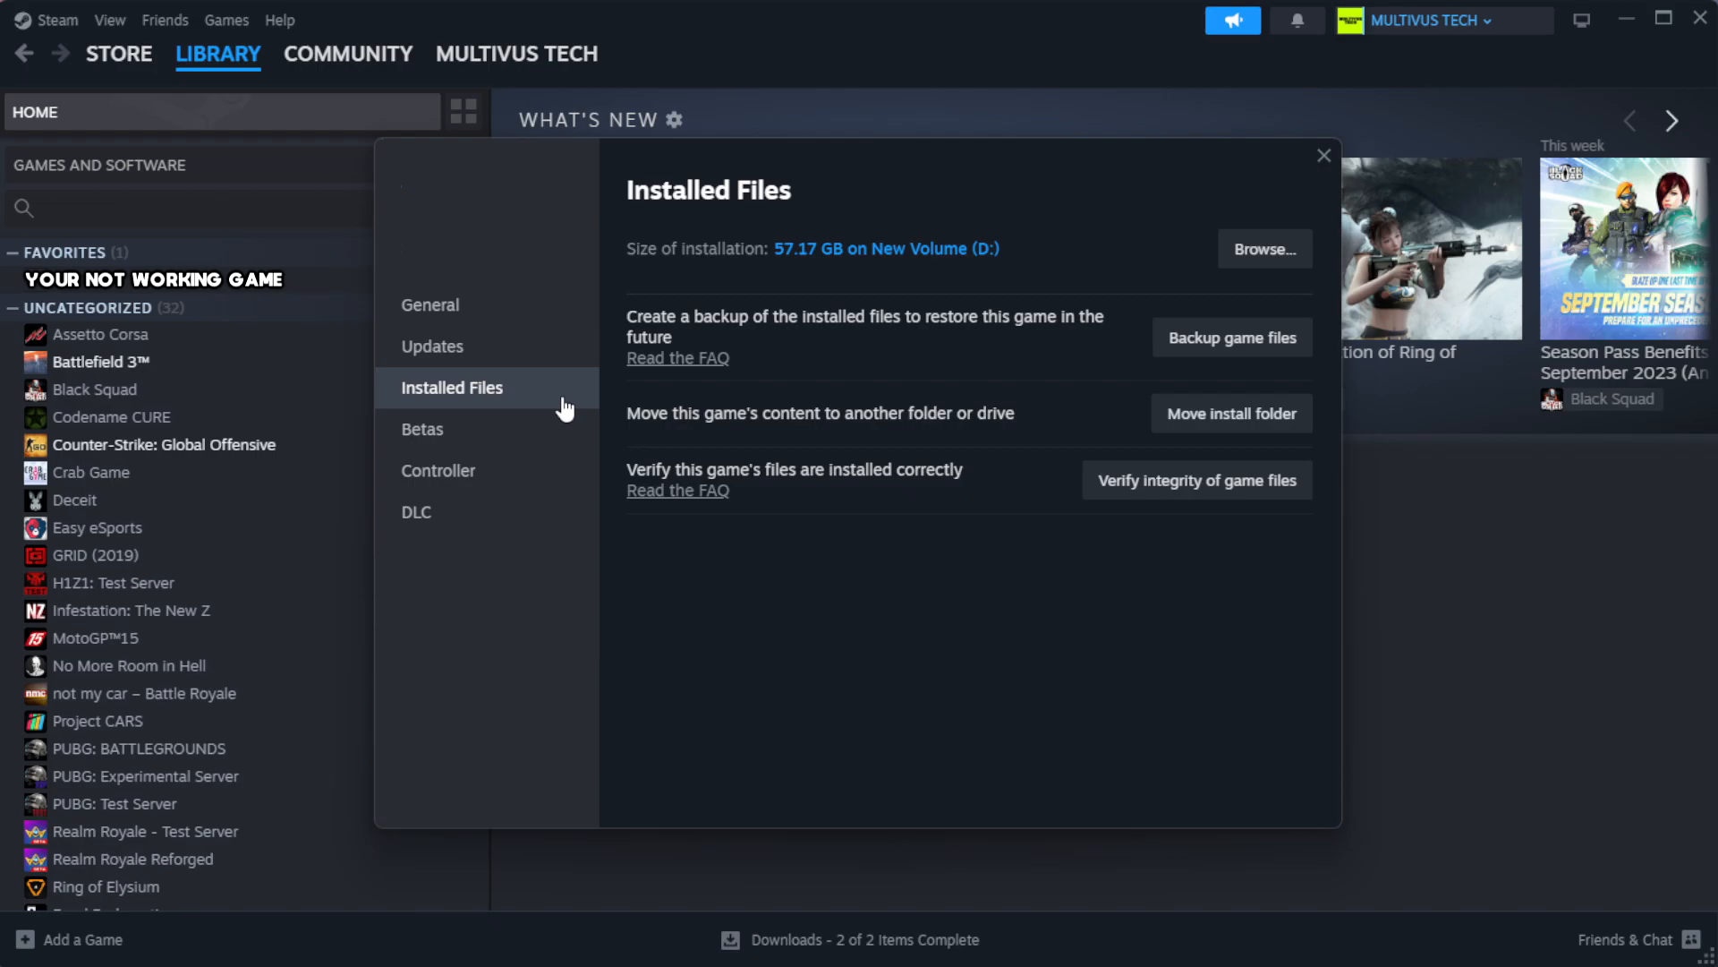
mouse_move(1211, 559)
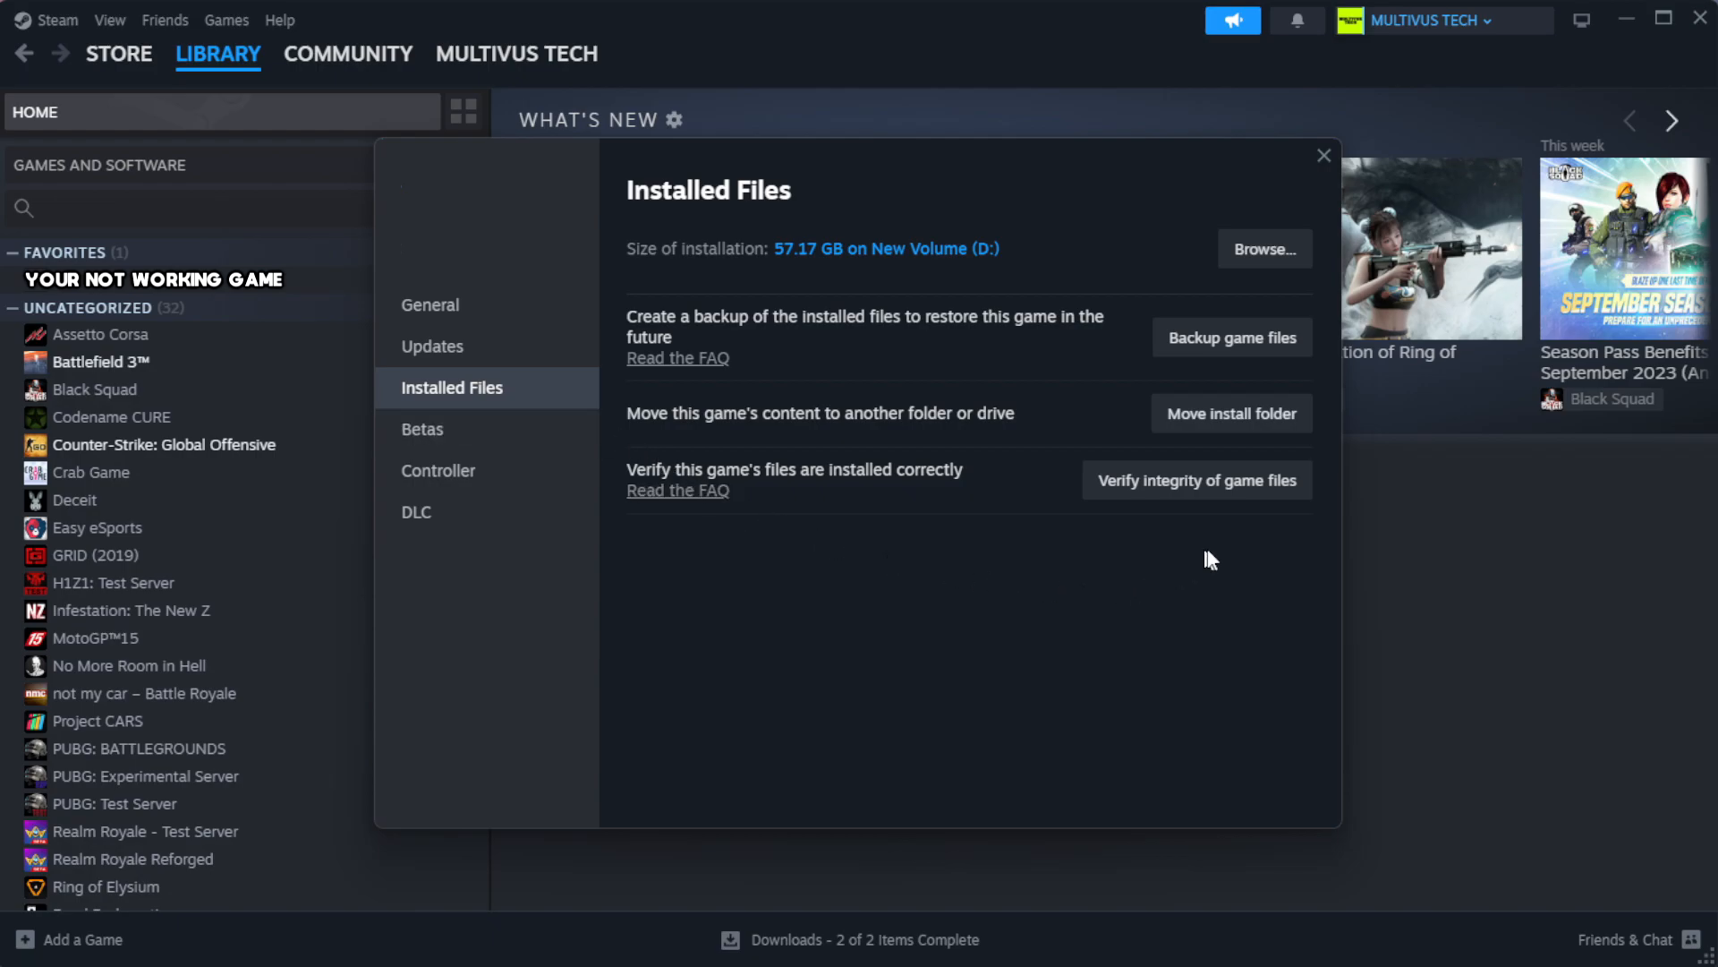
mouse_move(1160, 485)
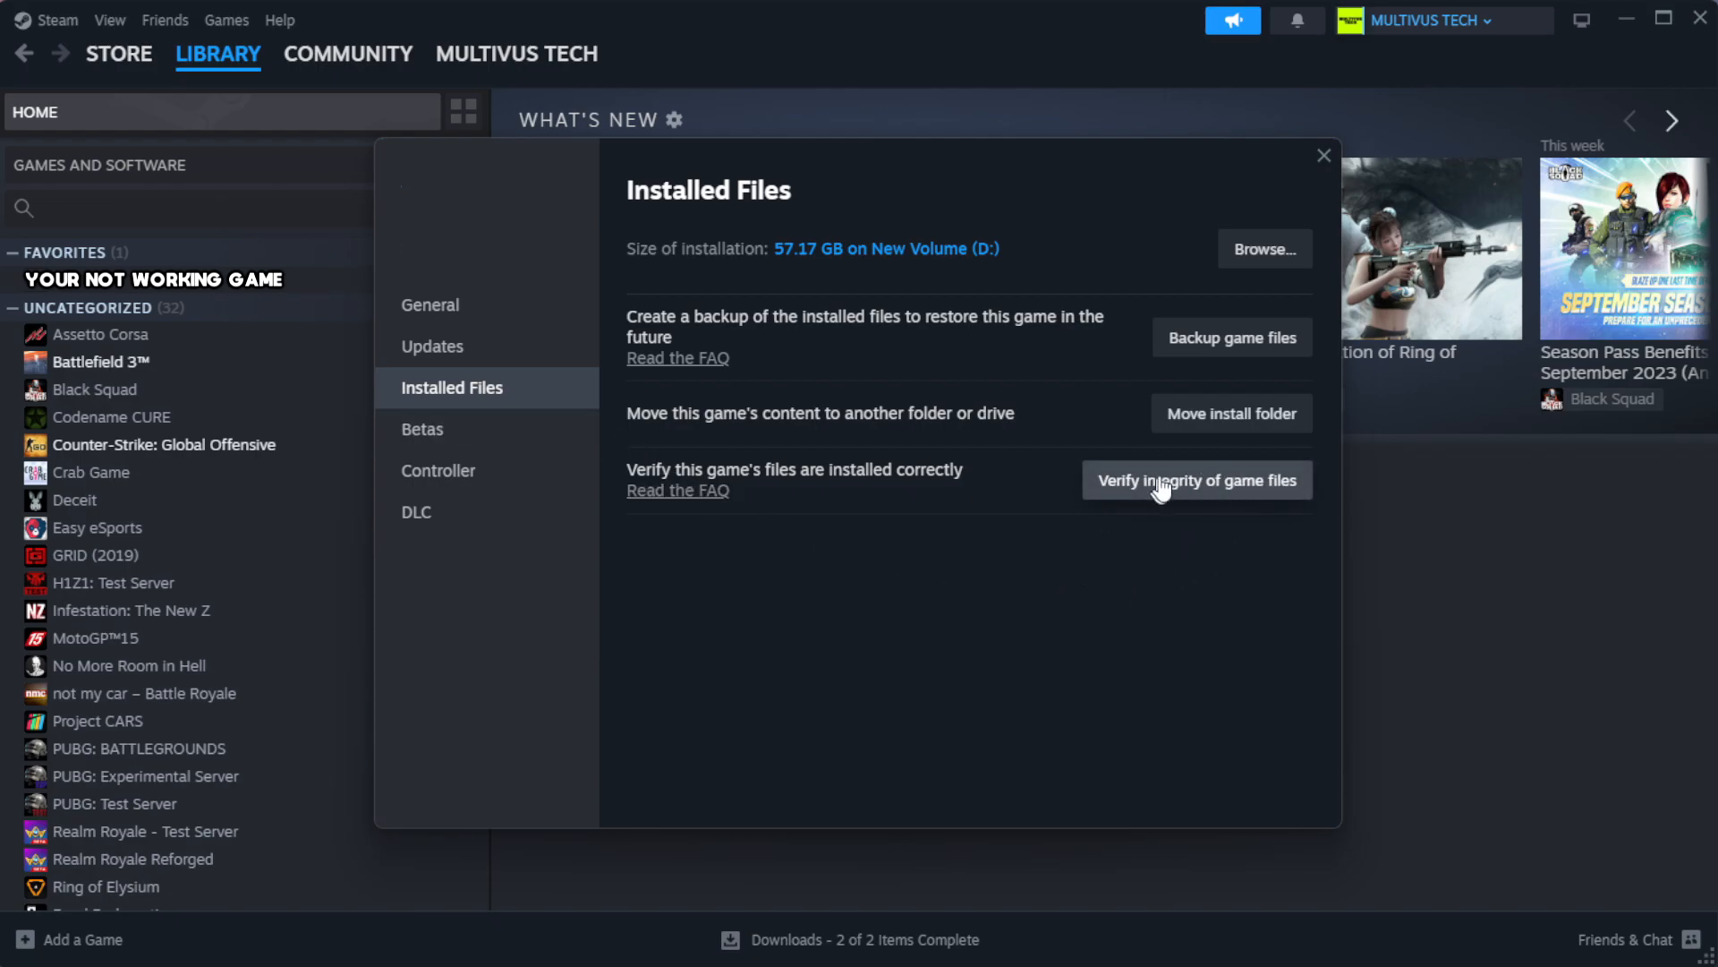
mouse_move(1206, 499)
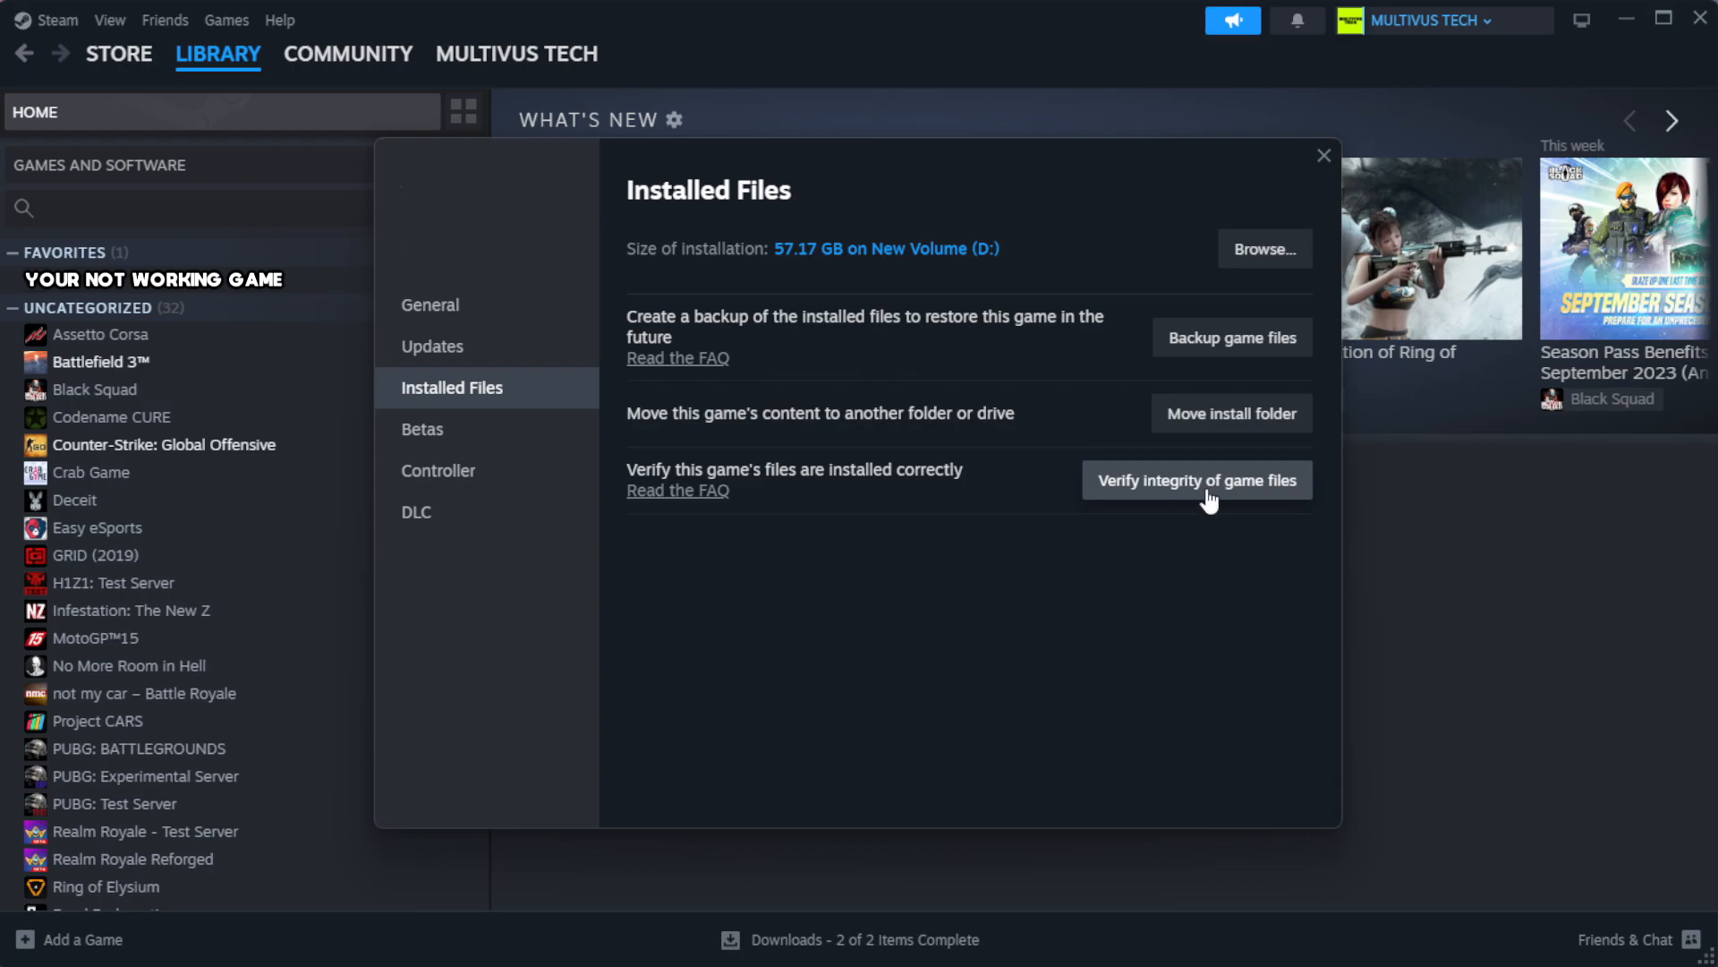
left_click(1196, 480)
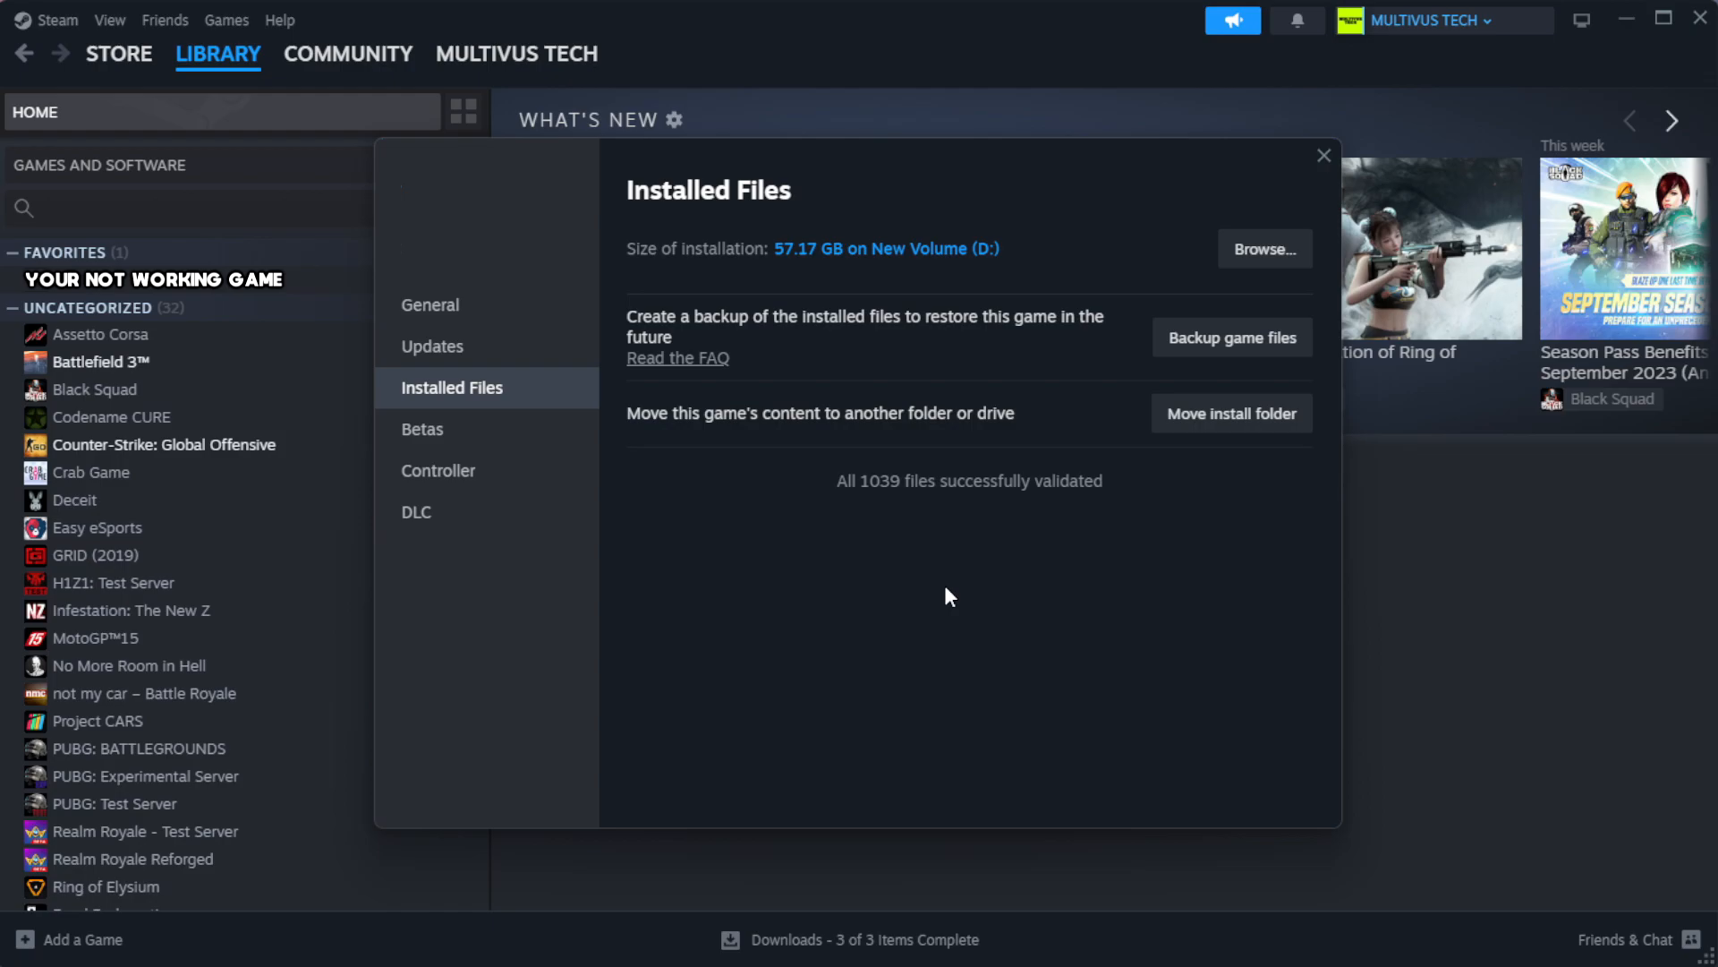
mouse_move(985, 514)
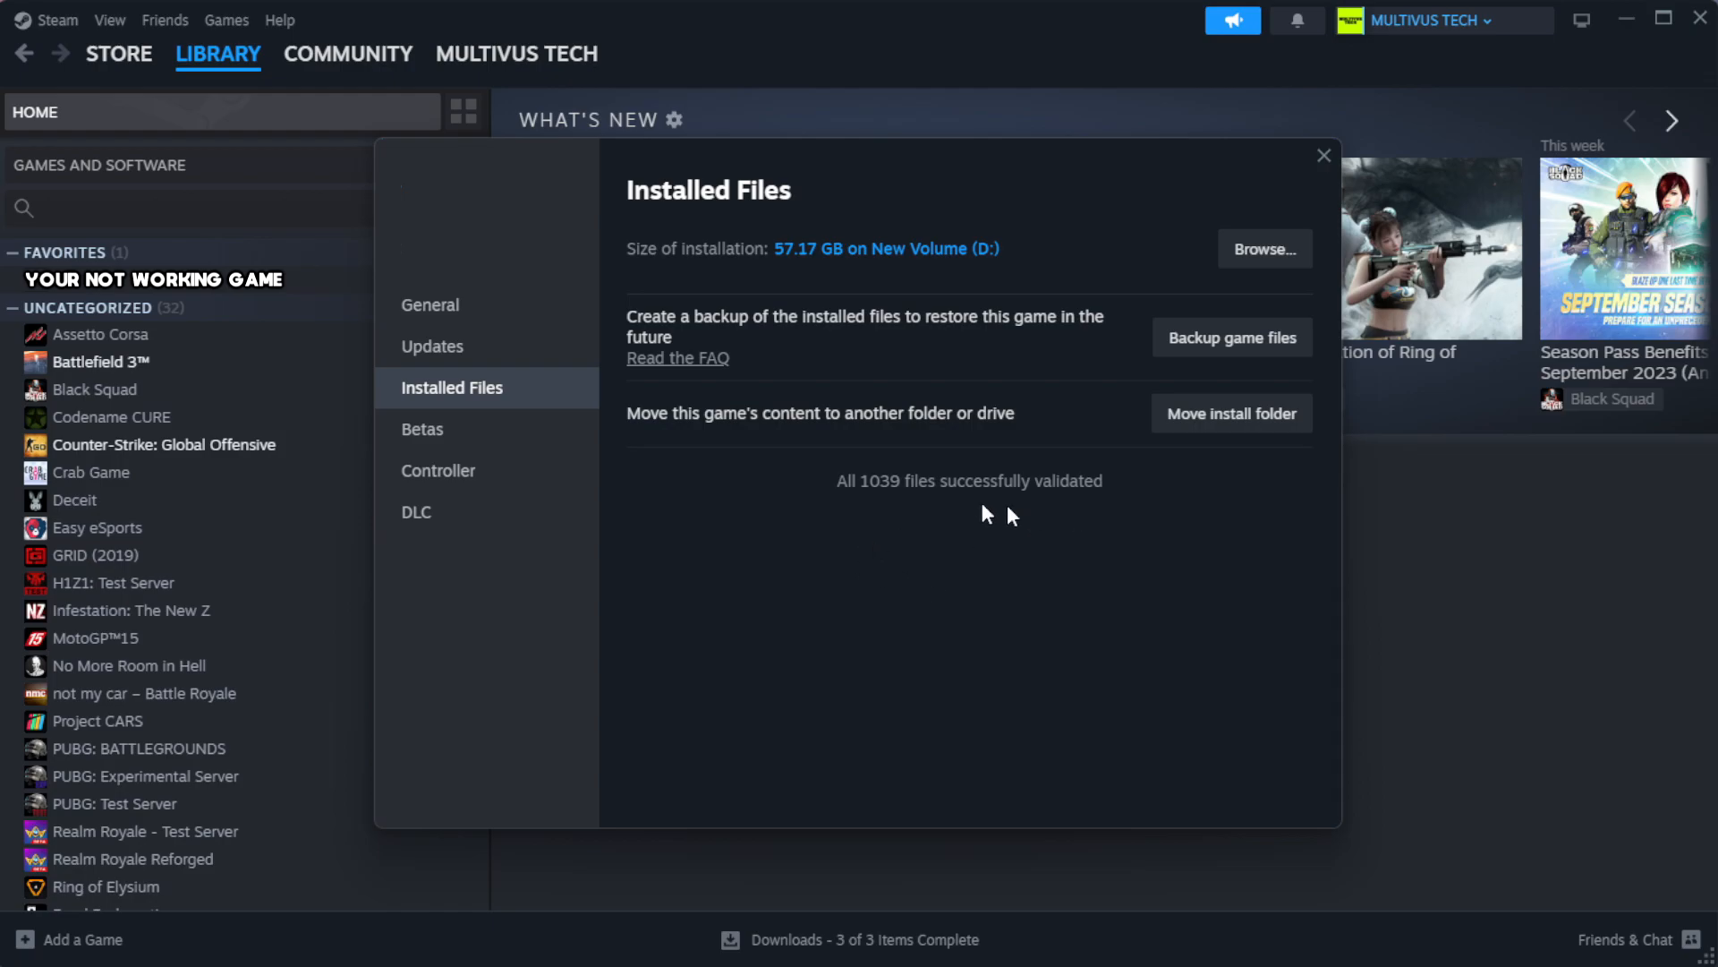
mouse_move(1265, 249)
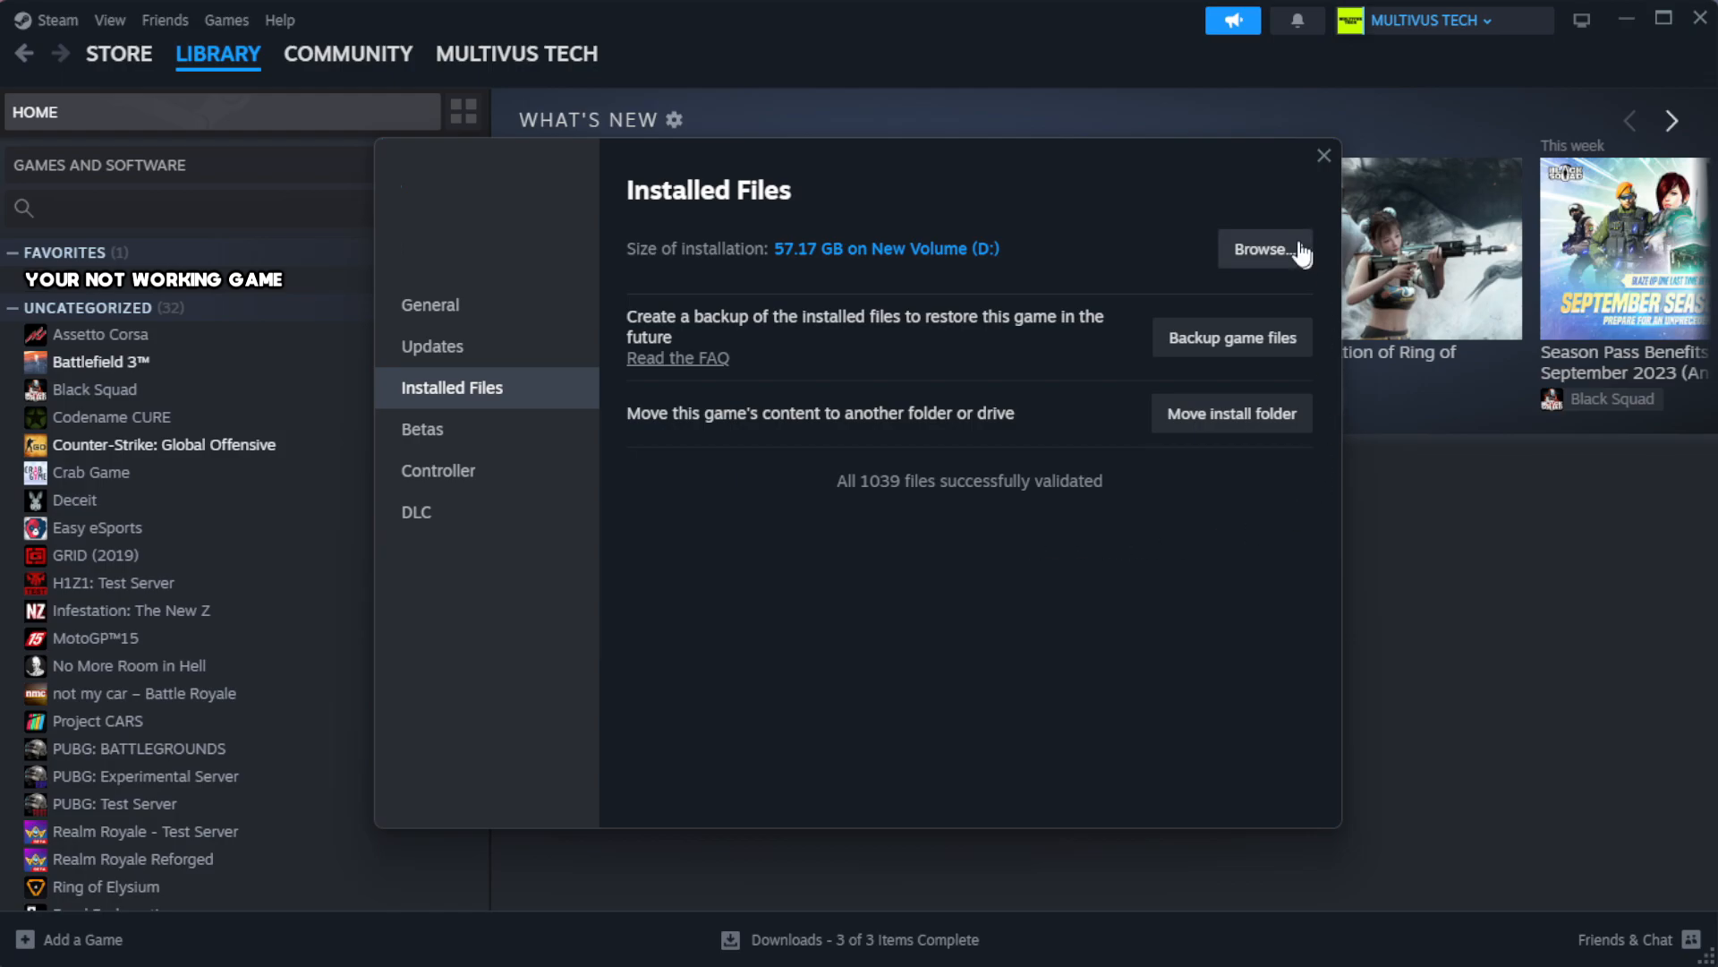
left_click(1262, 249)
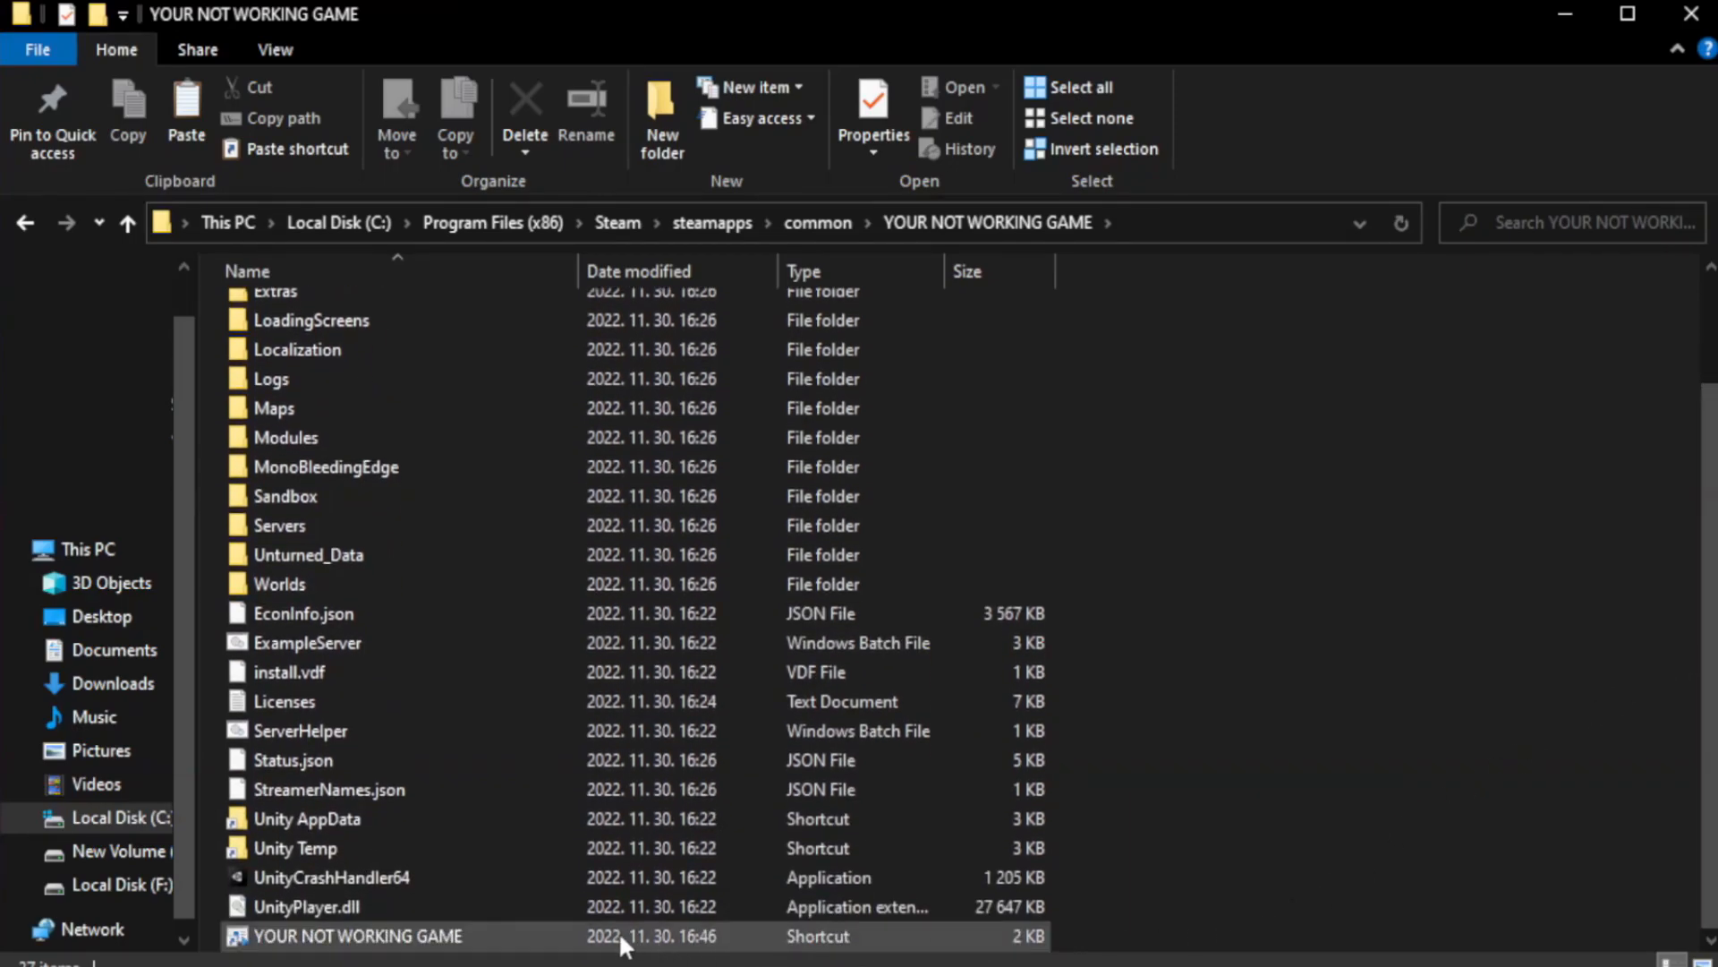
Open Properties for the YOUR NOT WORKING GAME shortcut in the install folder
left_click(356, 934)
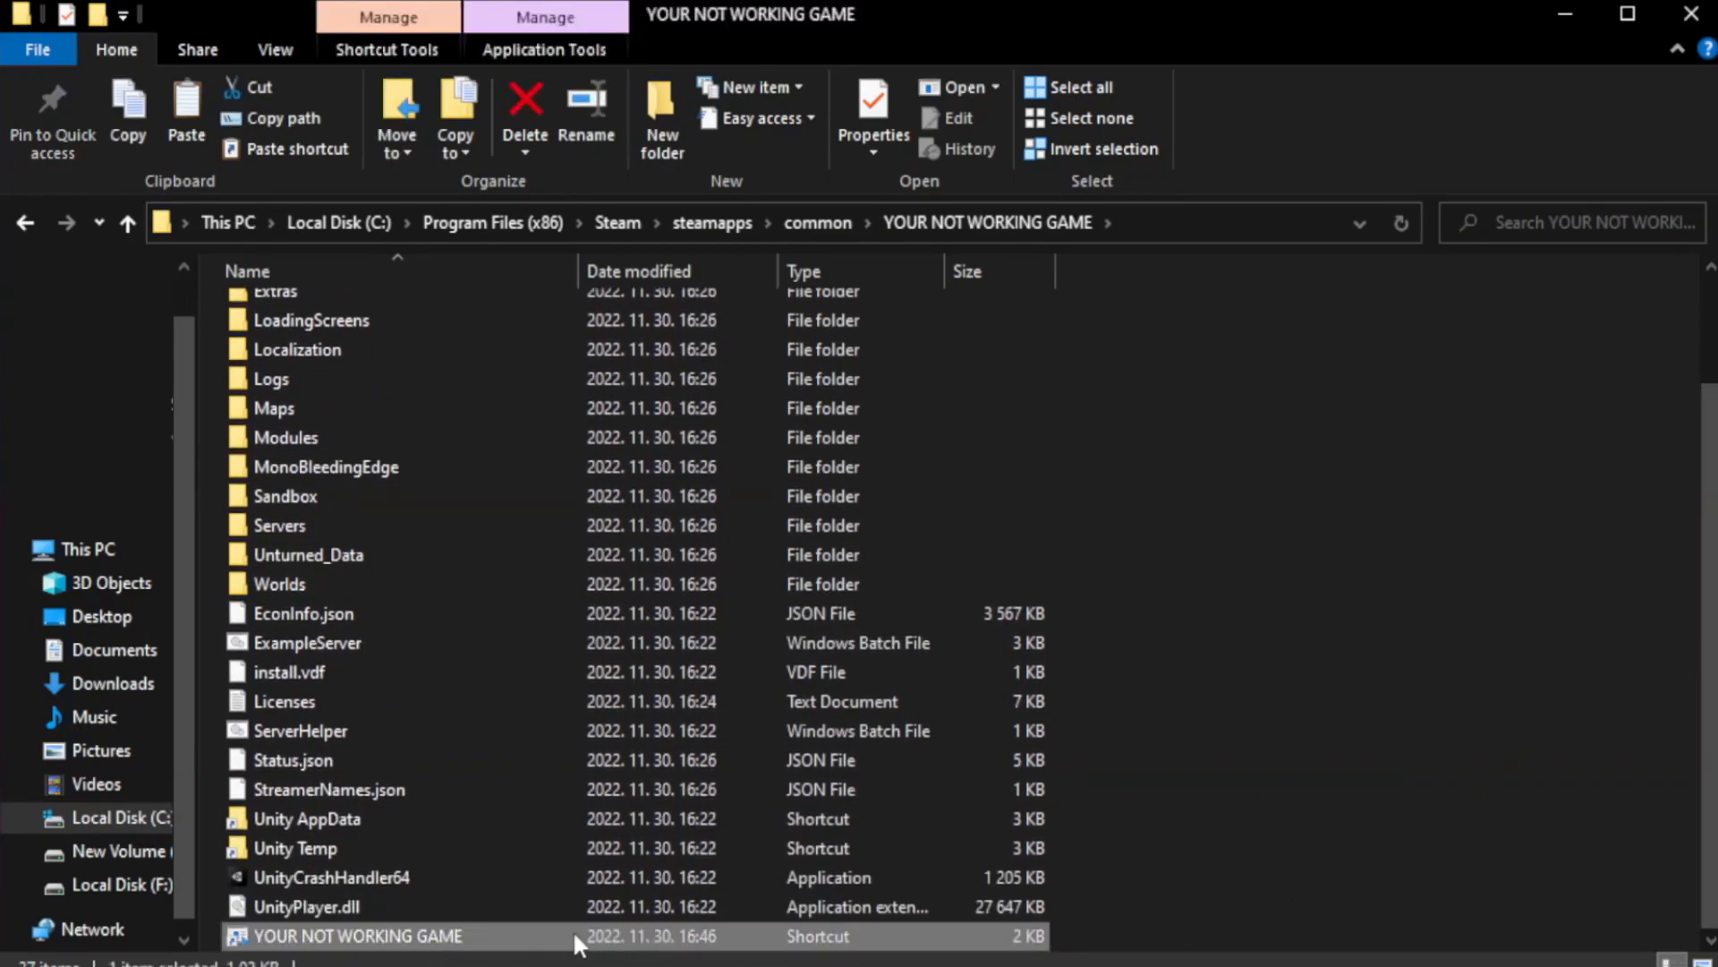
right_click(356, 934)
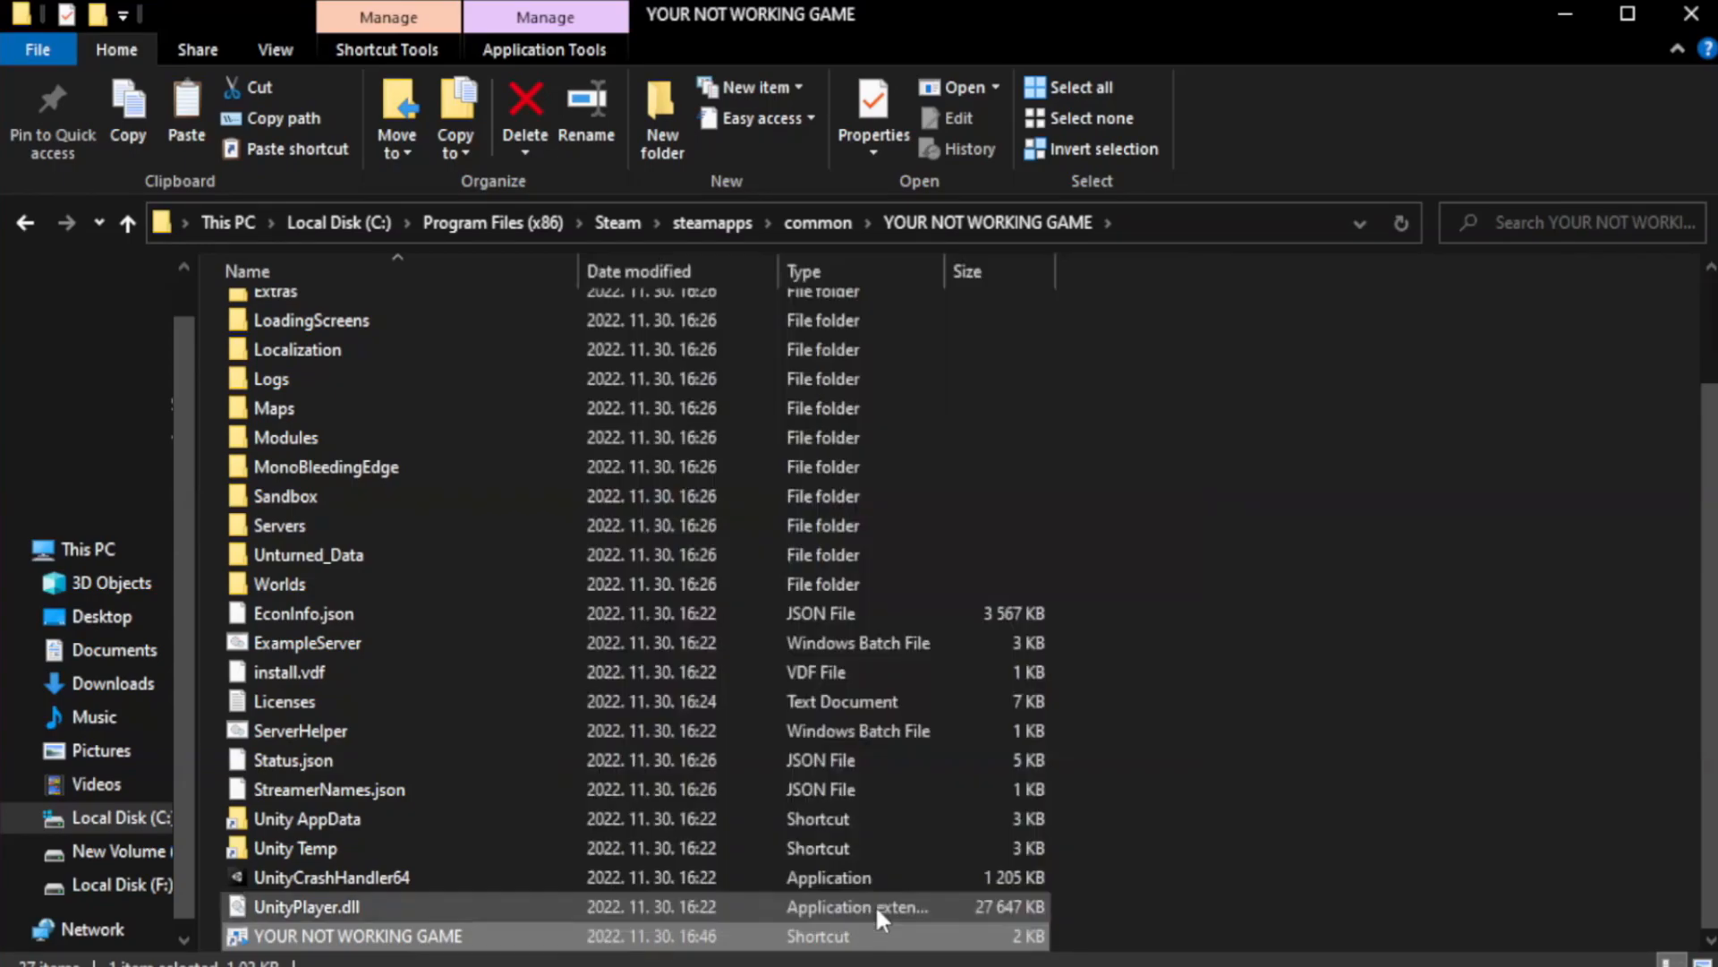
left_click(873, 103)
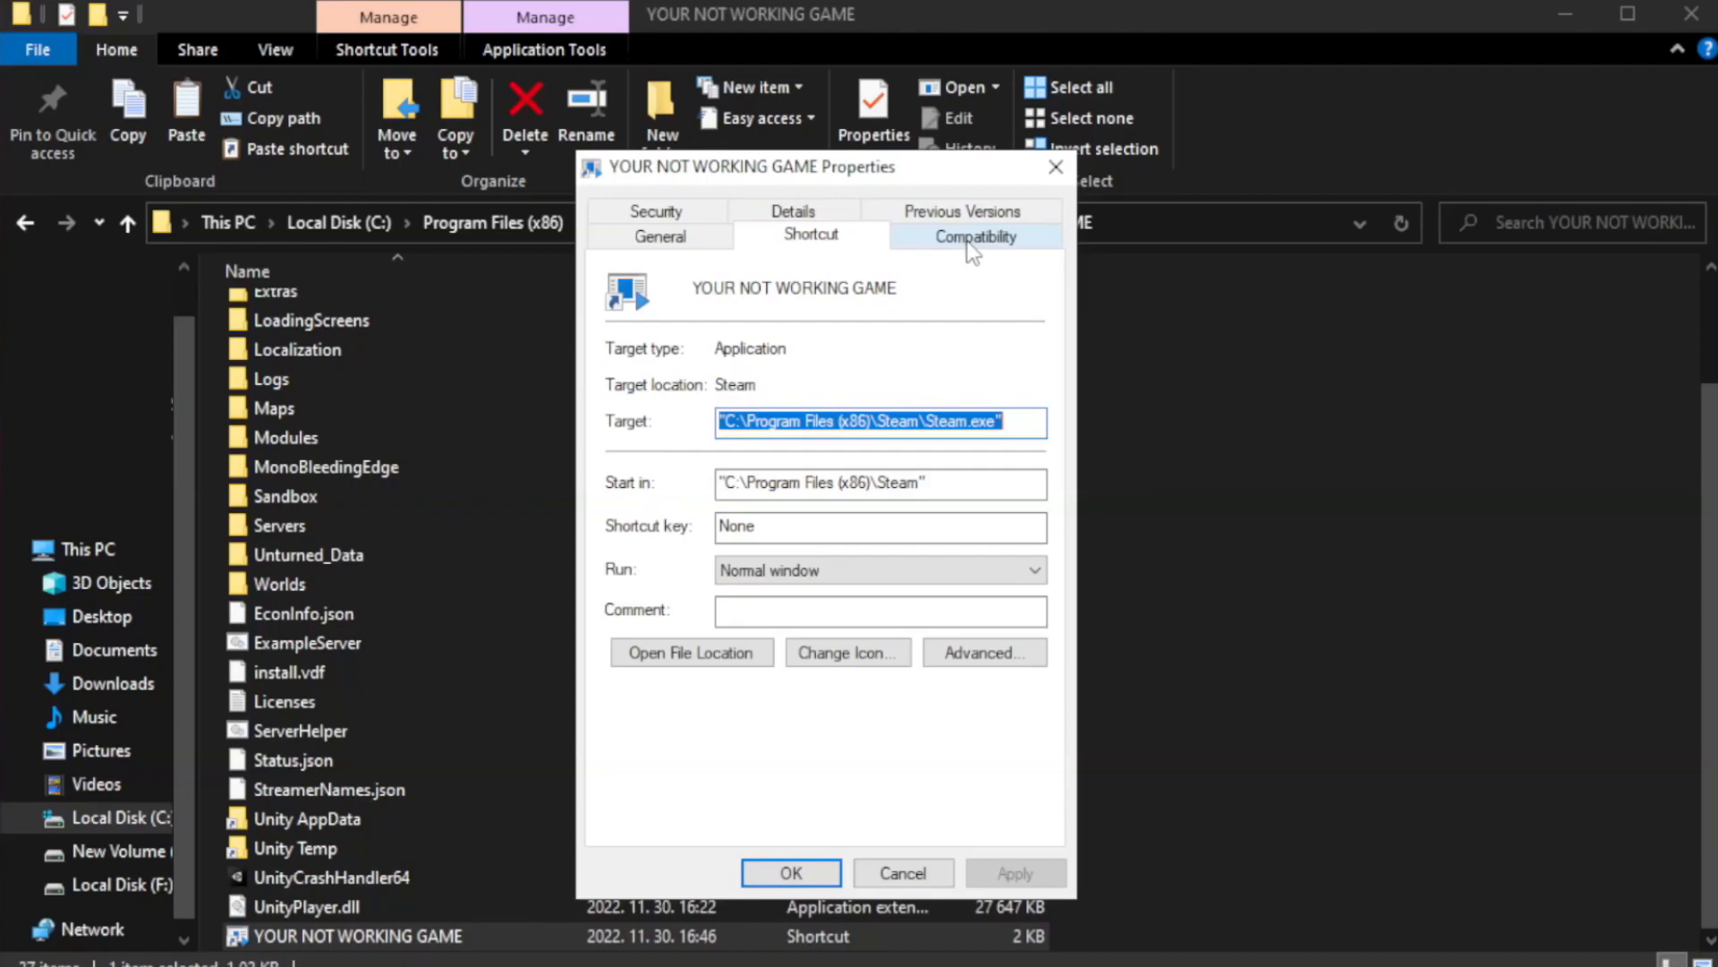
Set the shortcut to Windows 8 compatibility, run as admin, no fullscreen optimizations; close Explorer
left_click(975, 235)
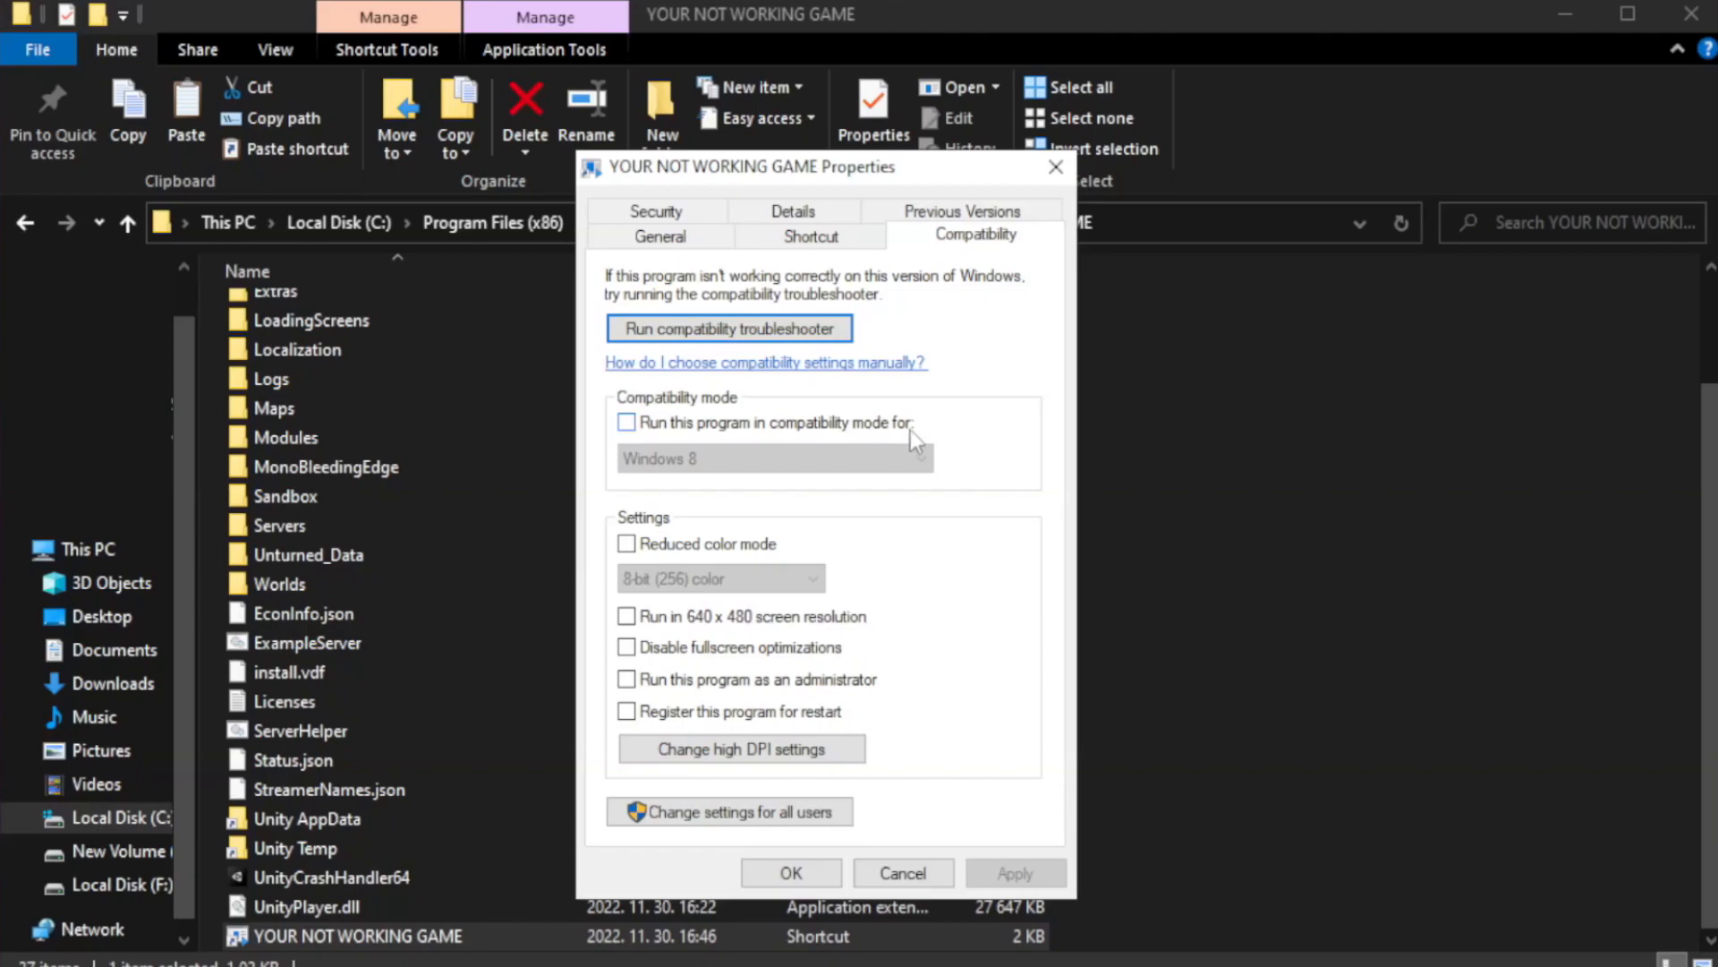
left_click(625, 422)
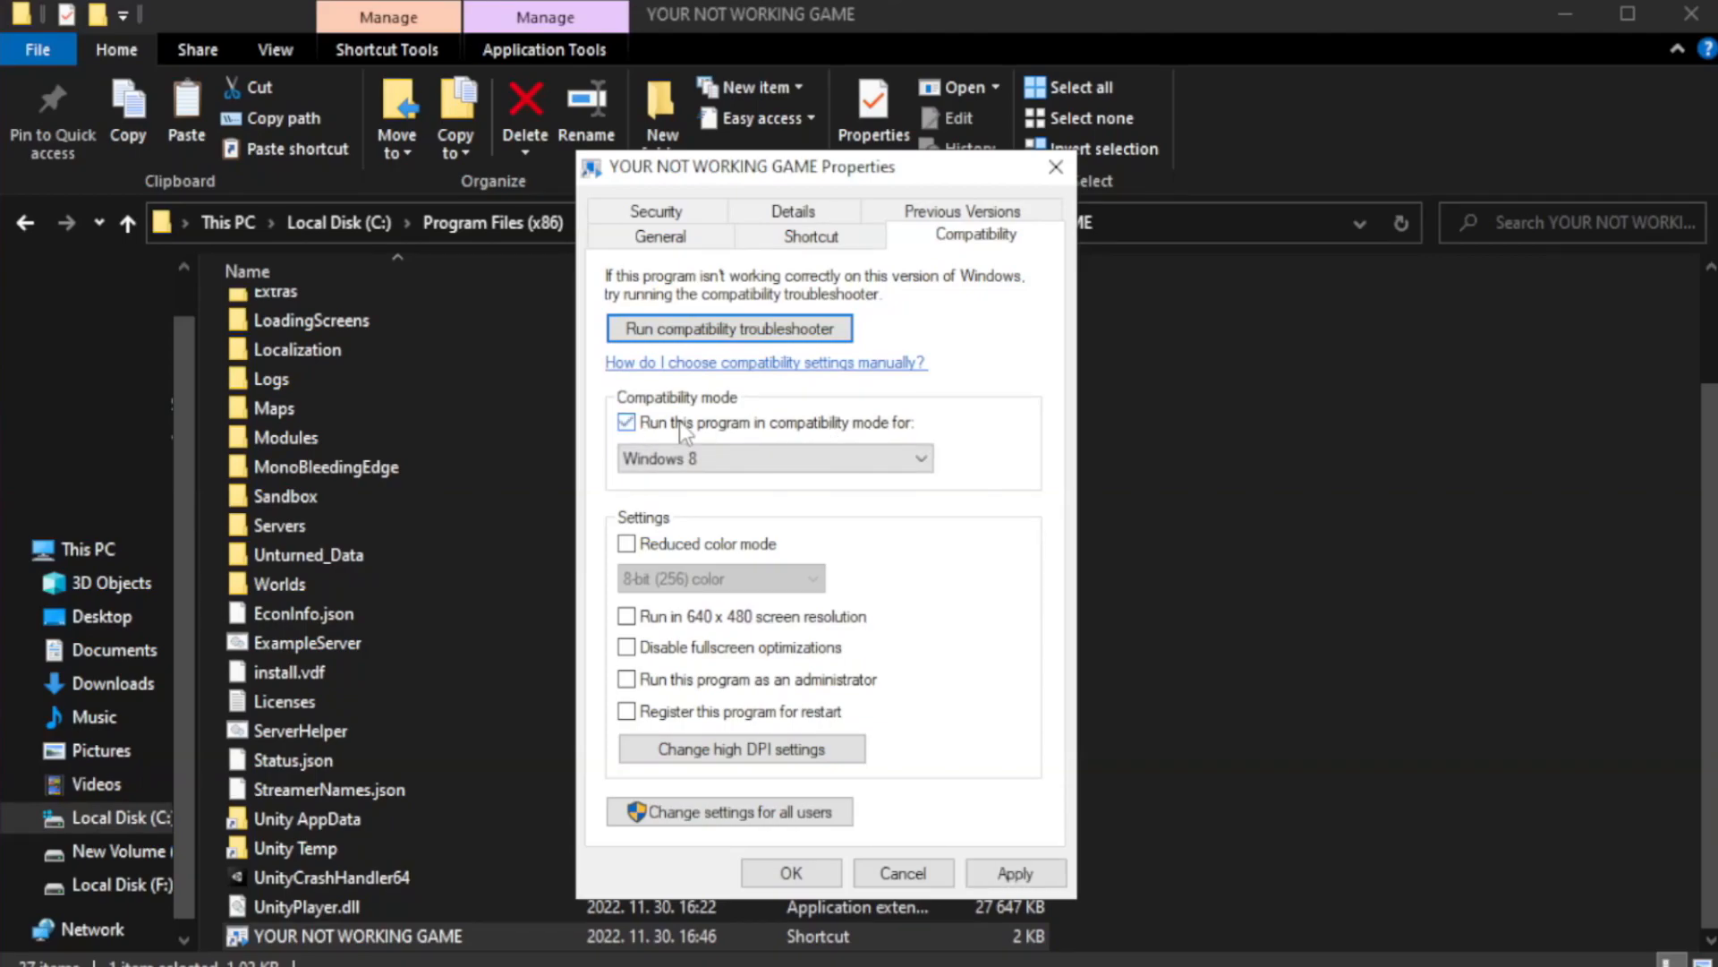
left_click(774, 458)
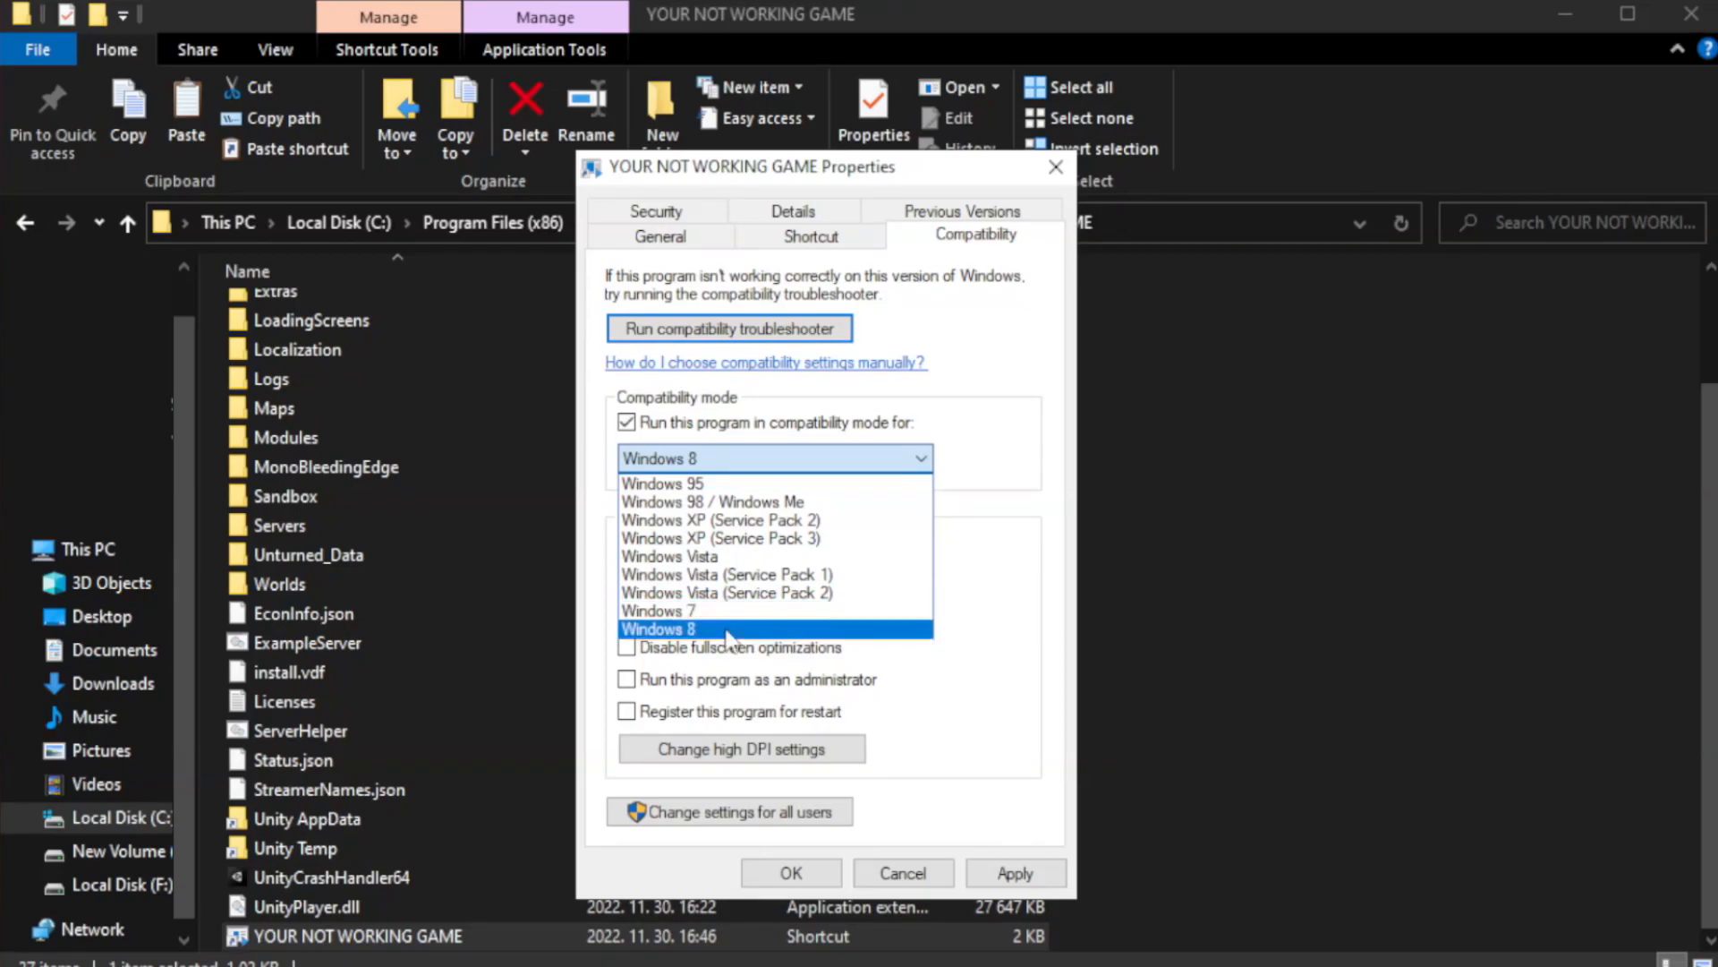
left_click(658, 629)
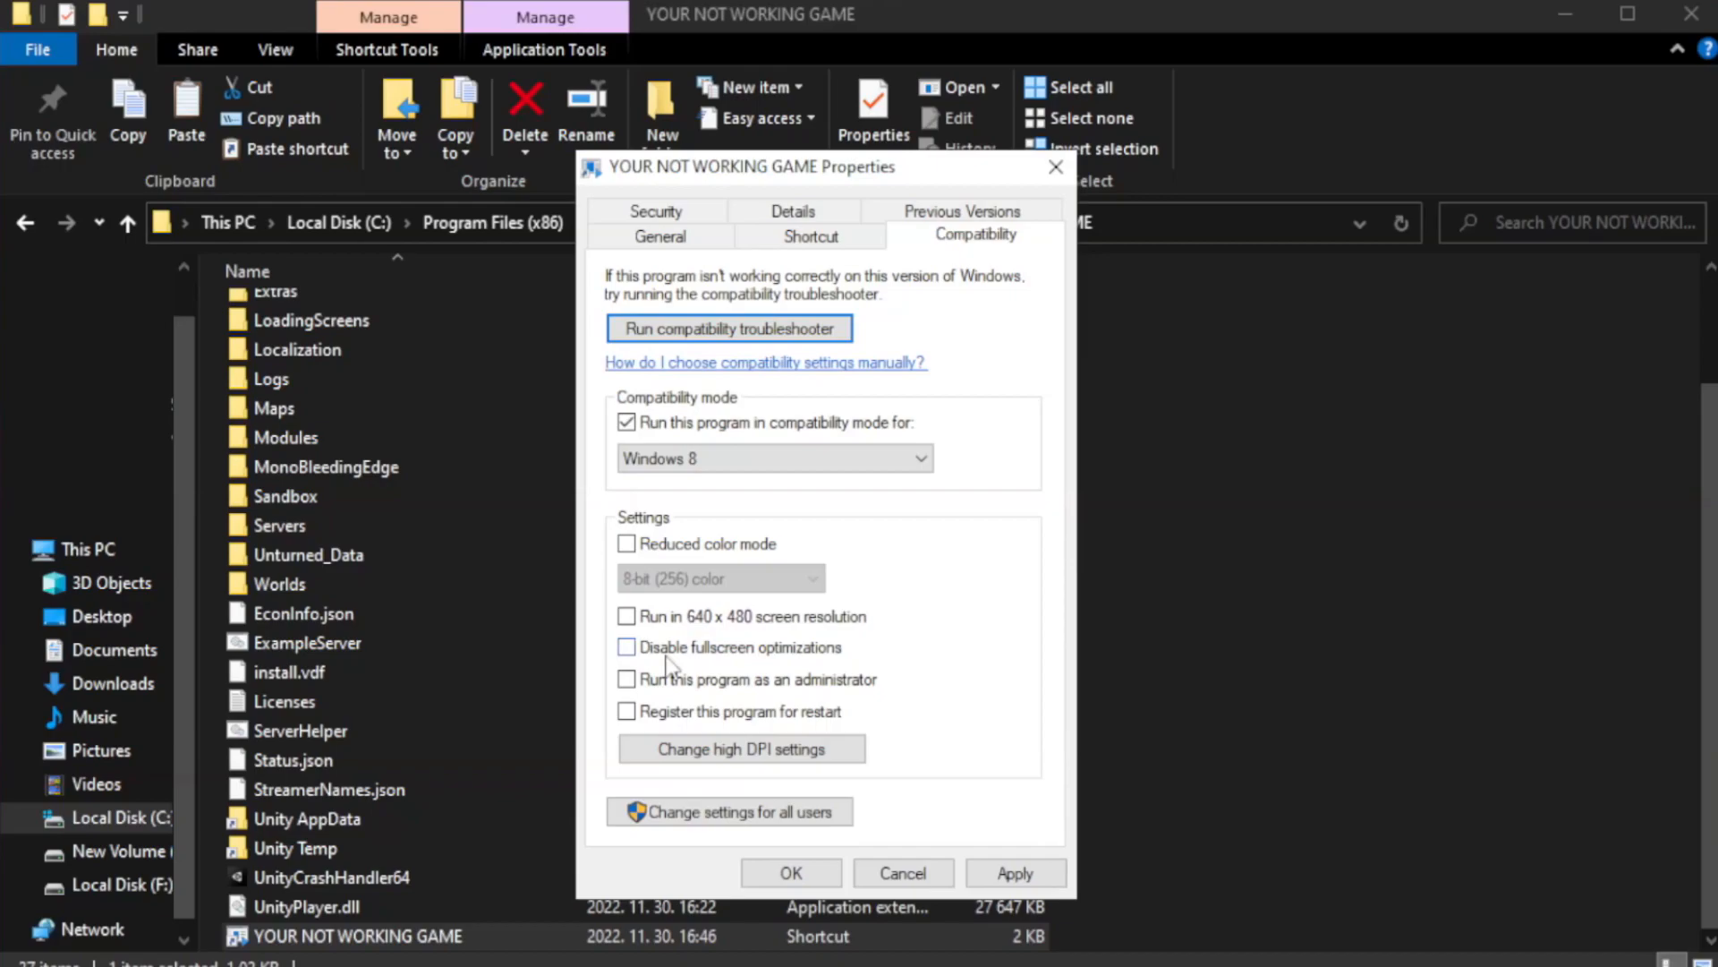
left_click(627, 646)
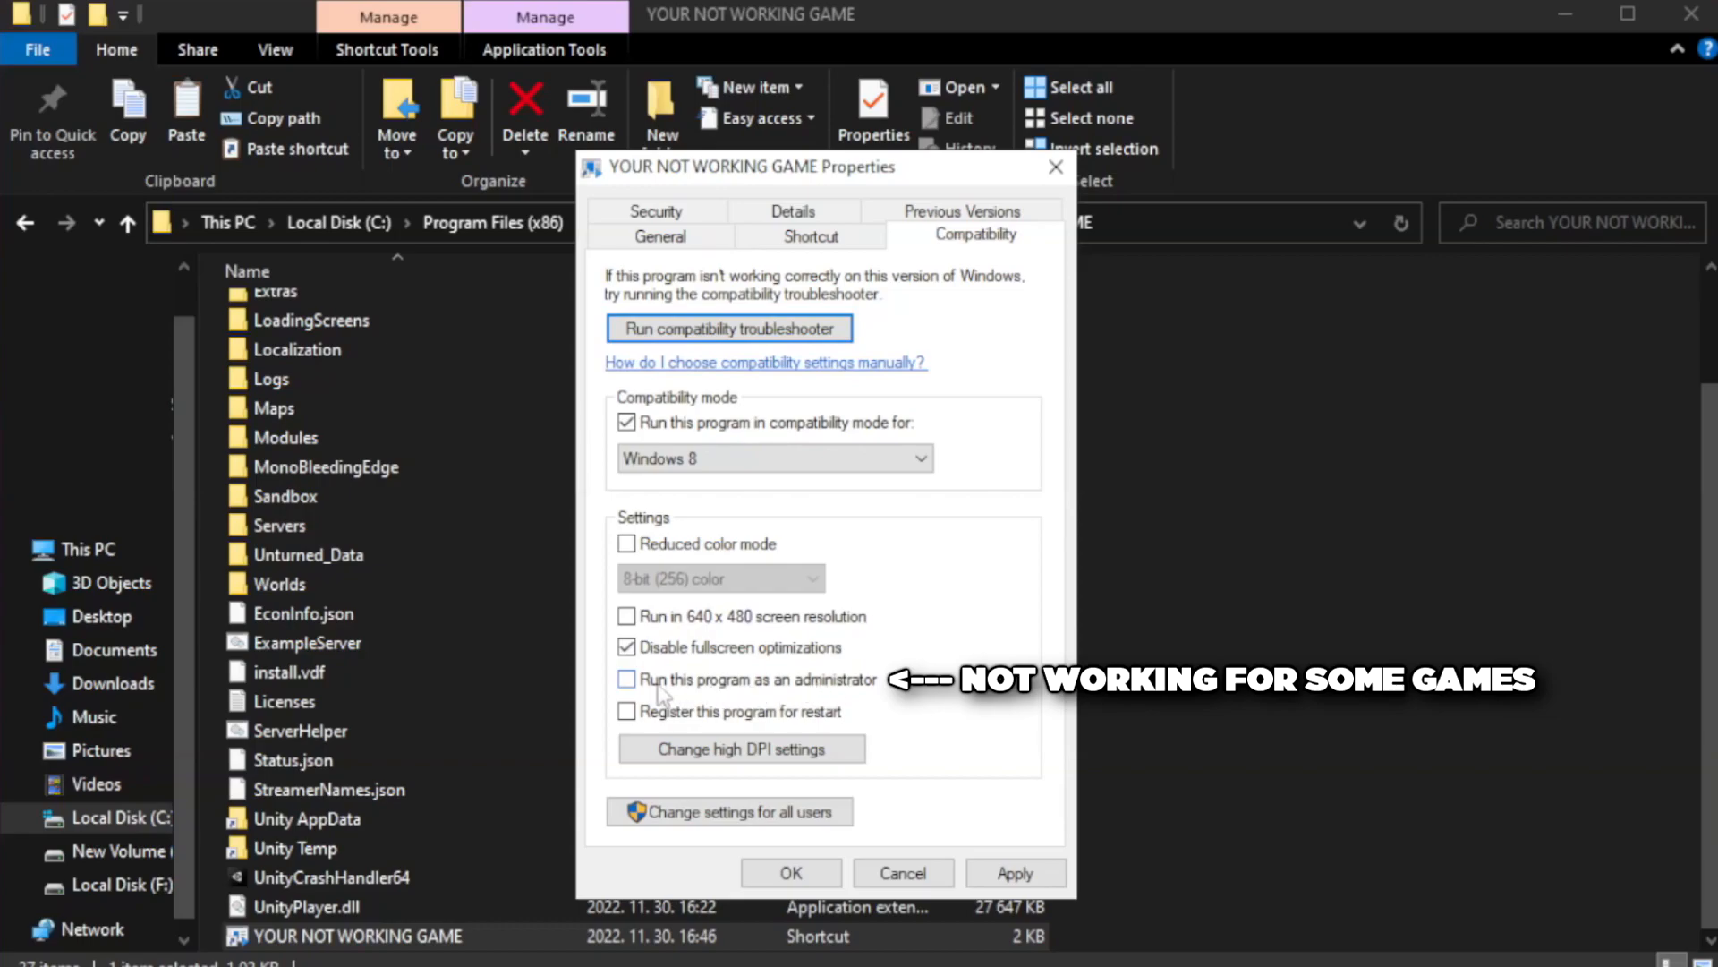
left_click(626, 679)
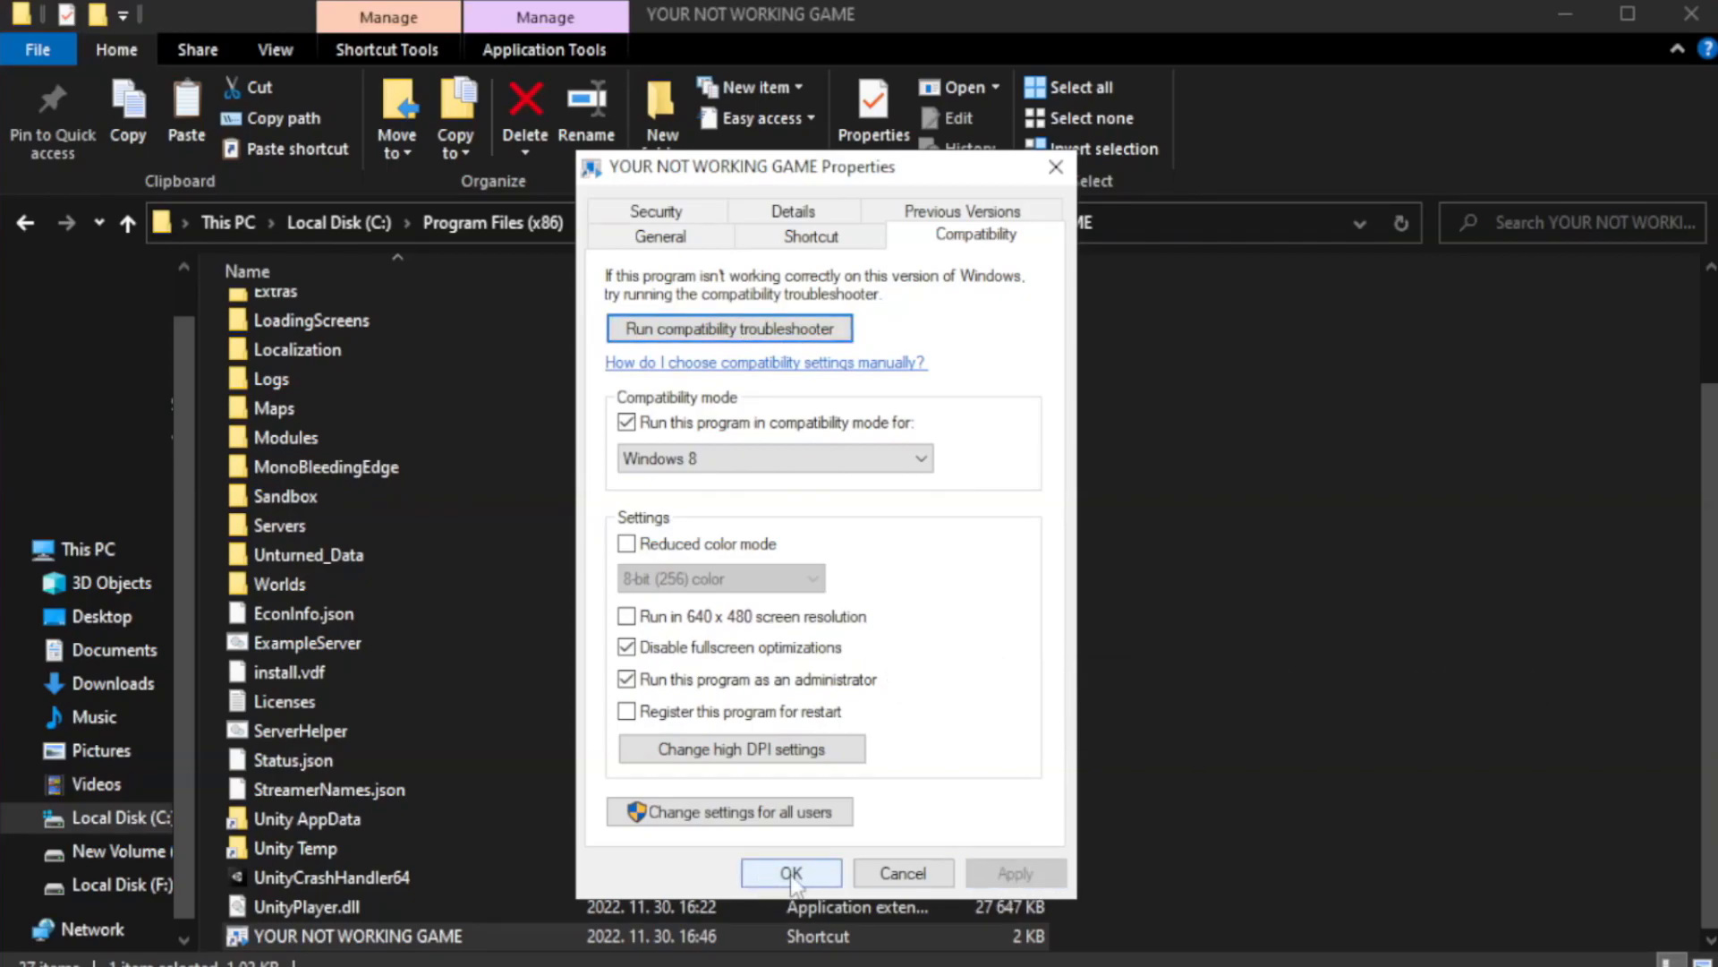
left_click(790, 873)
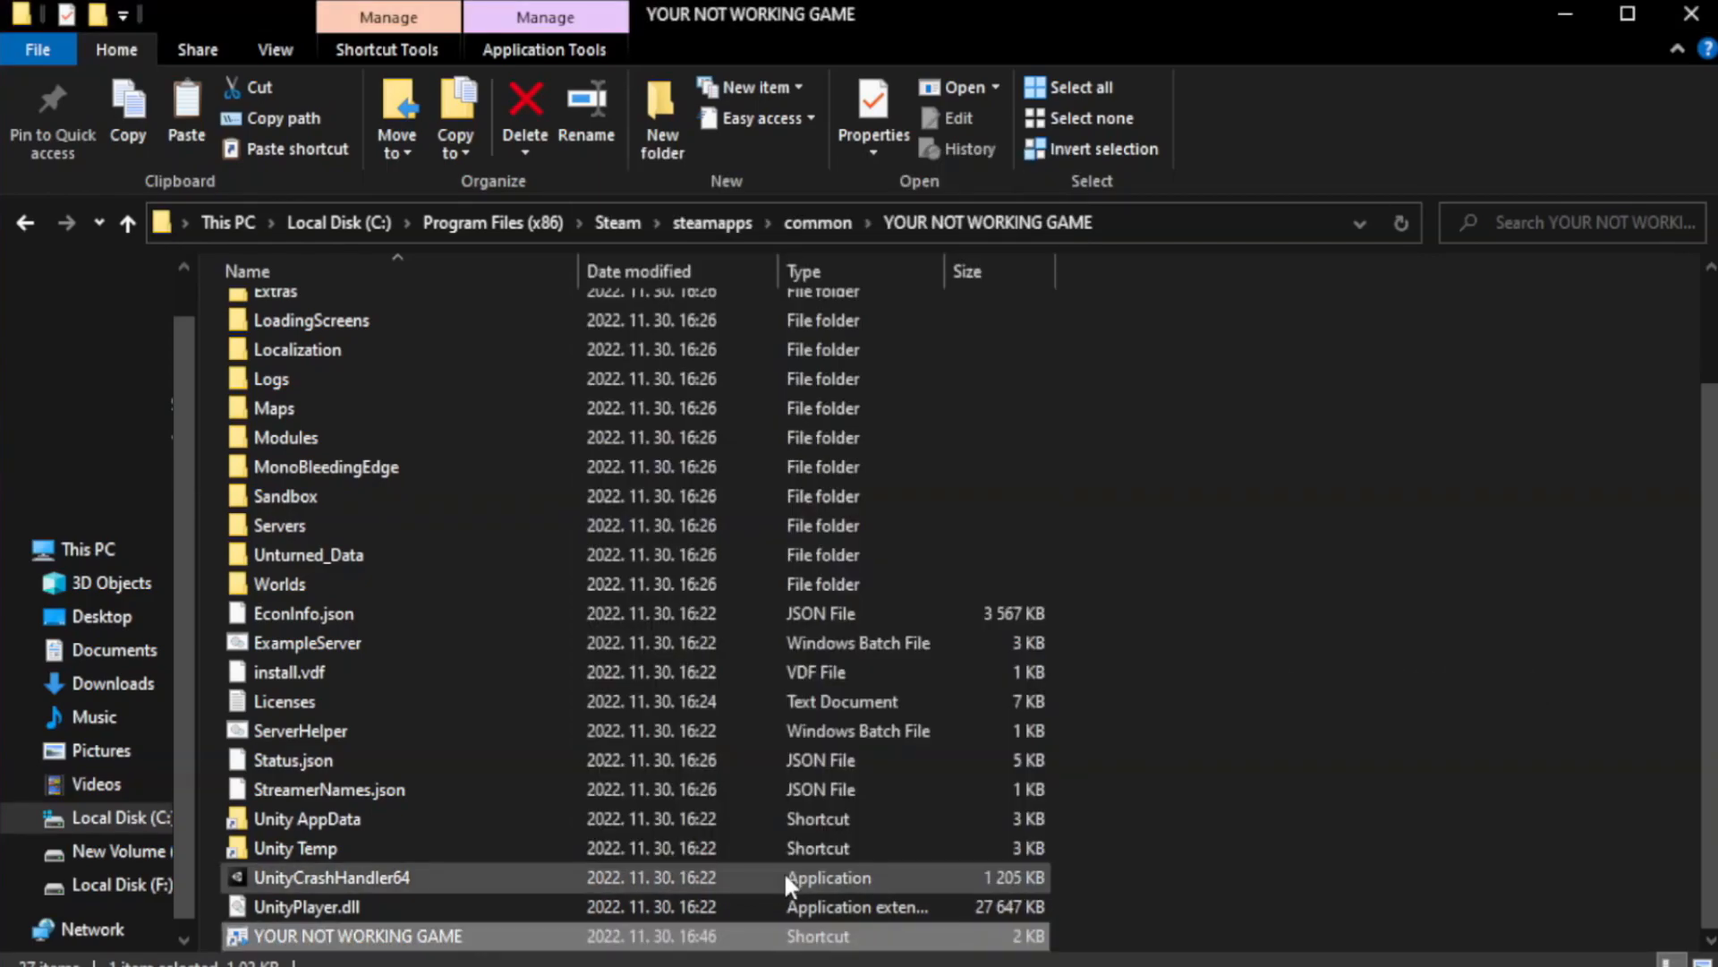
left_click(307, 819)
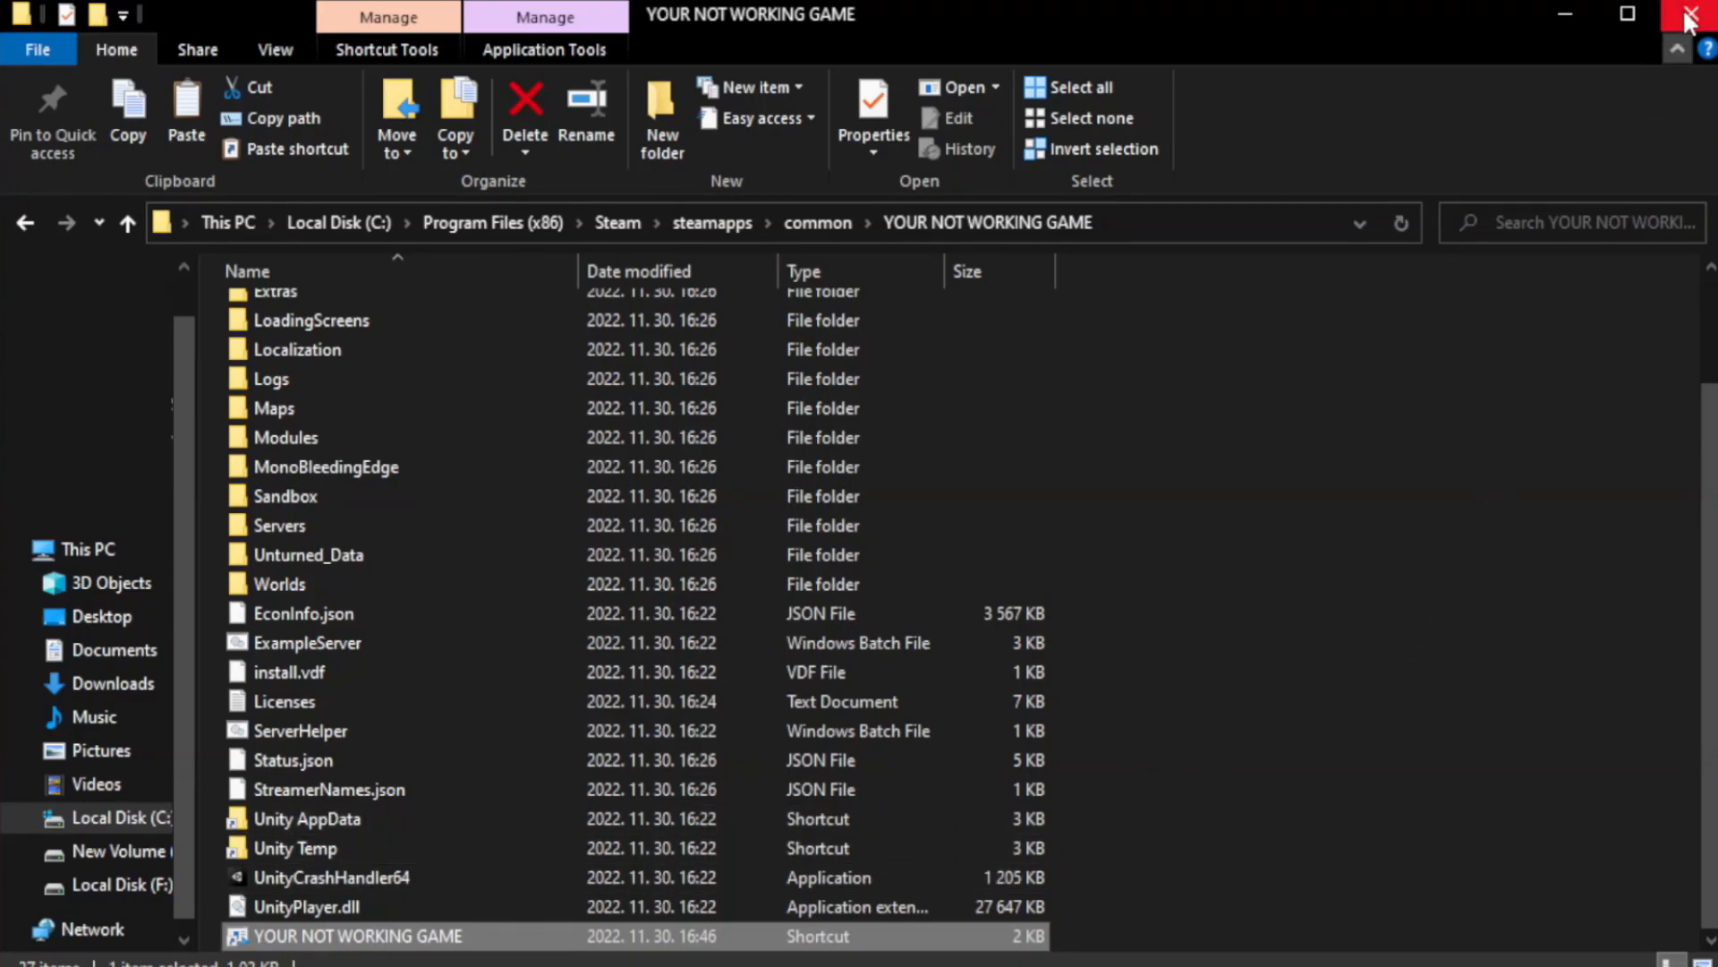
mouse_move(1697, 15)
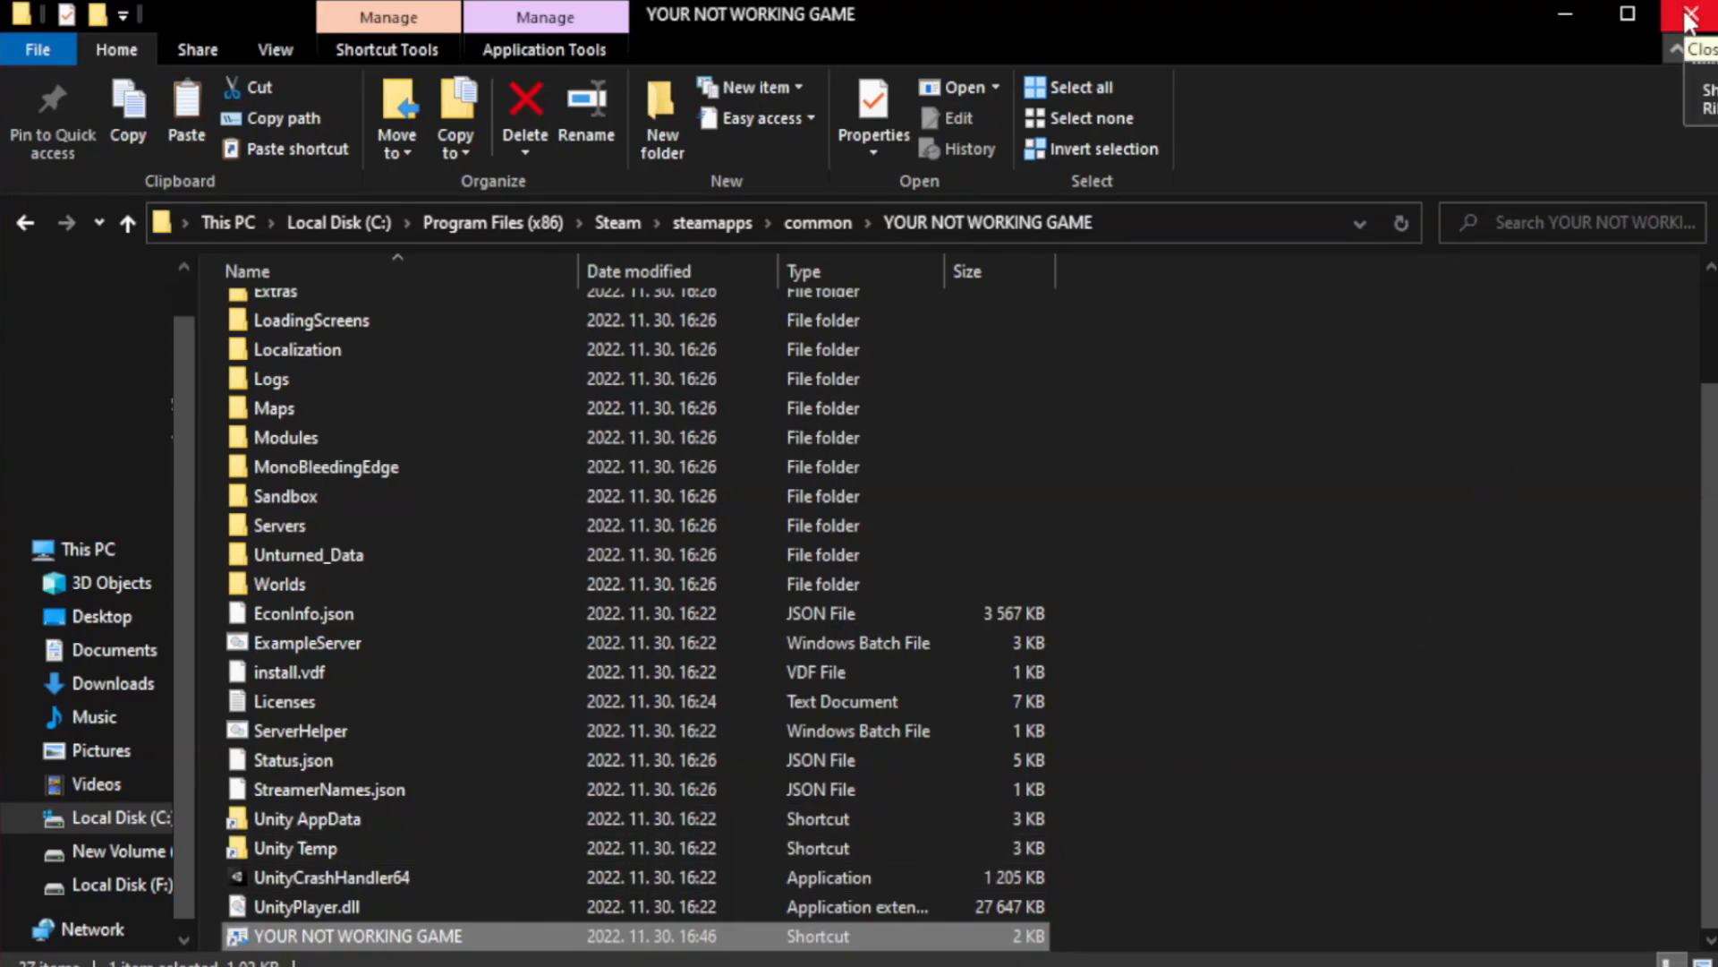
left_click(1697, 14)
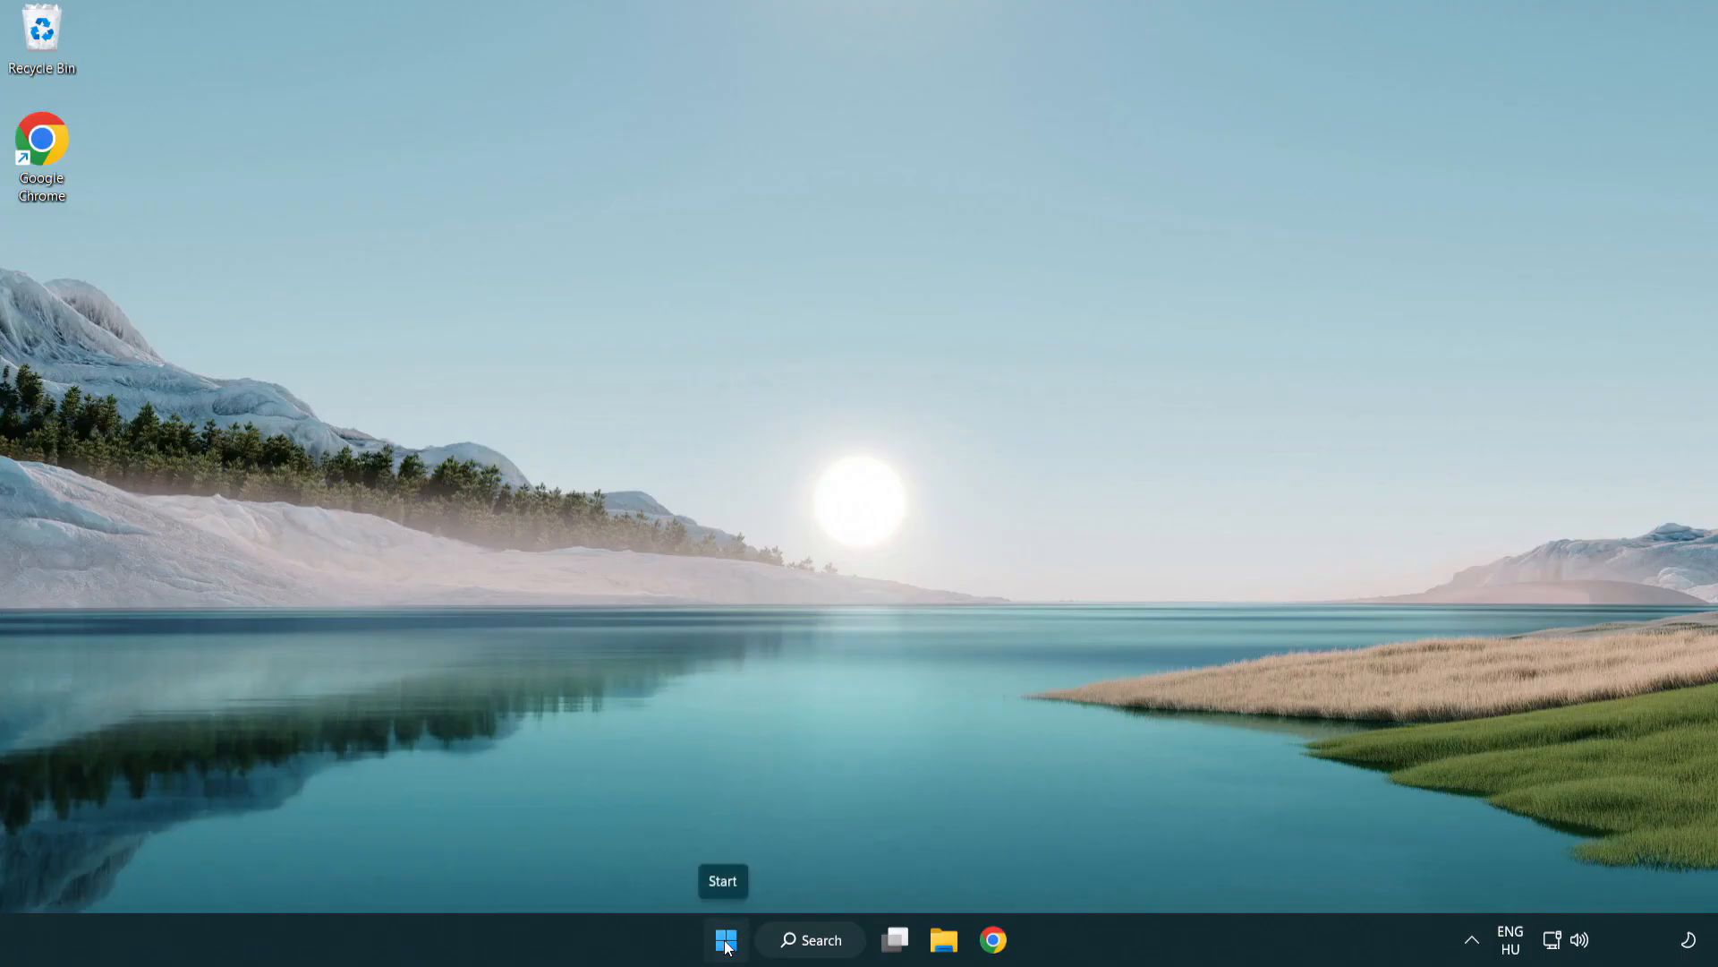
Launch Task Manager from the Start button's quick menu and show the Startup apps
right_click(726, 939)
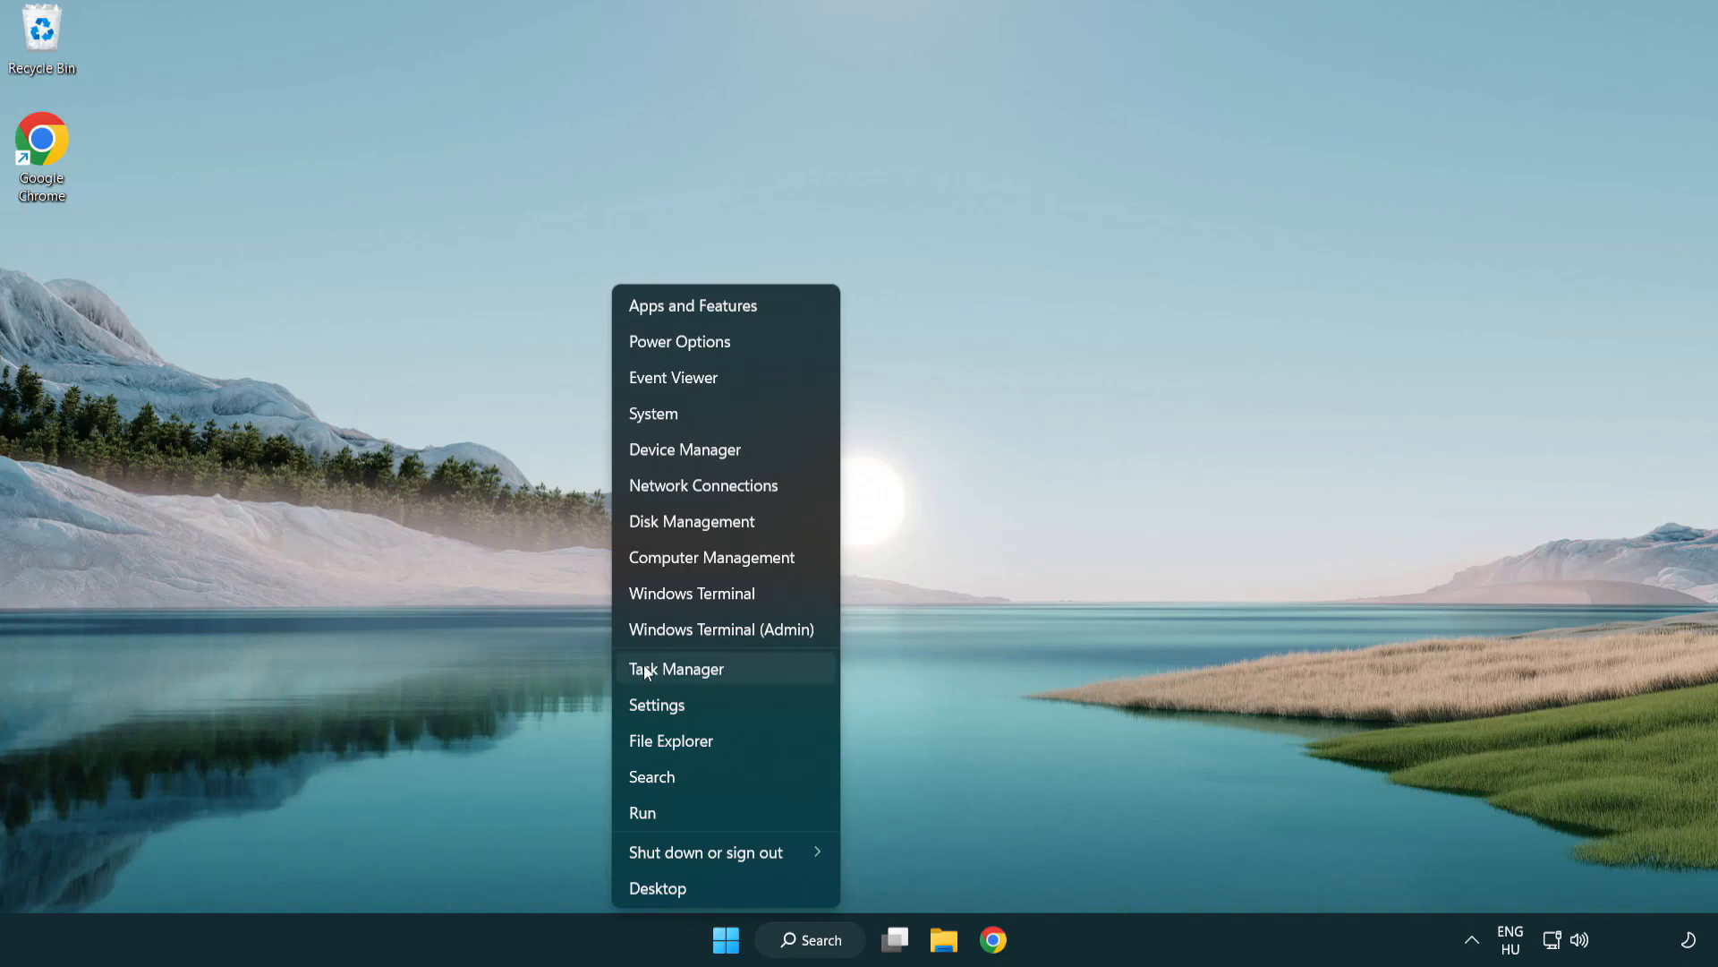
mouse_move(759, 679)
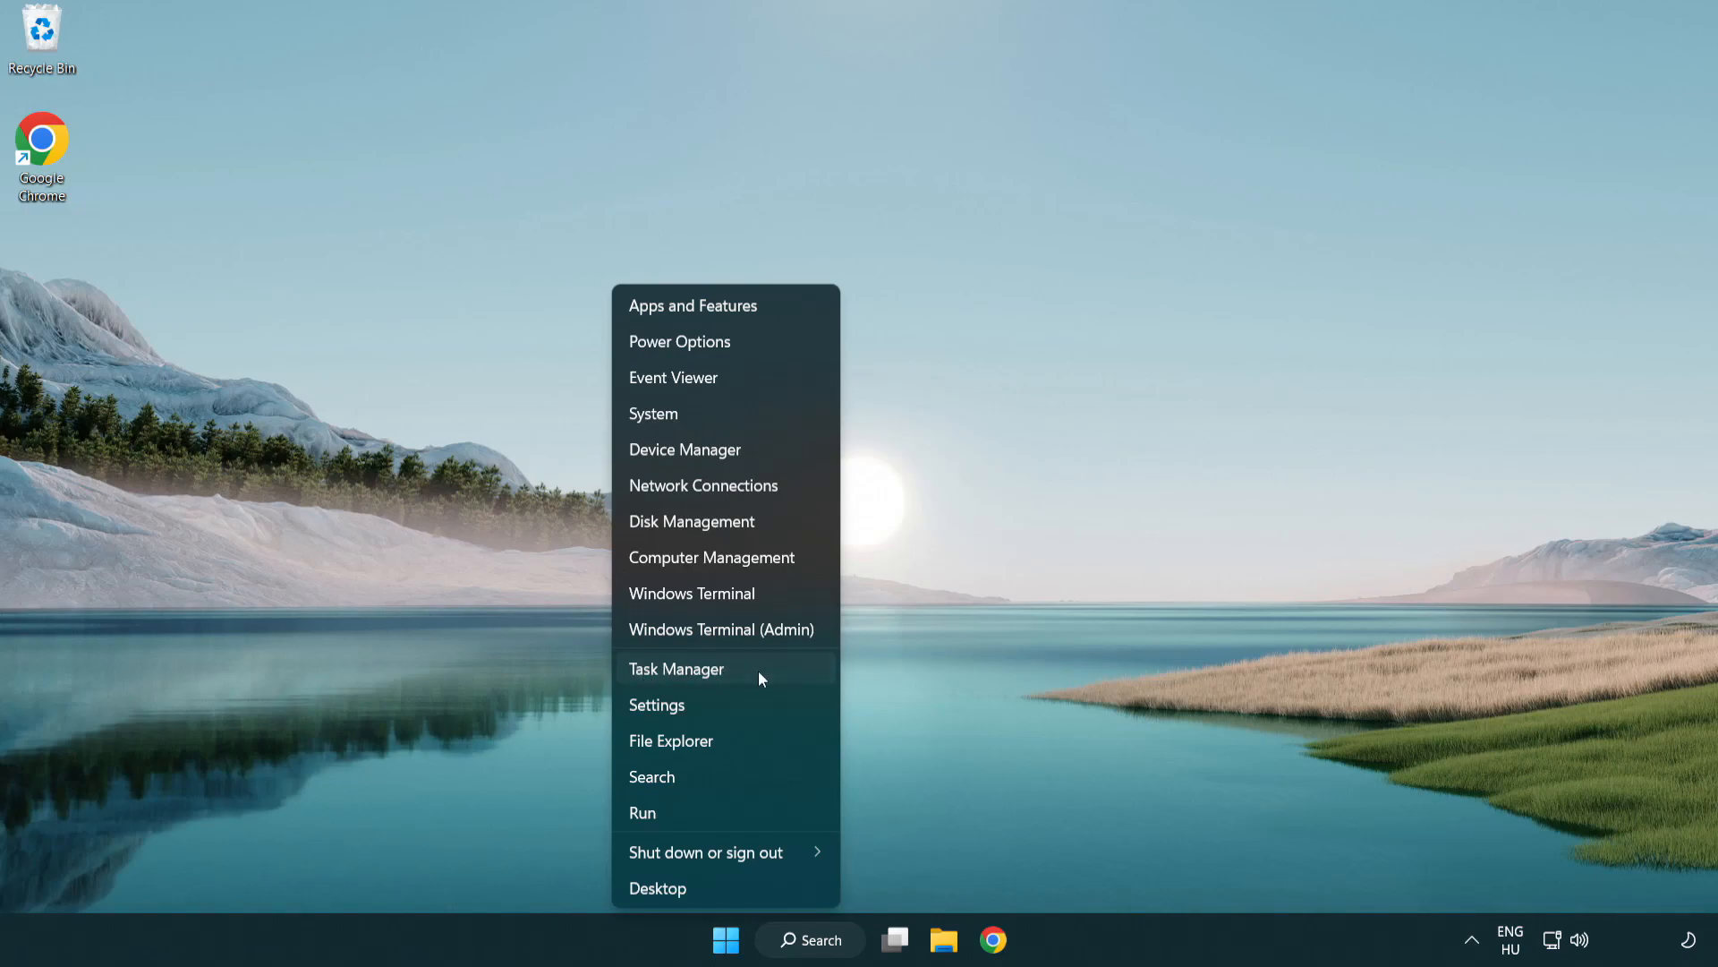
left_click(677, 668)
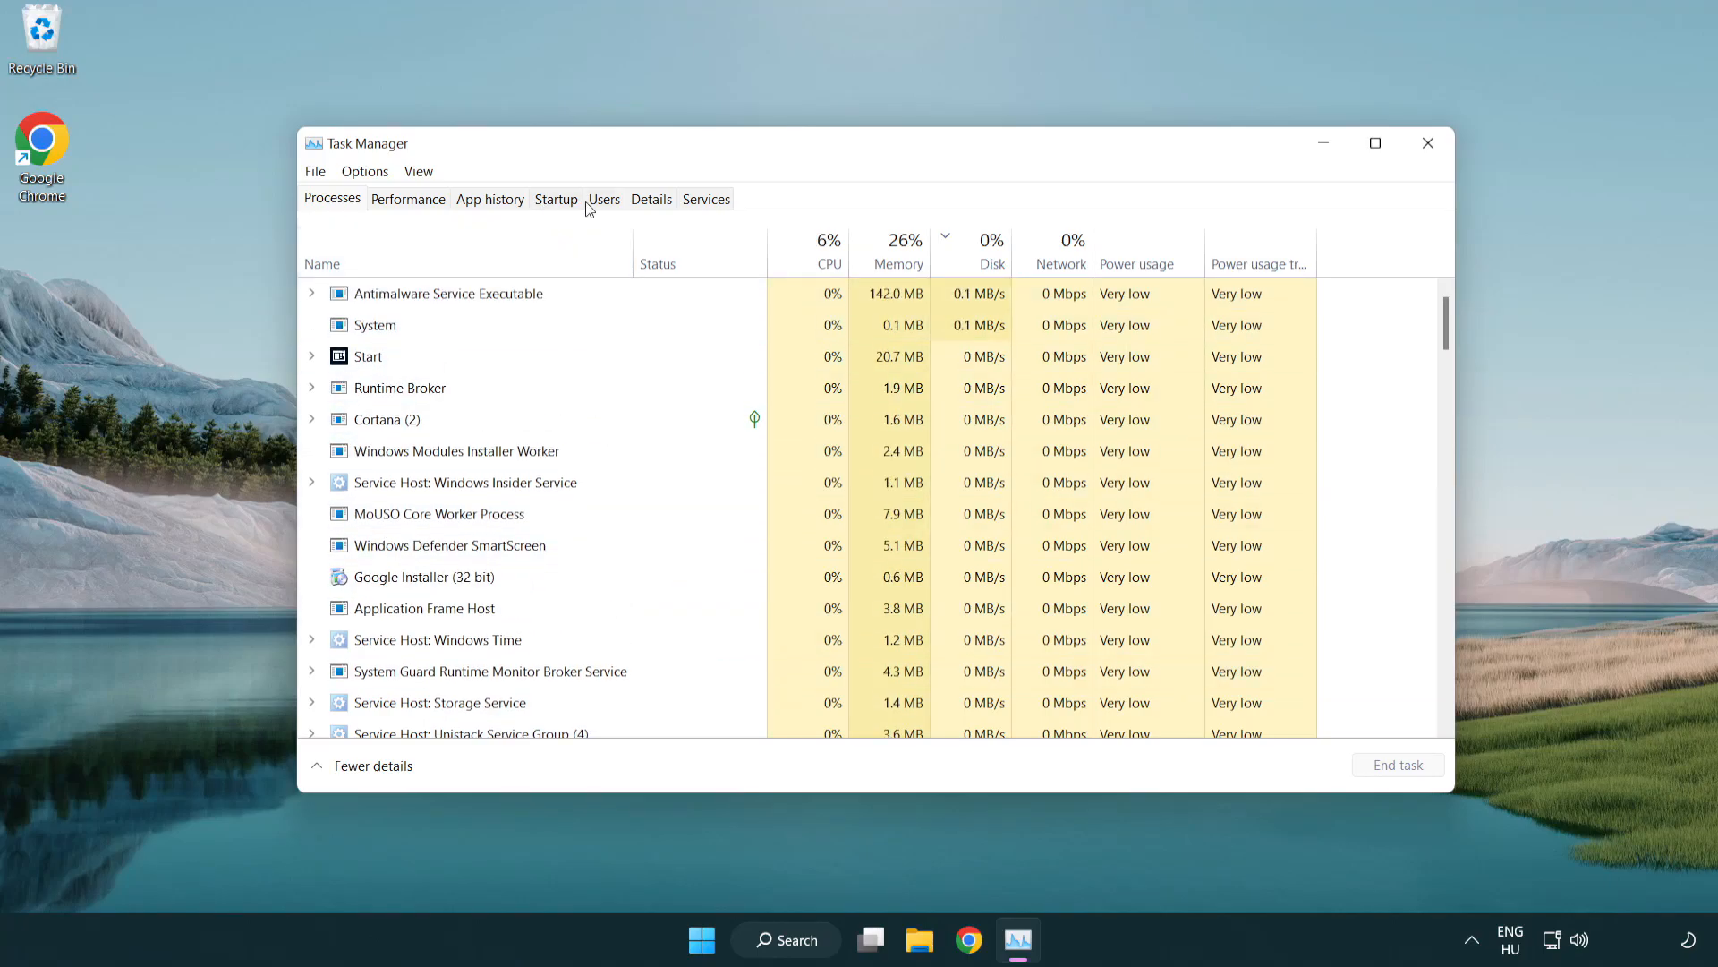
left_click(556, 198)
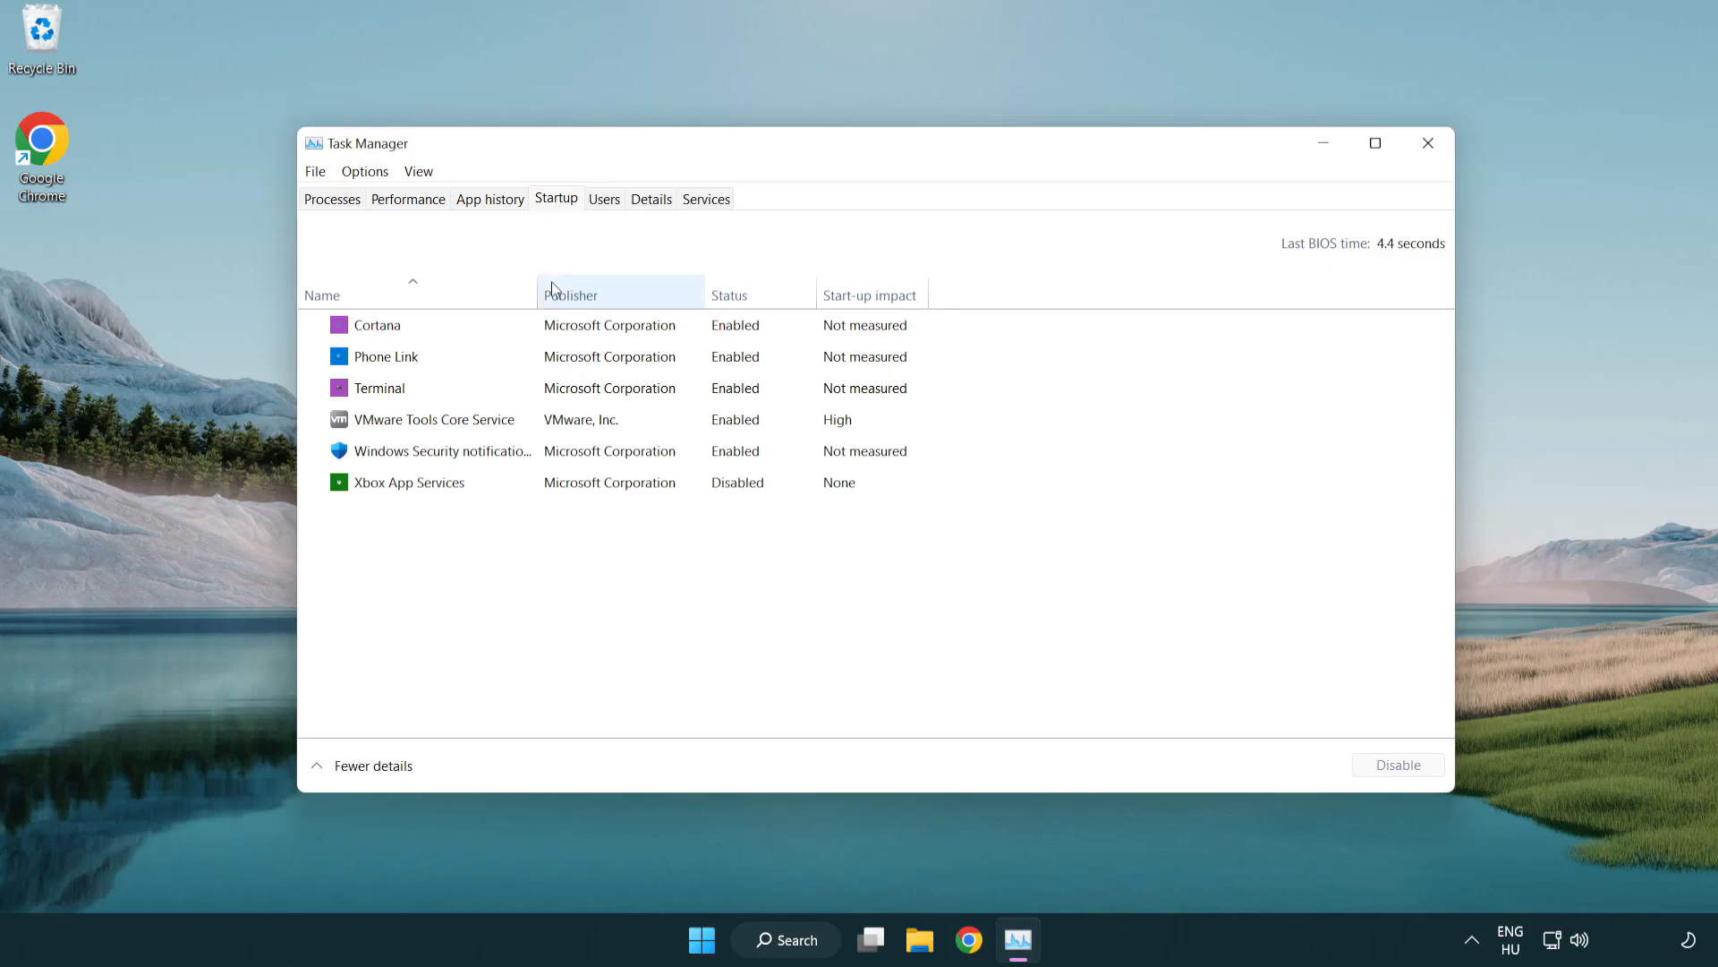
Disable Phone Link, Cortana and Windows Security notifications at startup, then close Task Manager
left_click(380, 388)
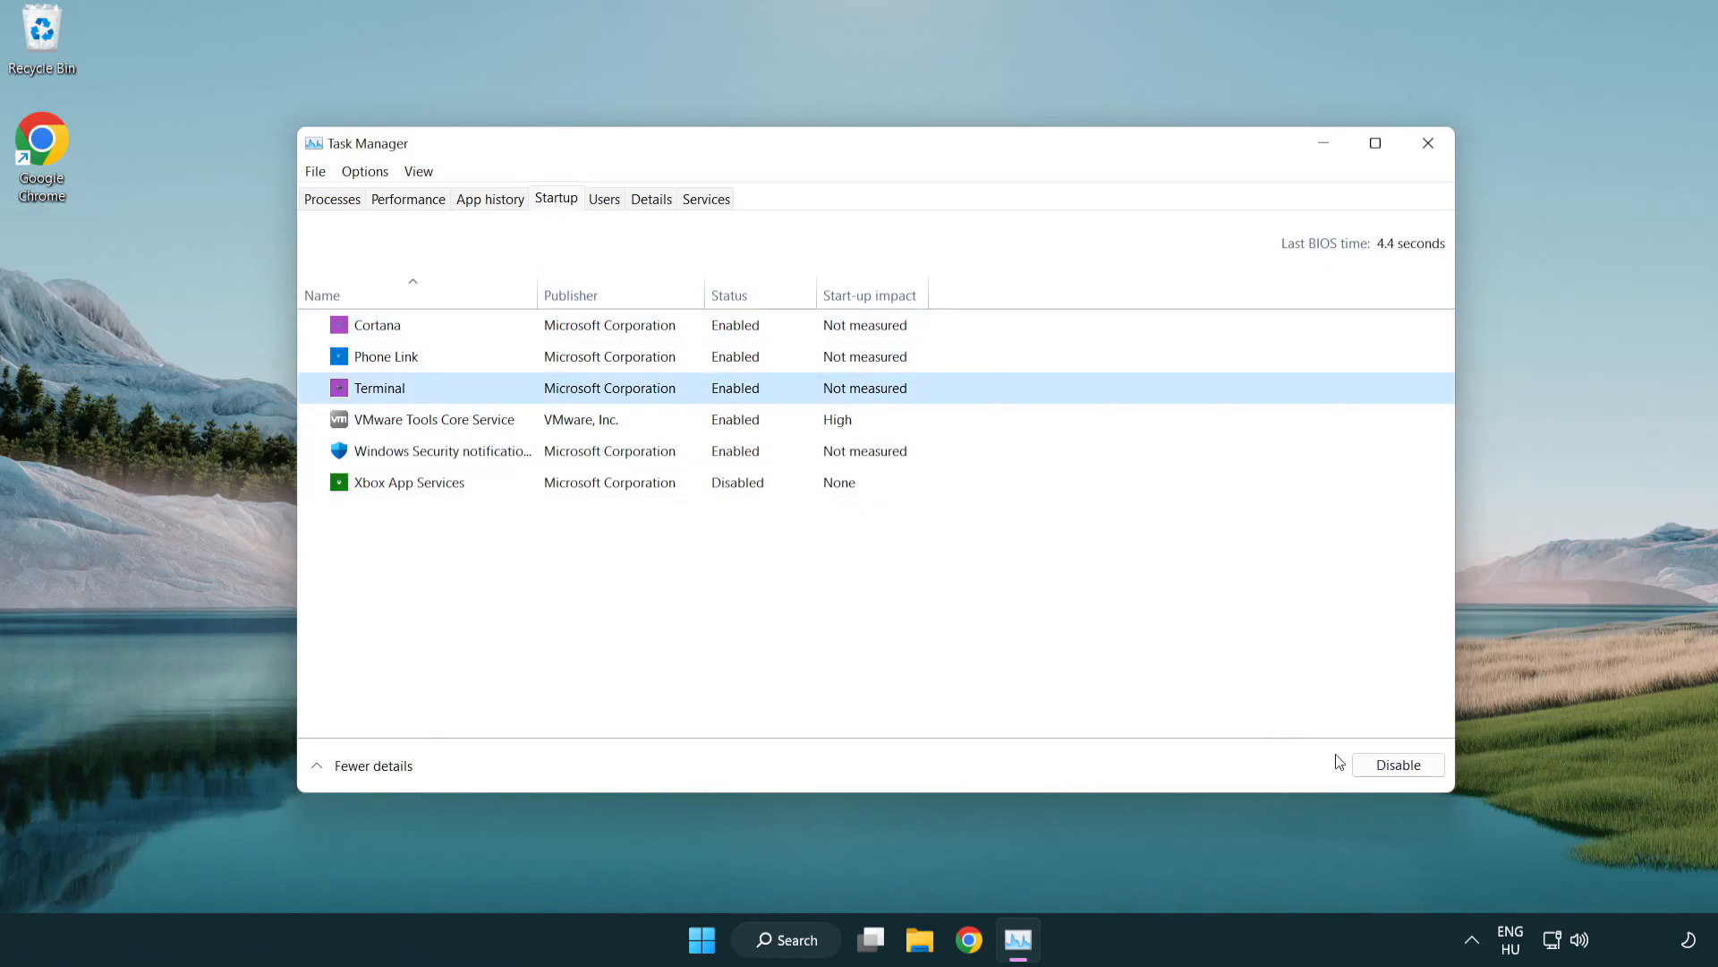
left_click(1397, 763)
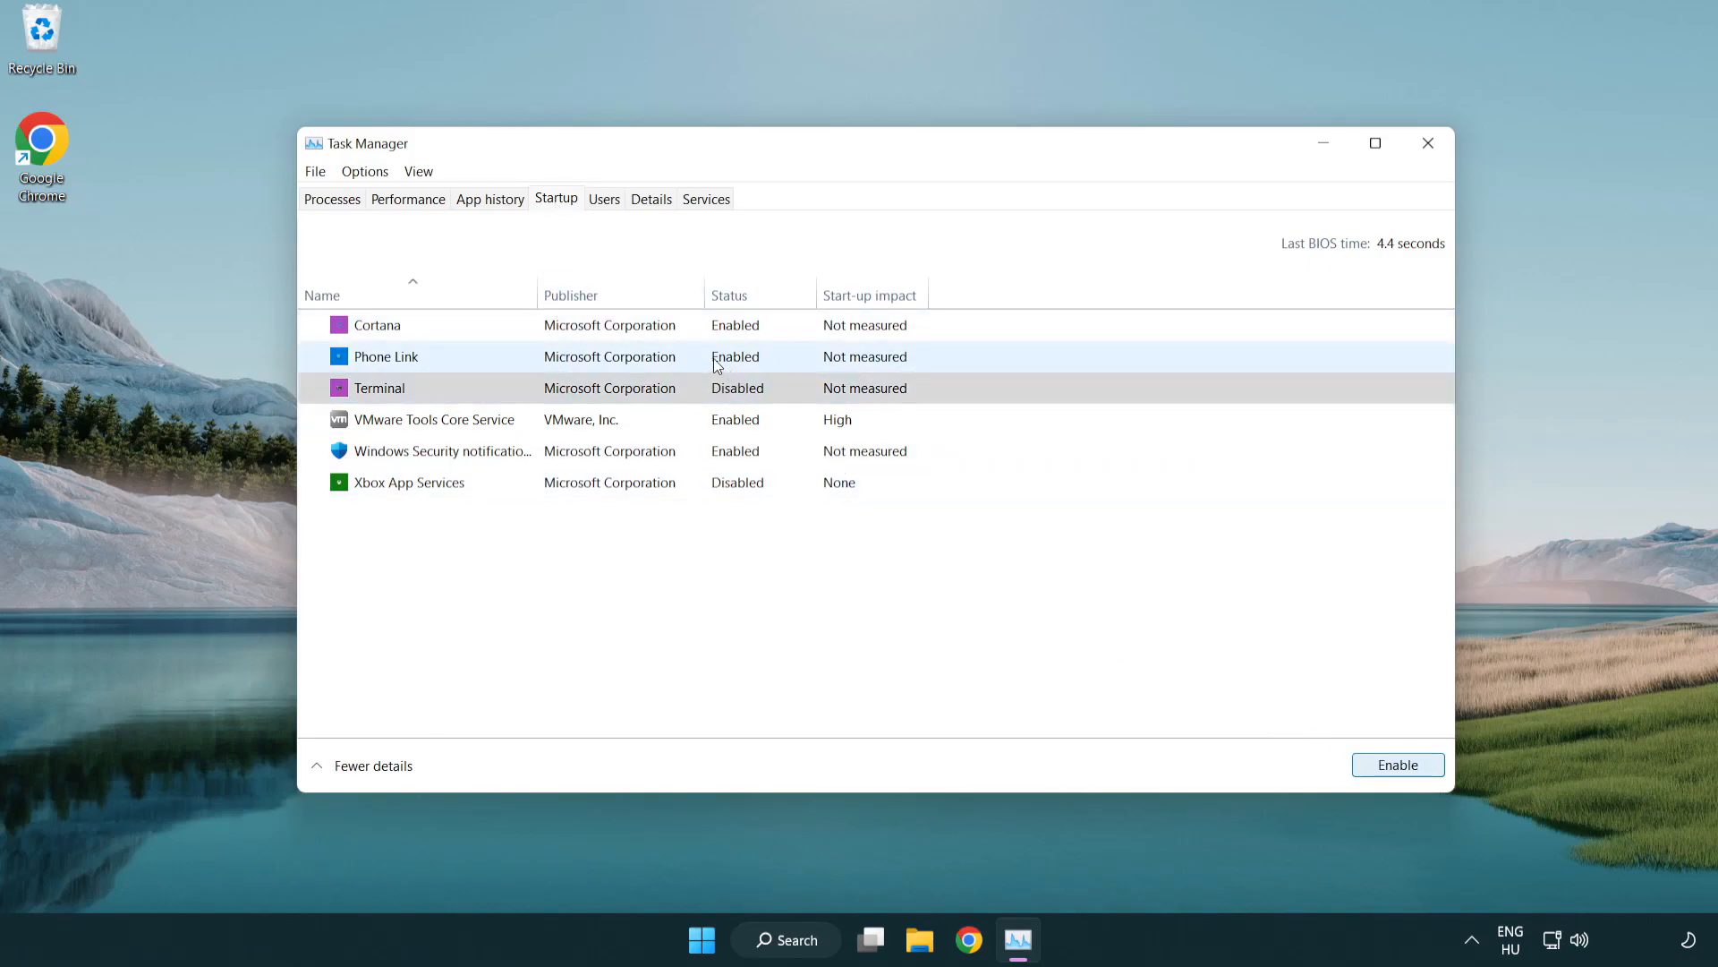
left_click(1396, 764)
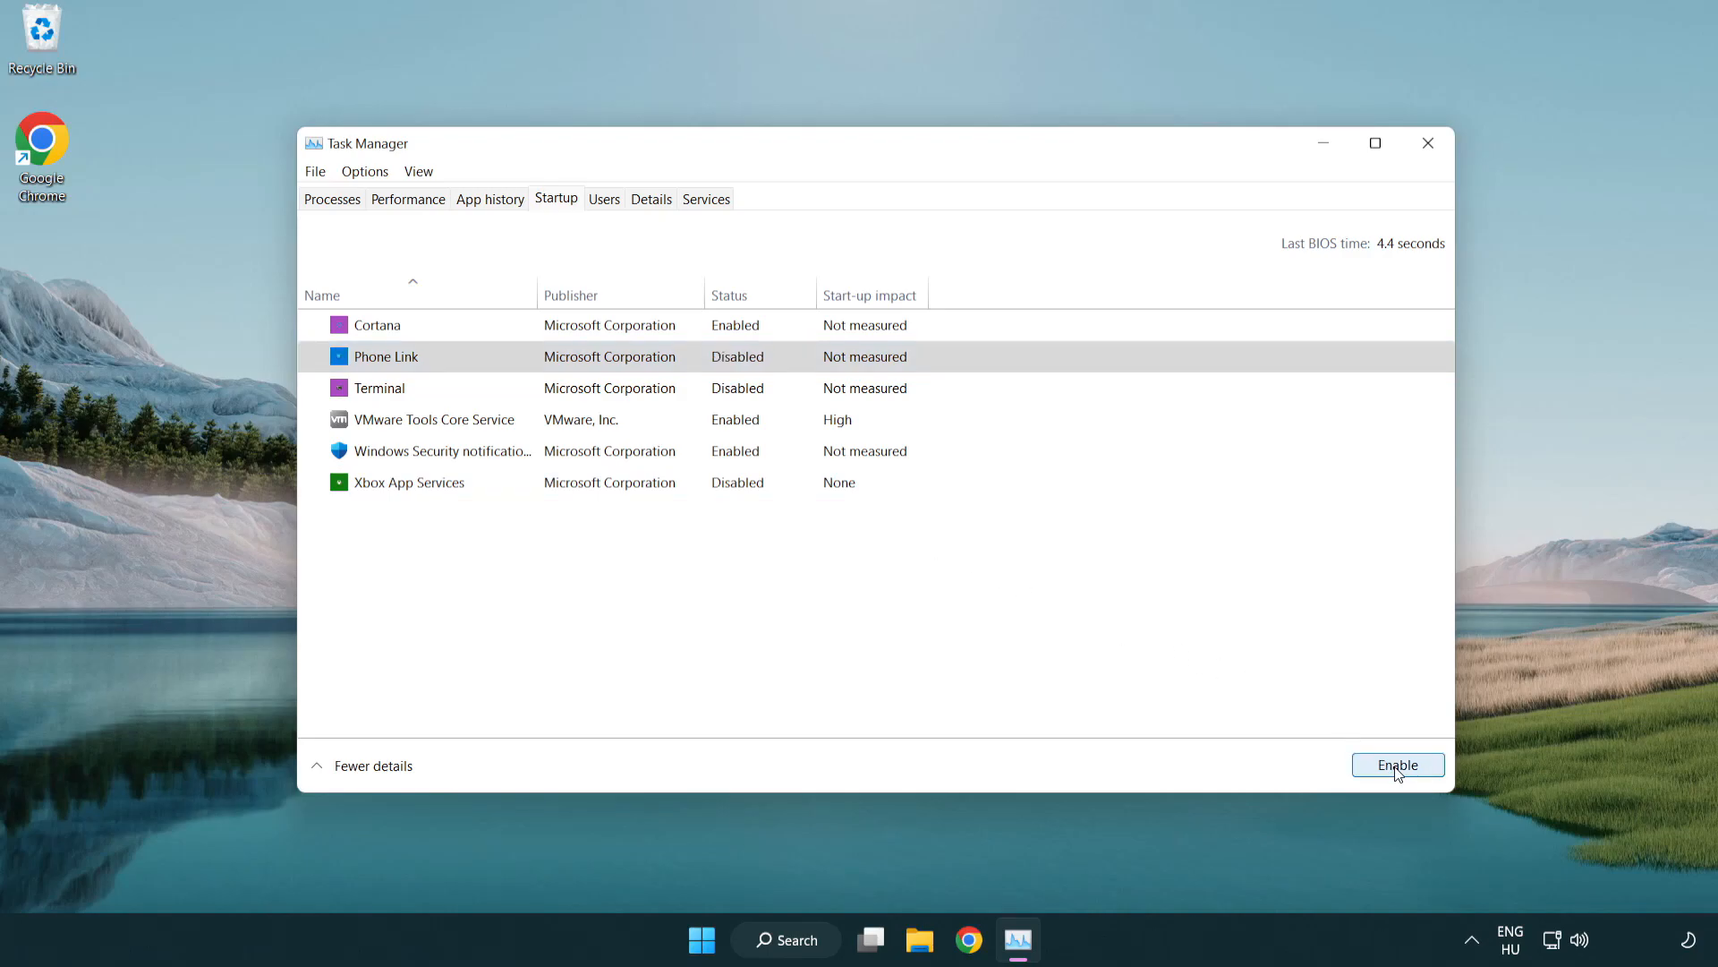
left_click(377, 324)
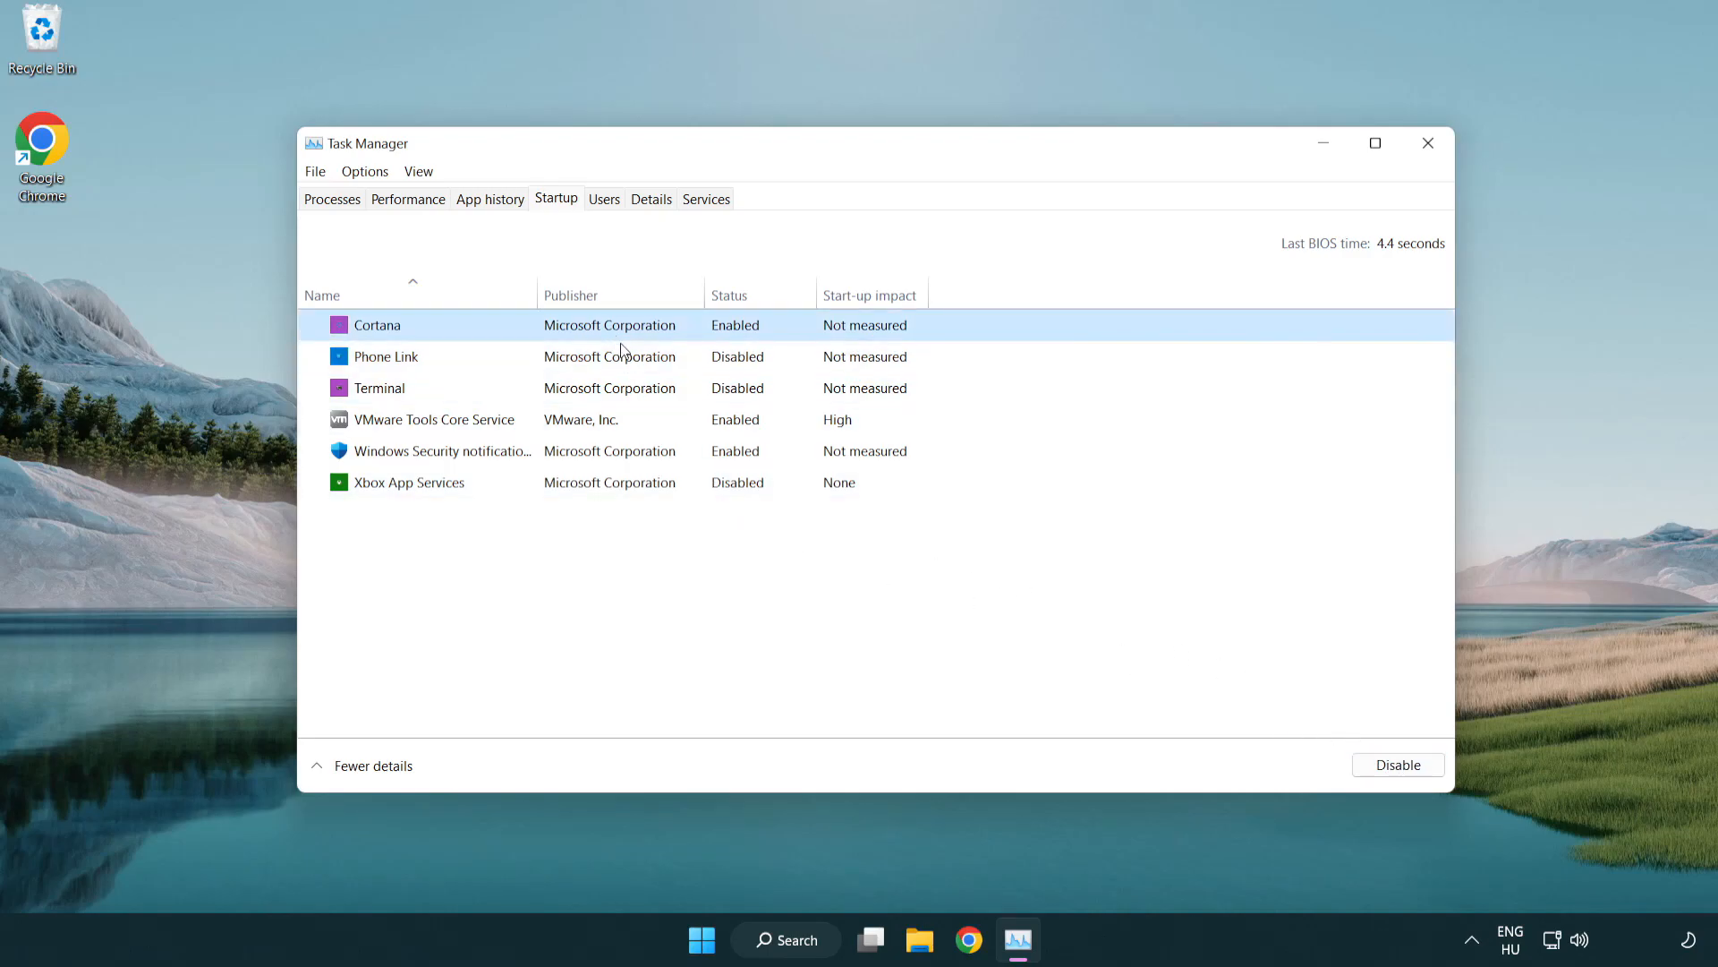
left_click(1396, 763)
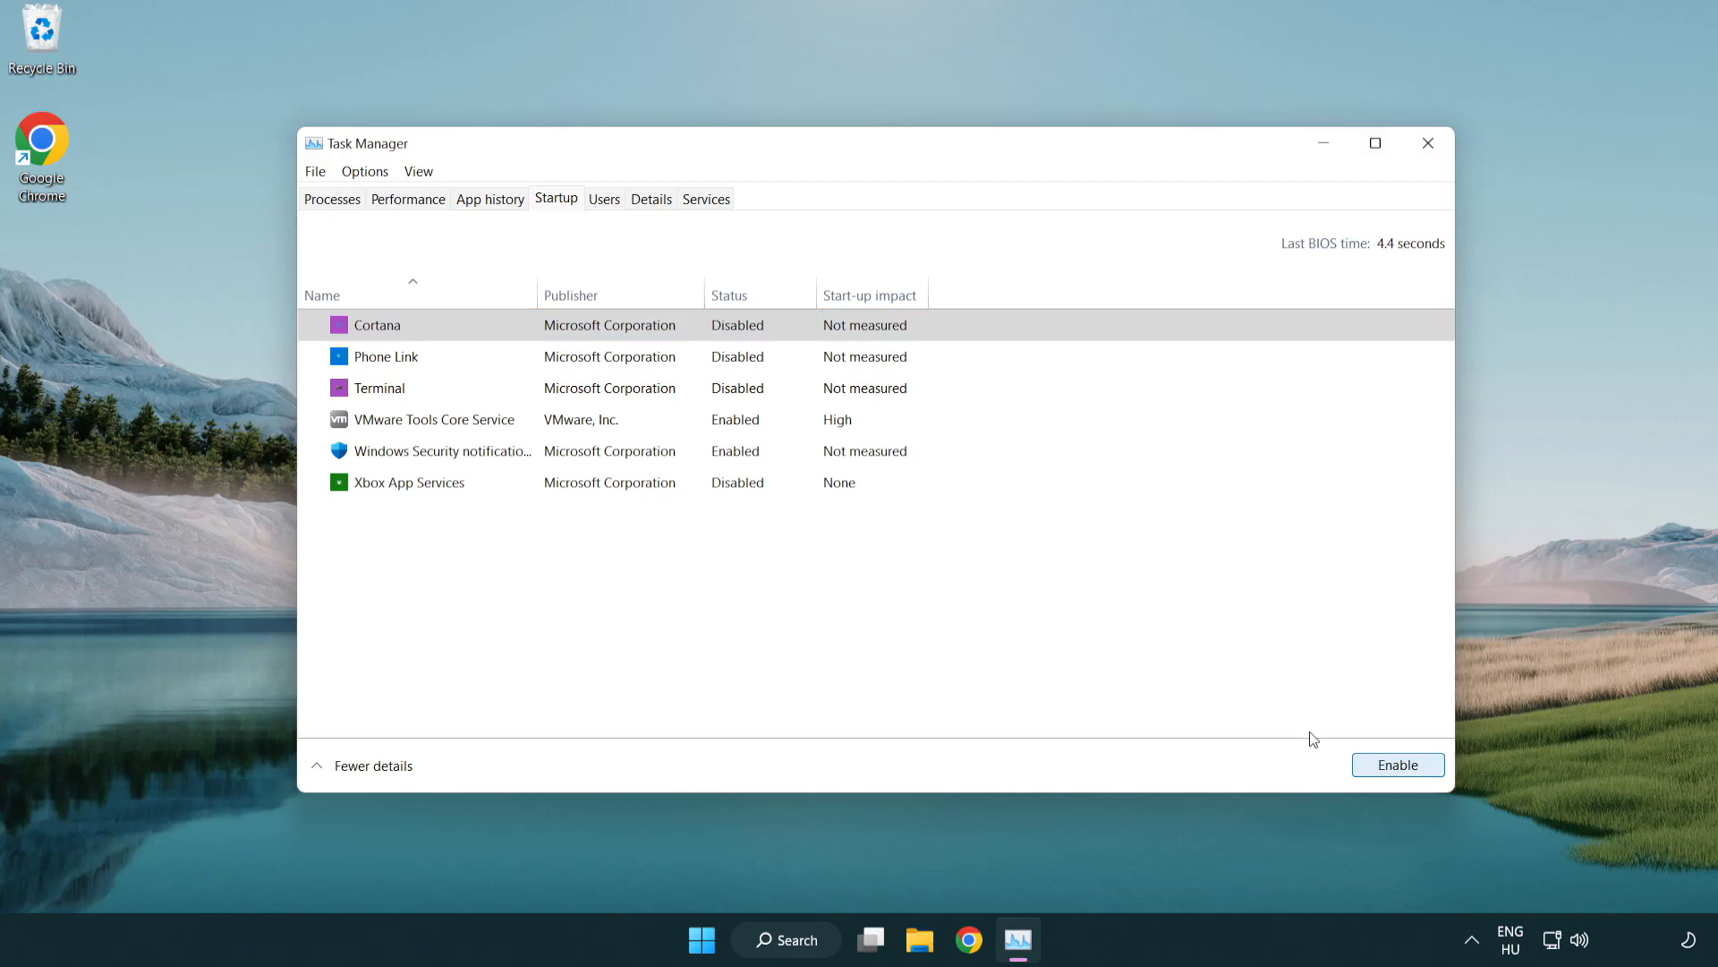
left_click(438, 450)
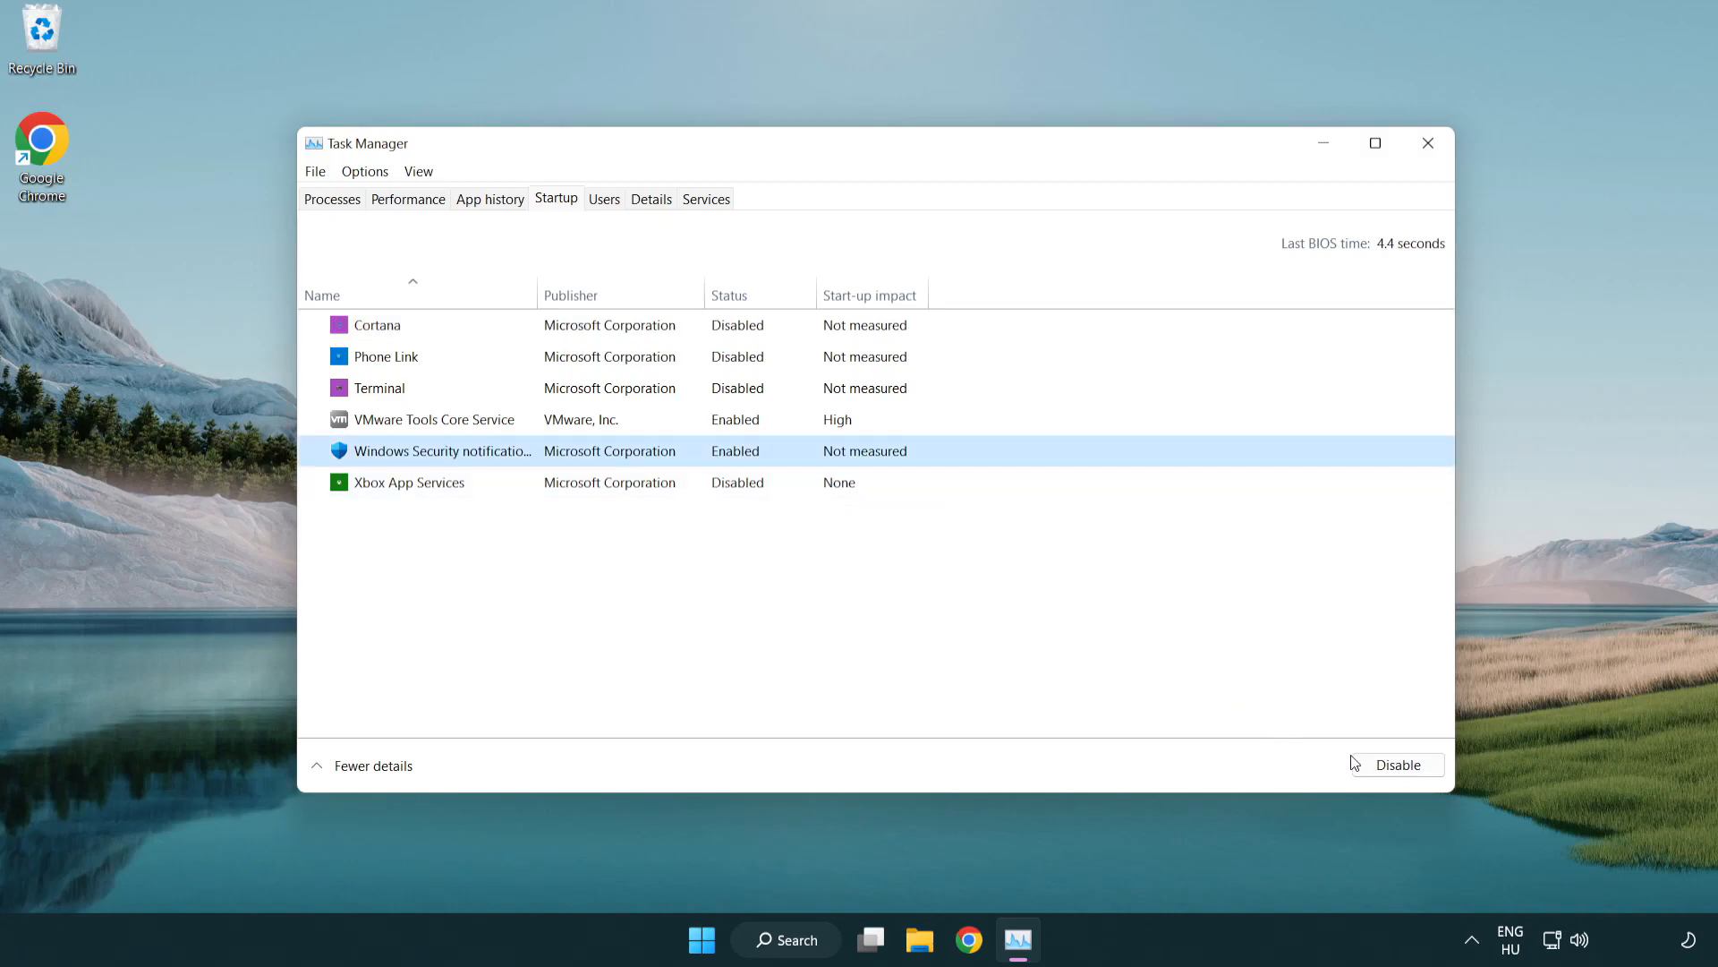
left_click(1397, 764)
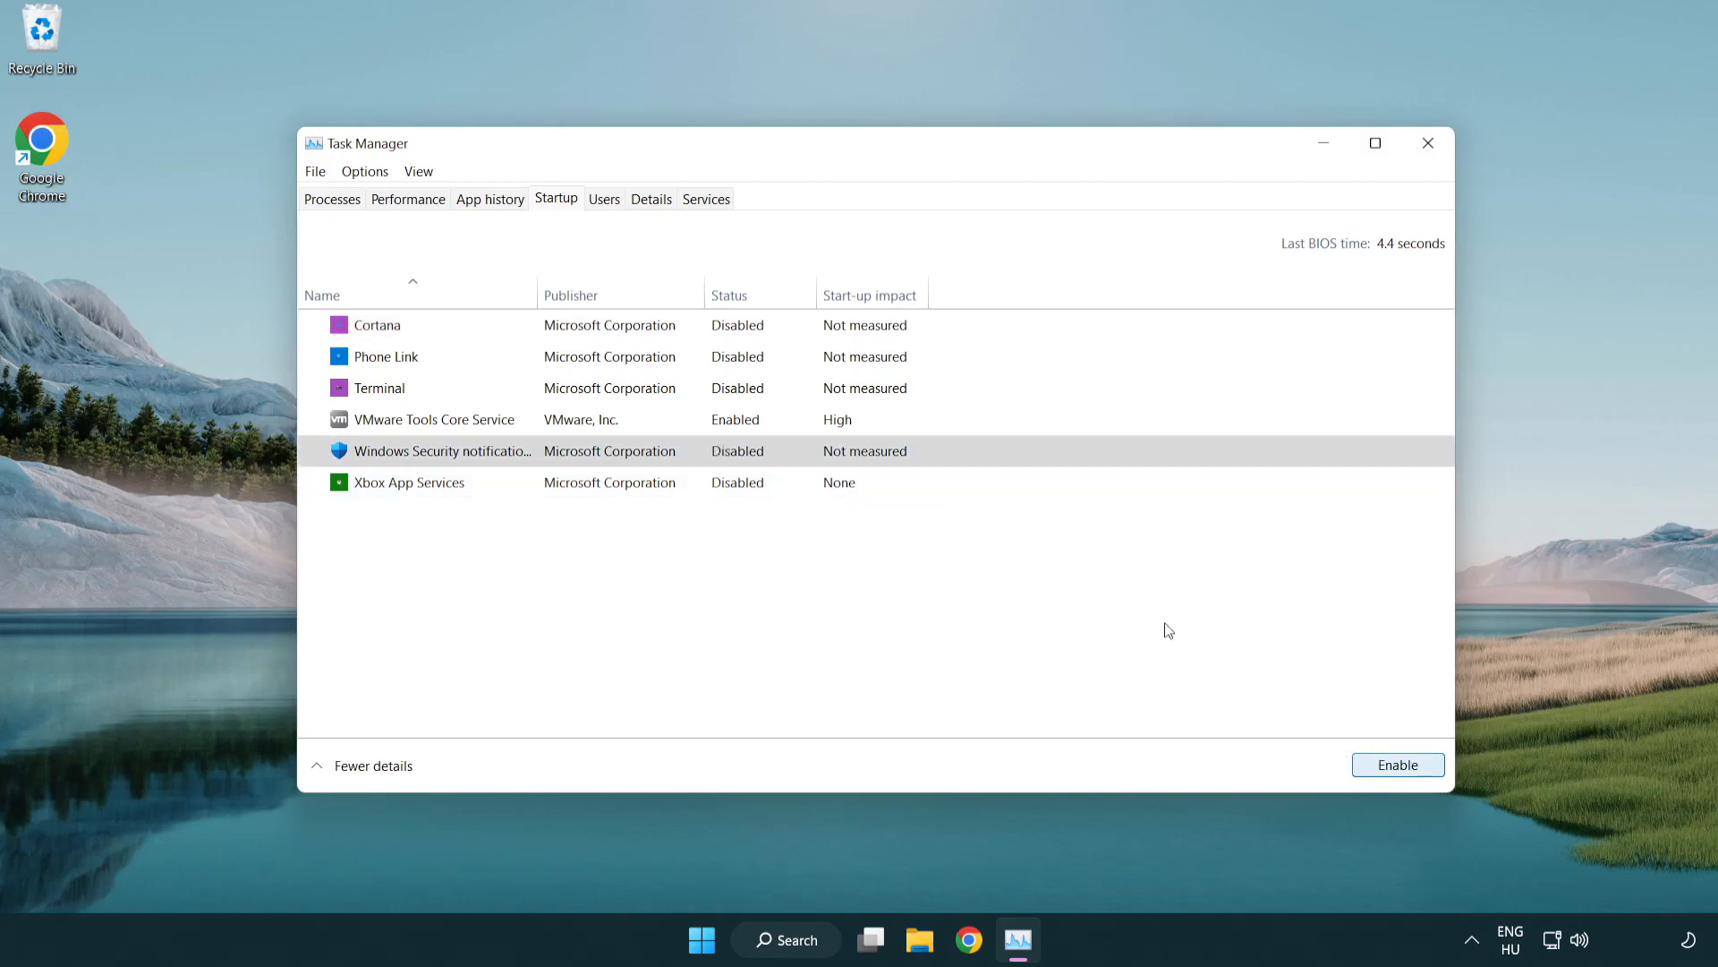
mouse_move(1429, 143)
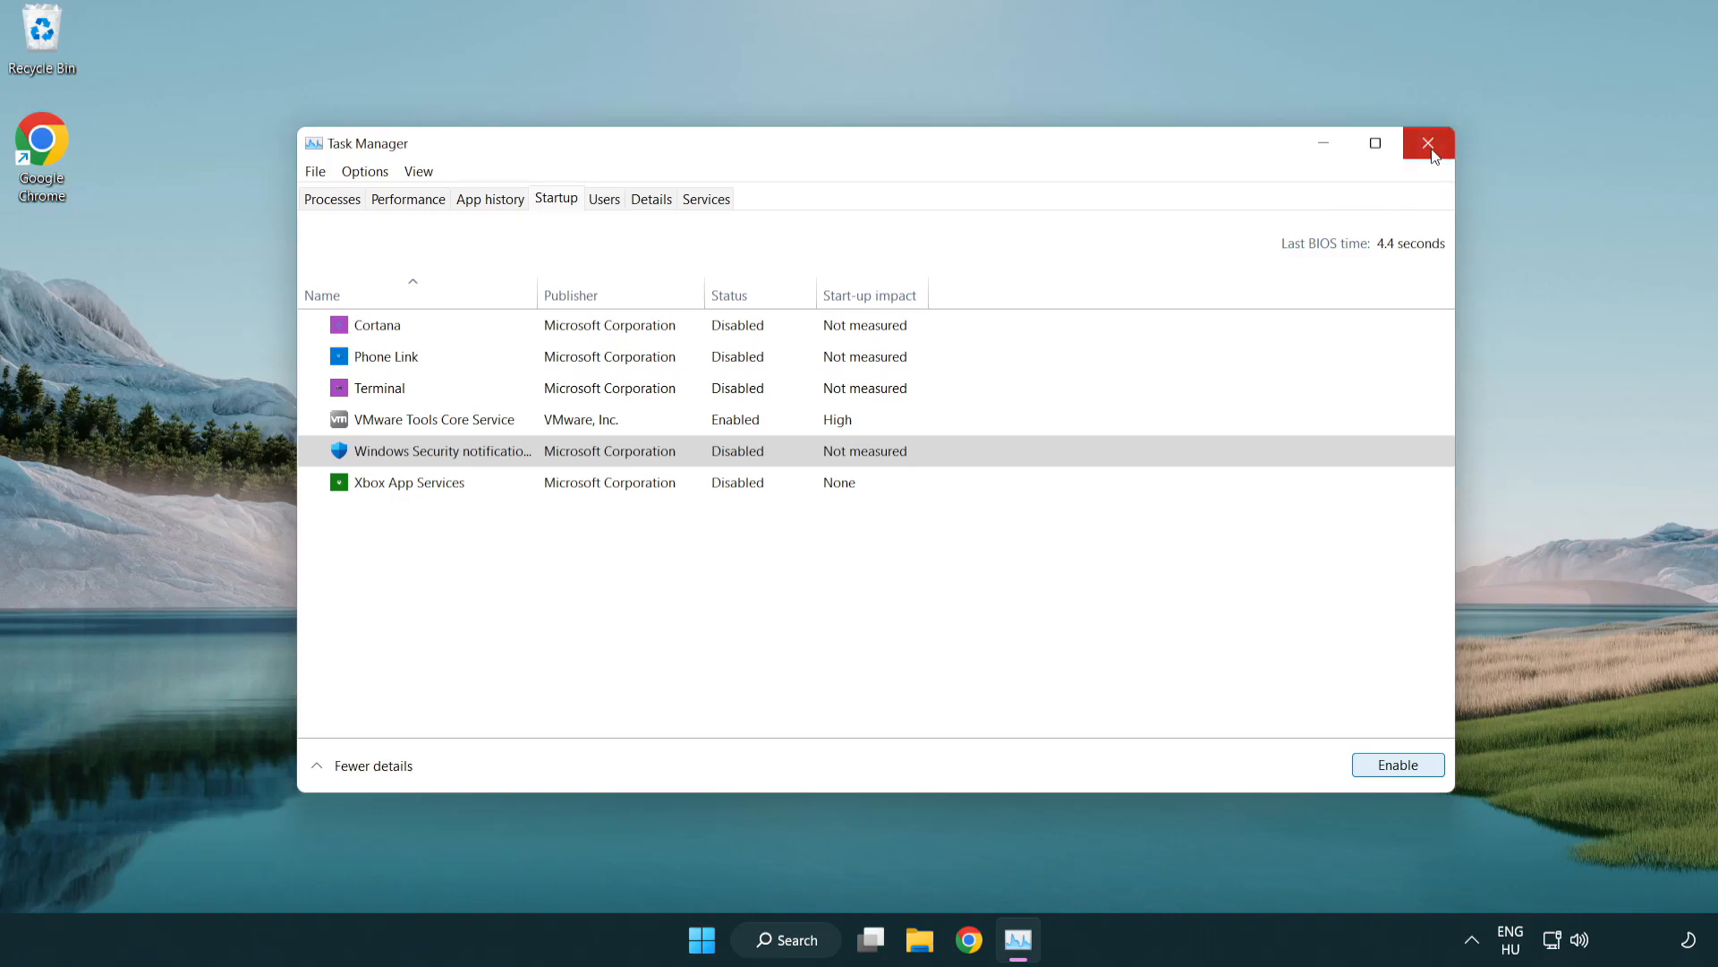
left_click(1429, 143)
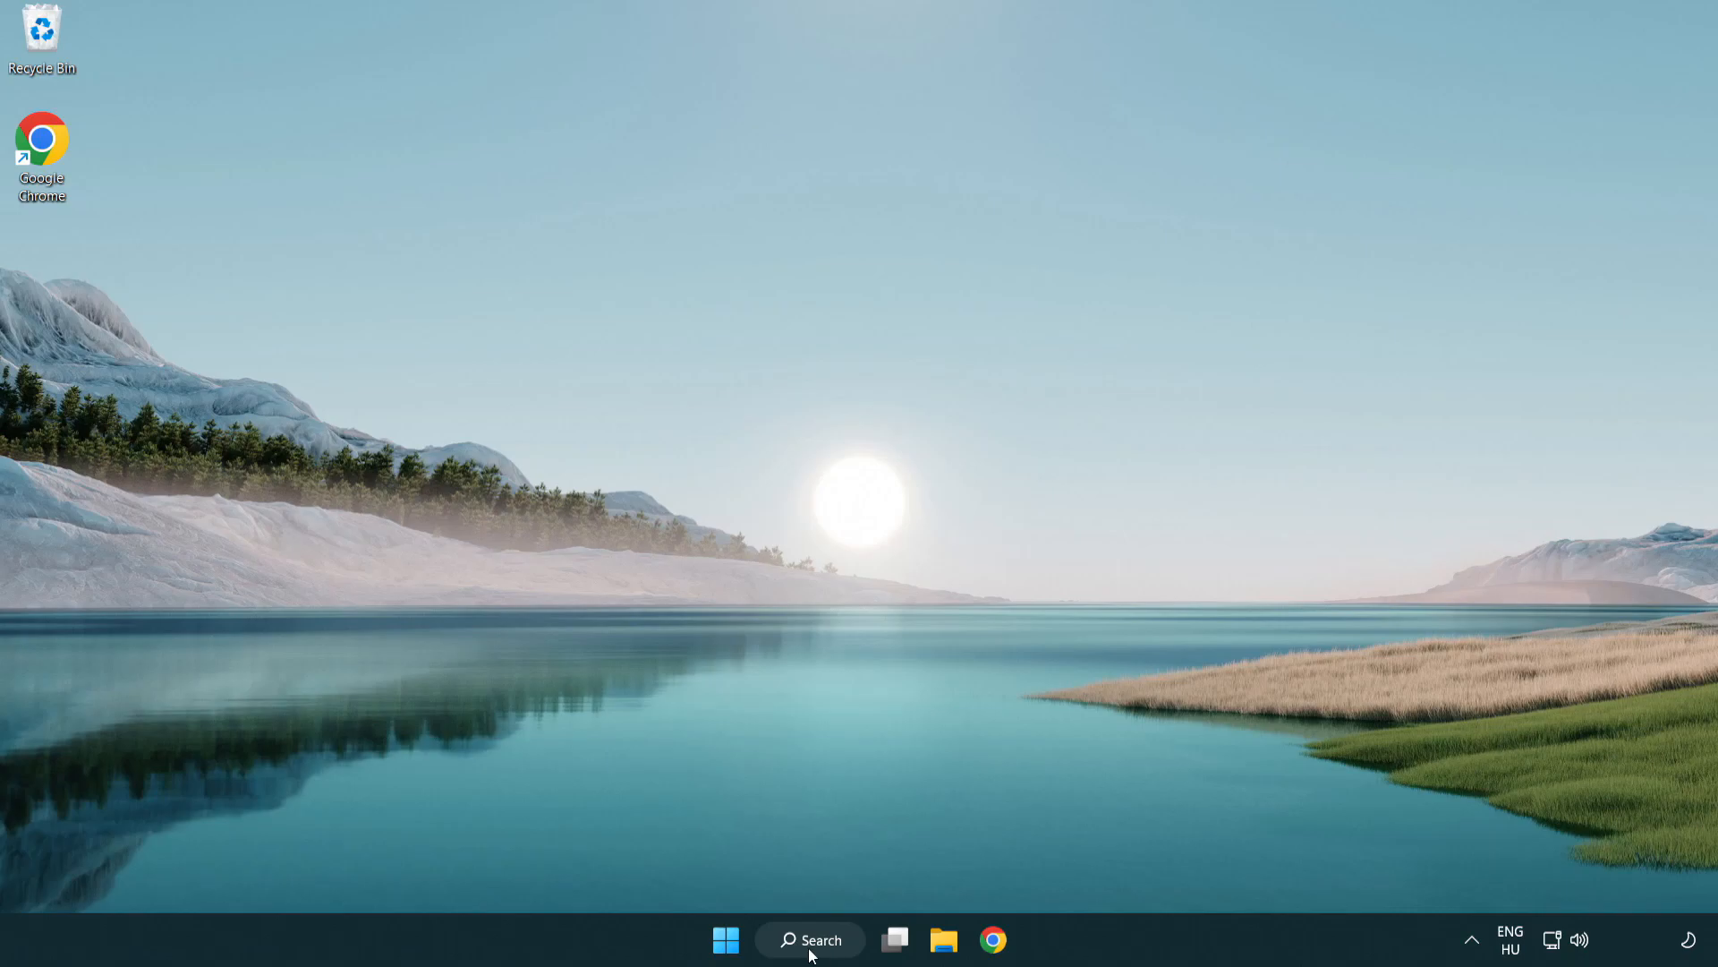
Search Windows for 'secu' and launch the Windows Security app
left_click(810, 939)
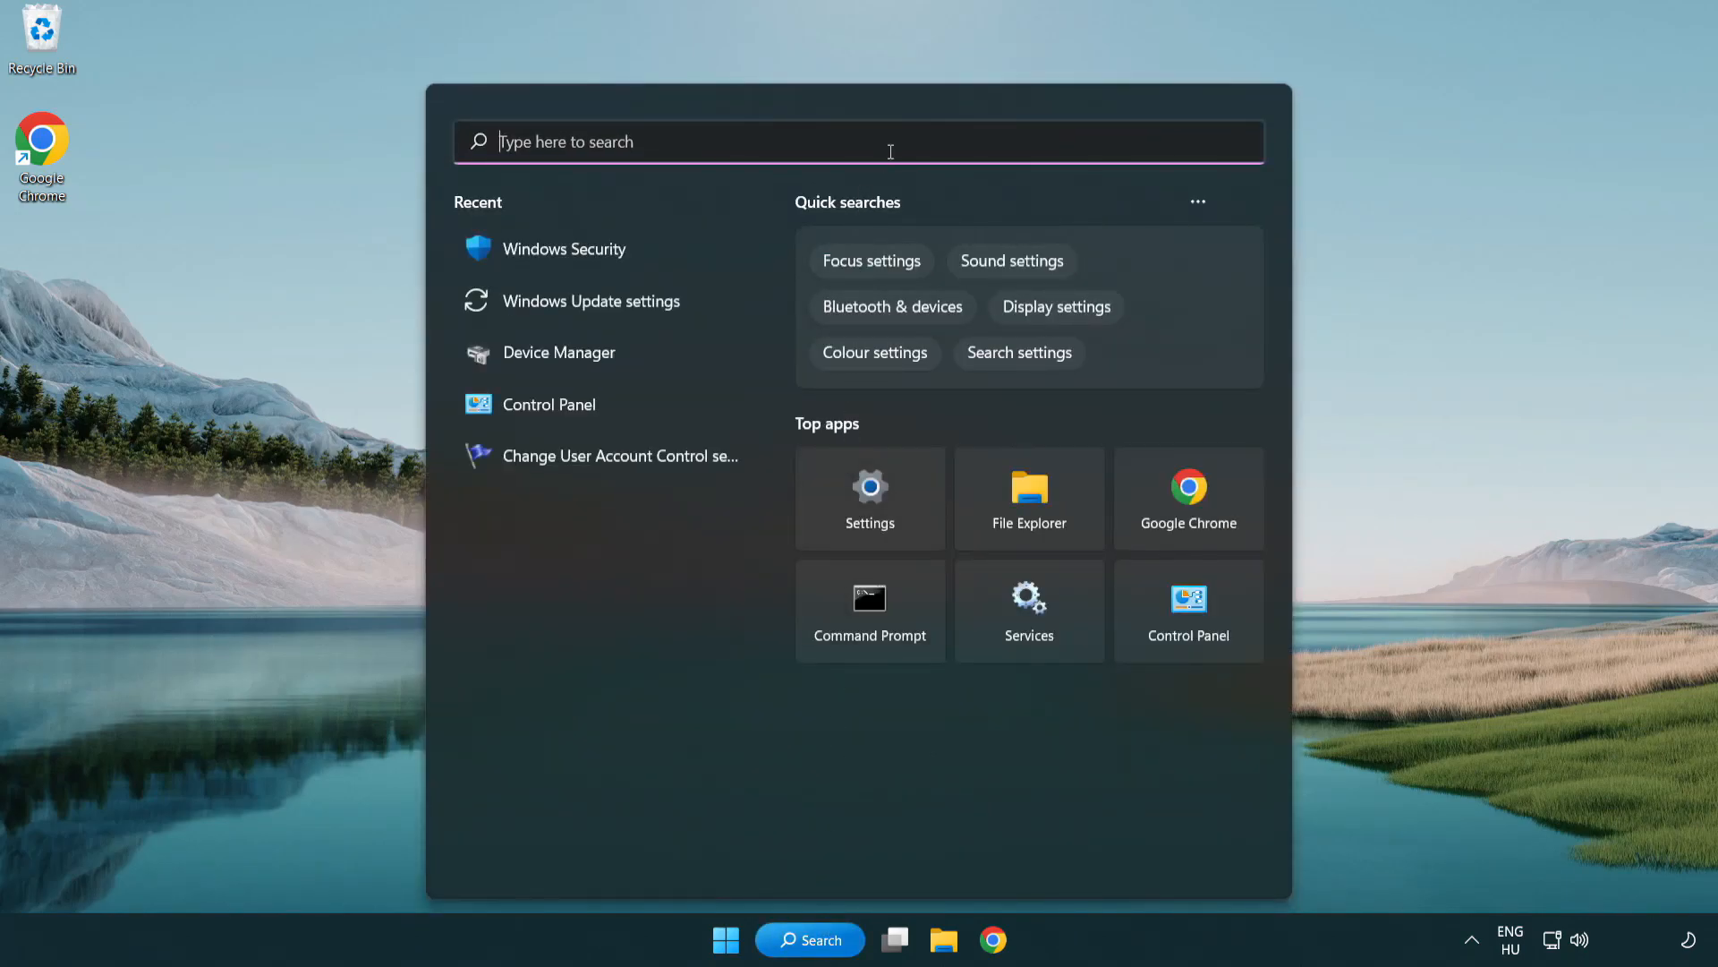
type("security")
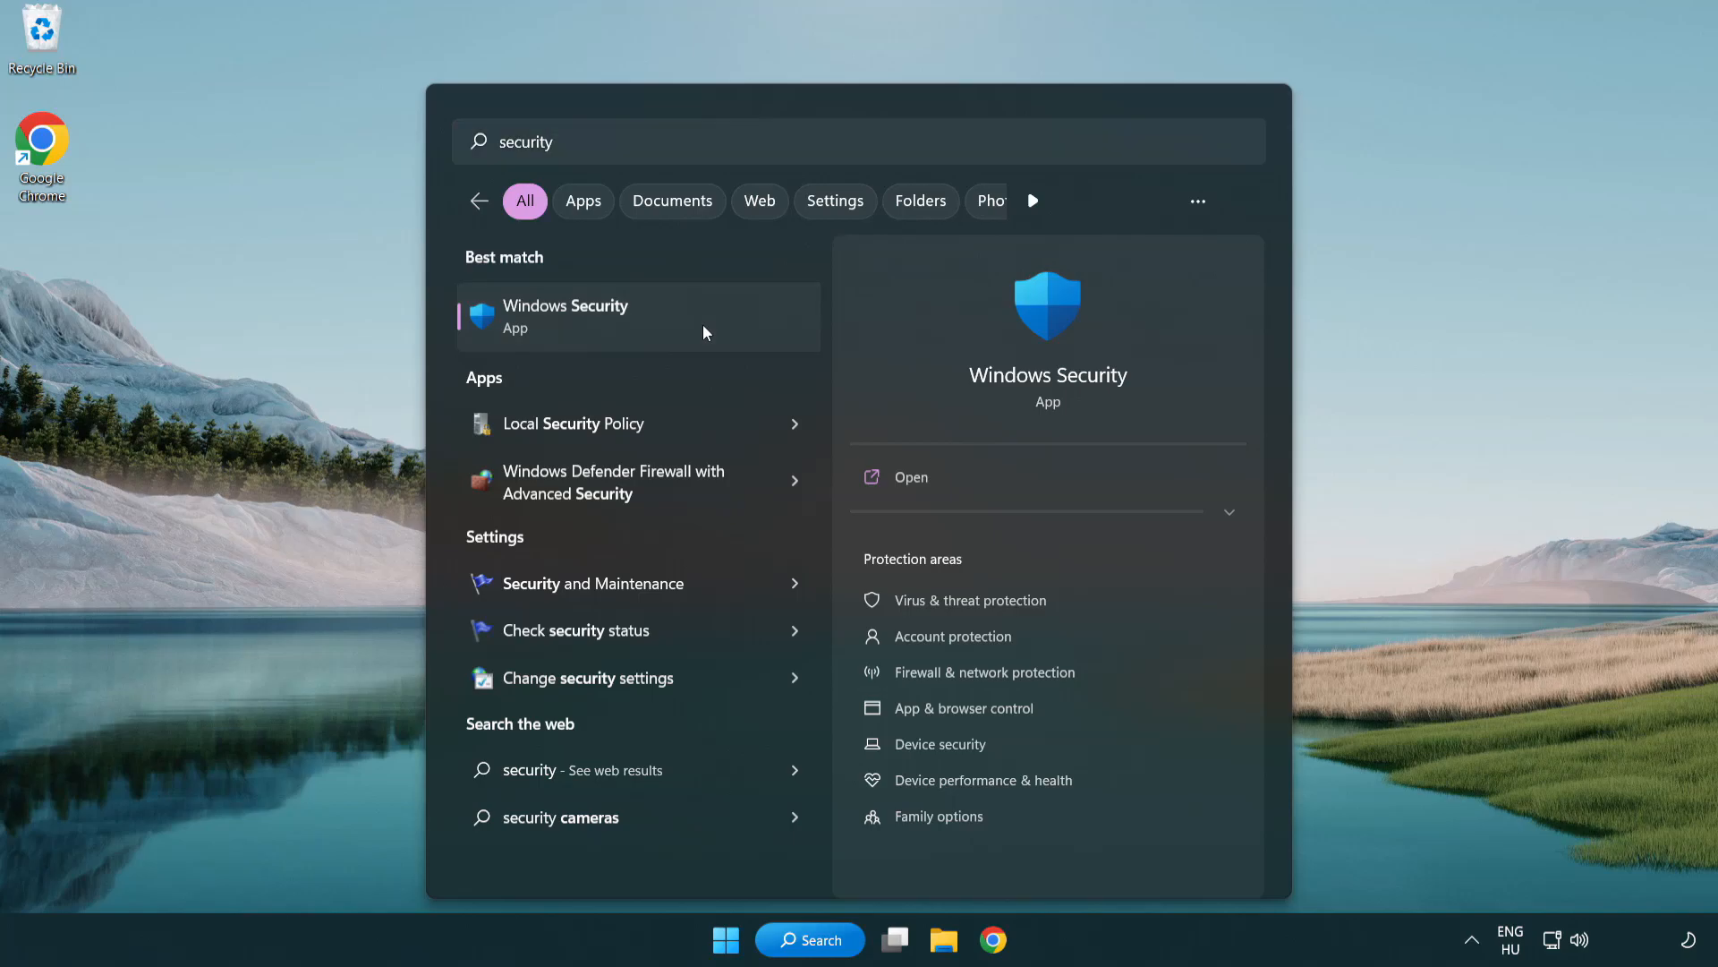
left_click(566, 317)
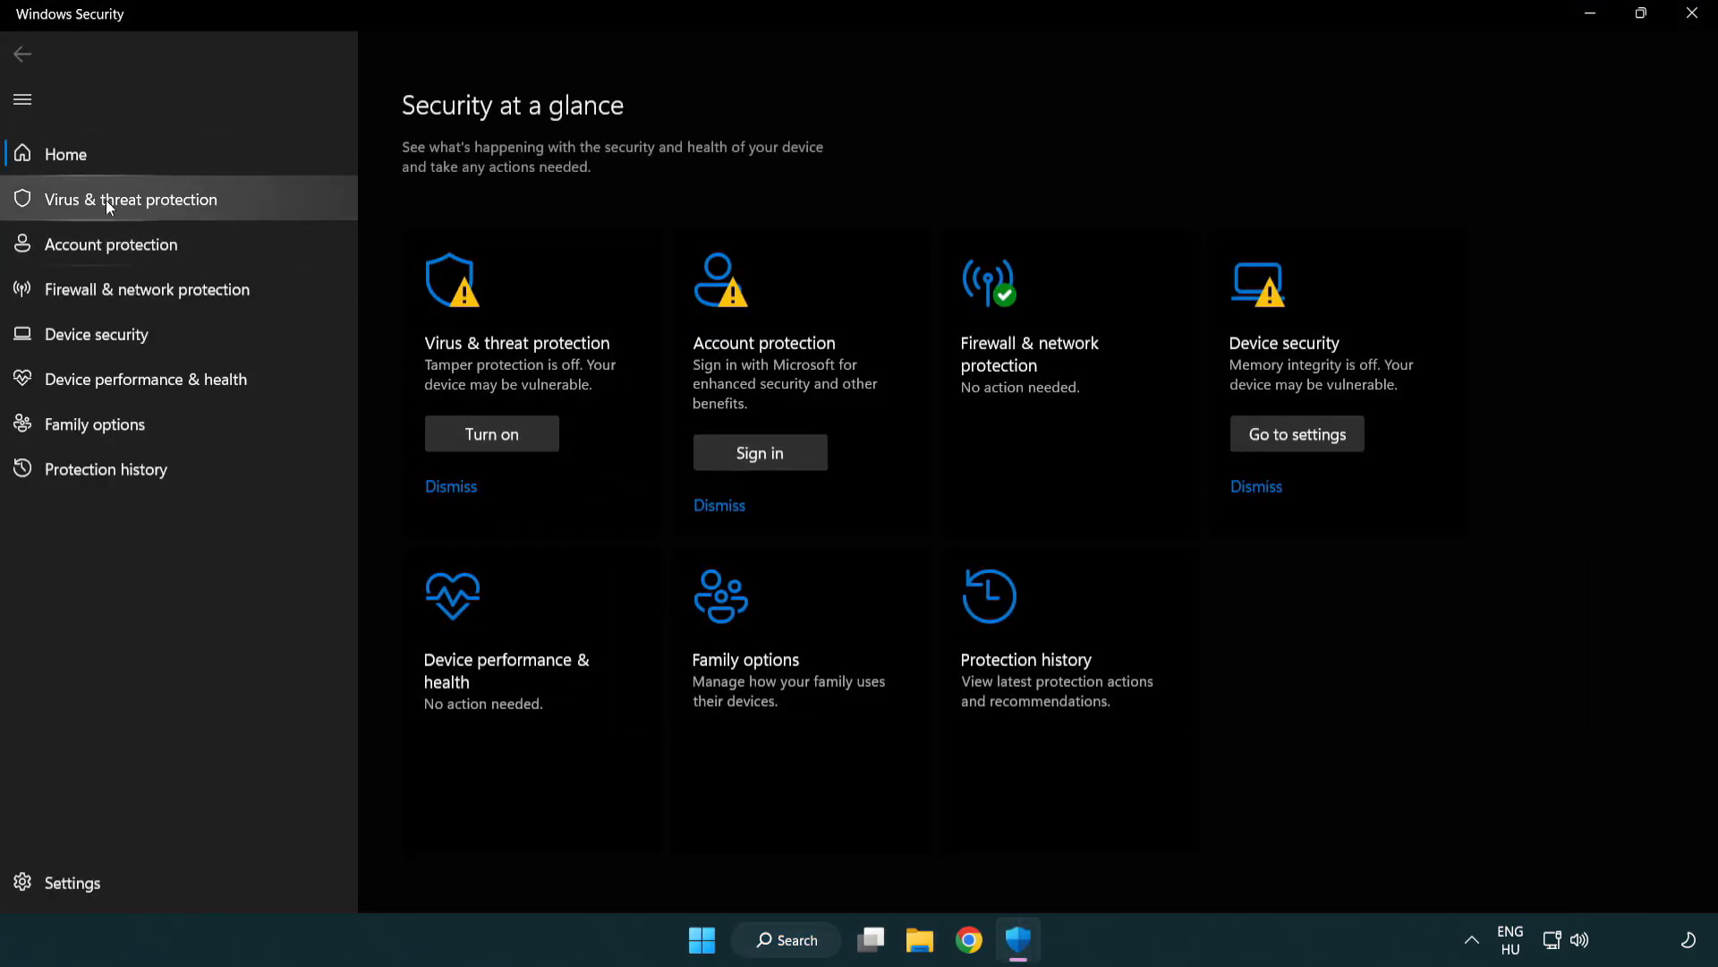
mouse_move(260, 205)
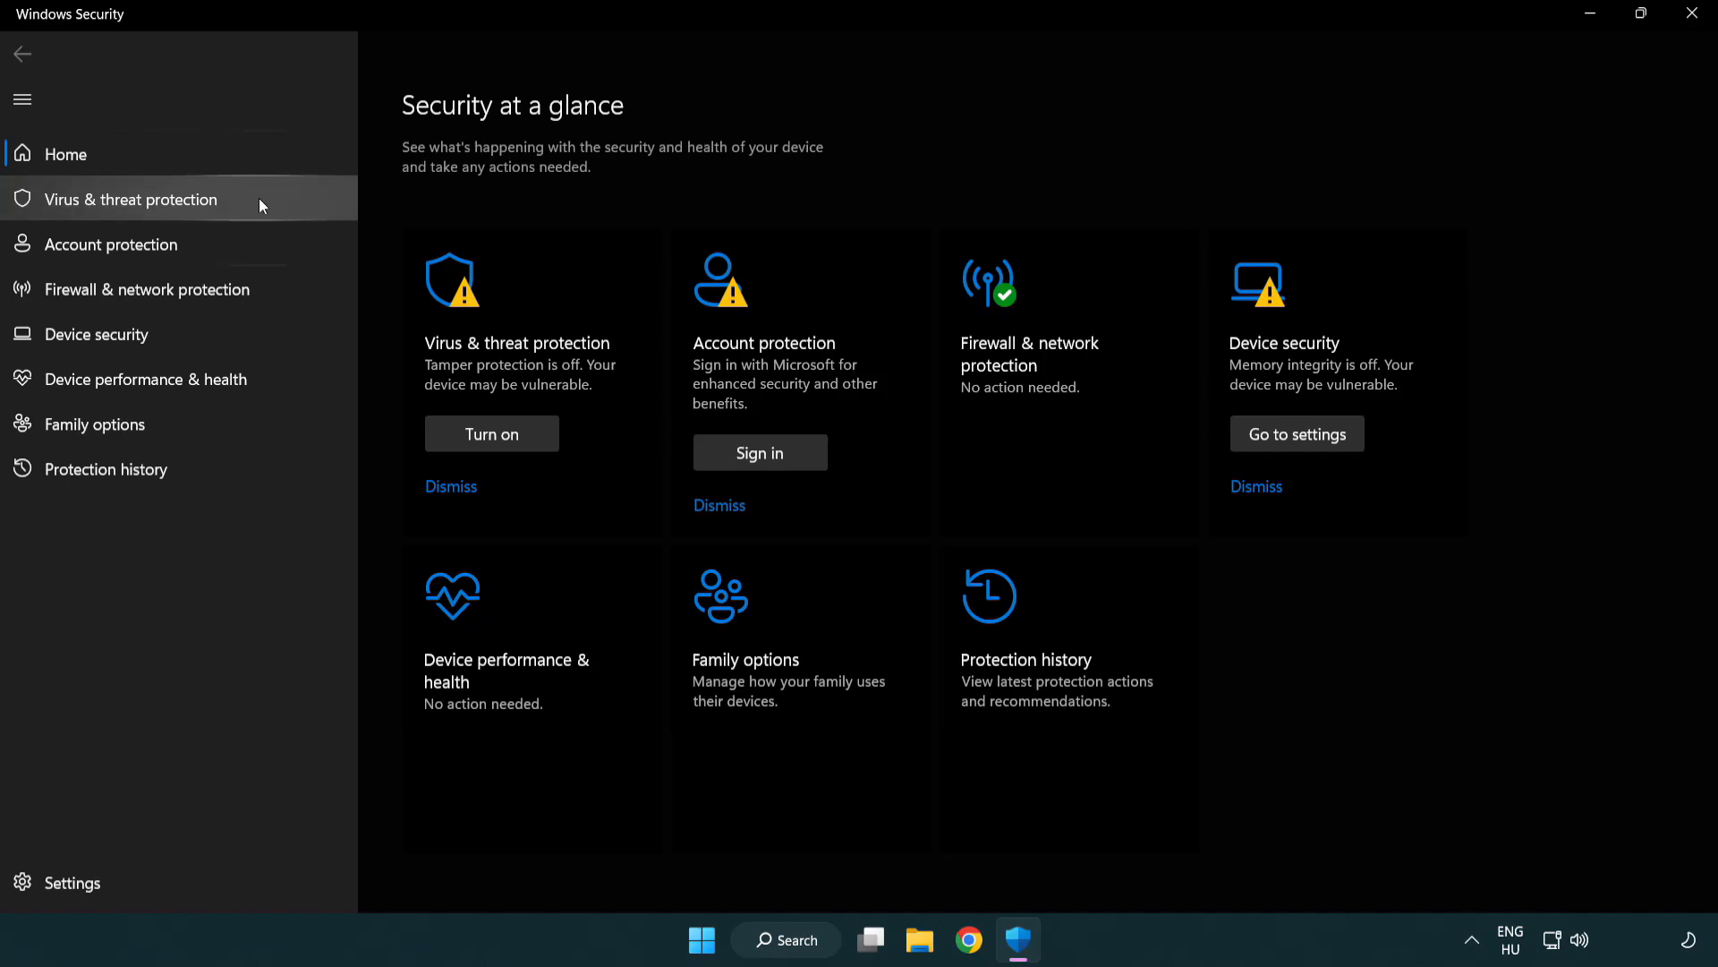
Go to Virus & threat protection settings and open Add or remove exclusions
left_click(129, 199)
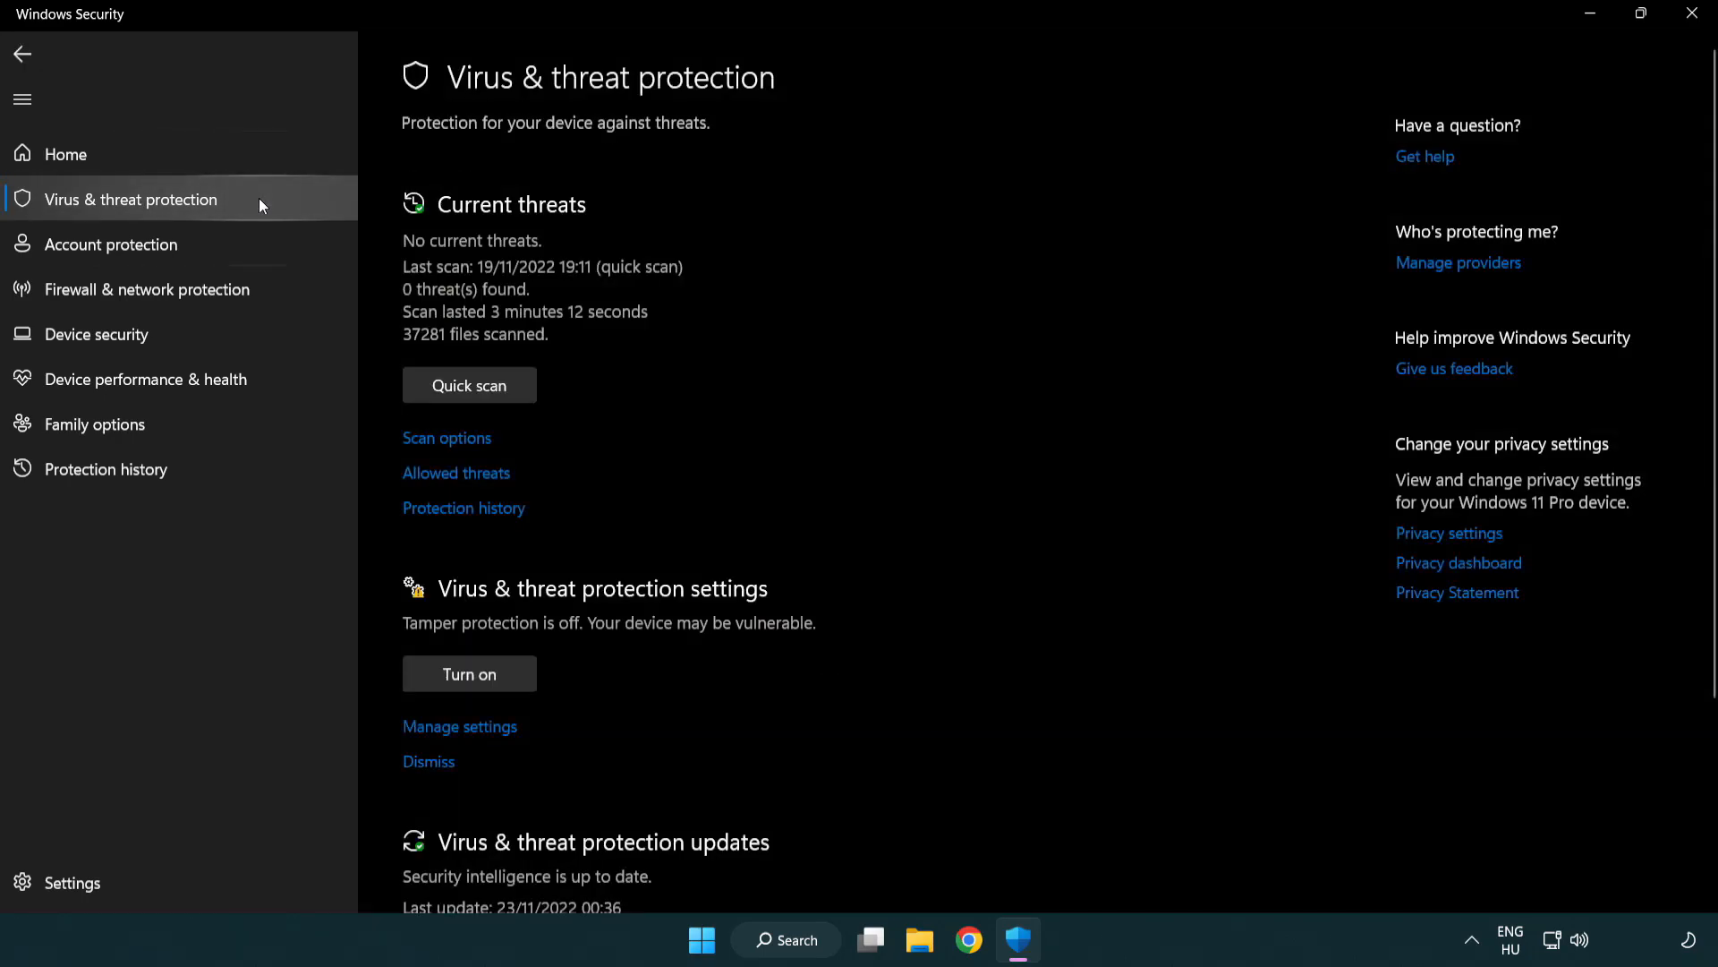
scroll("down", 3)
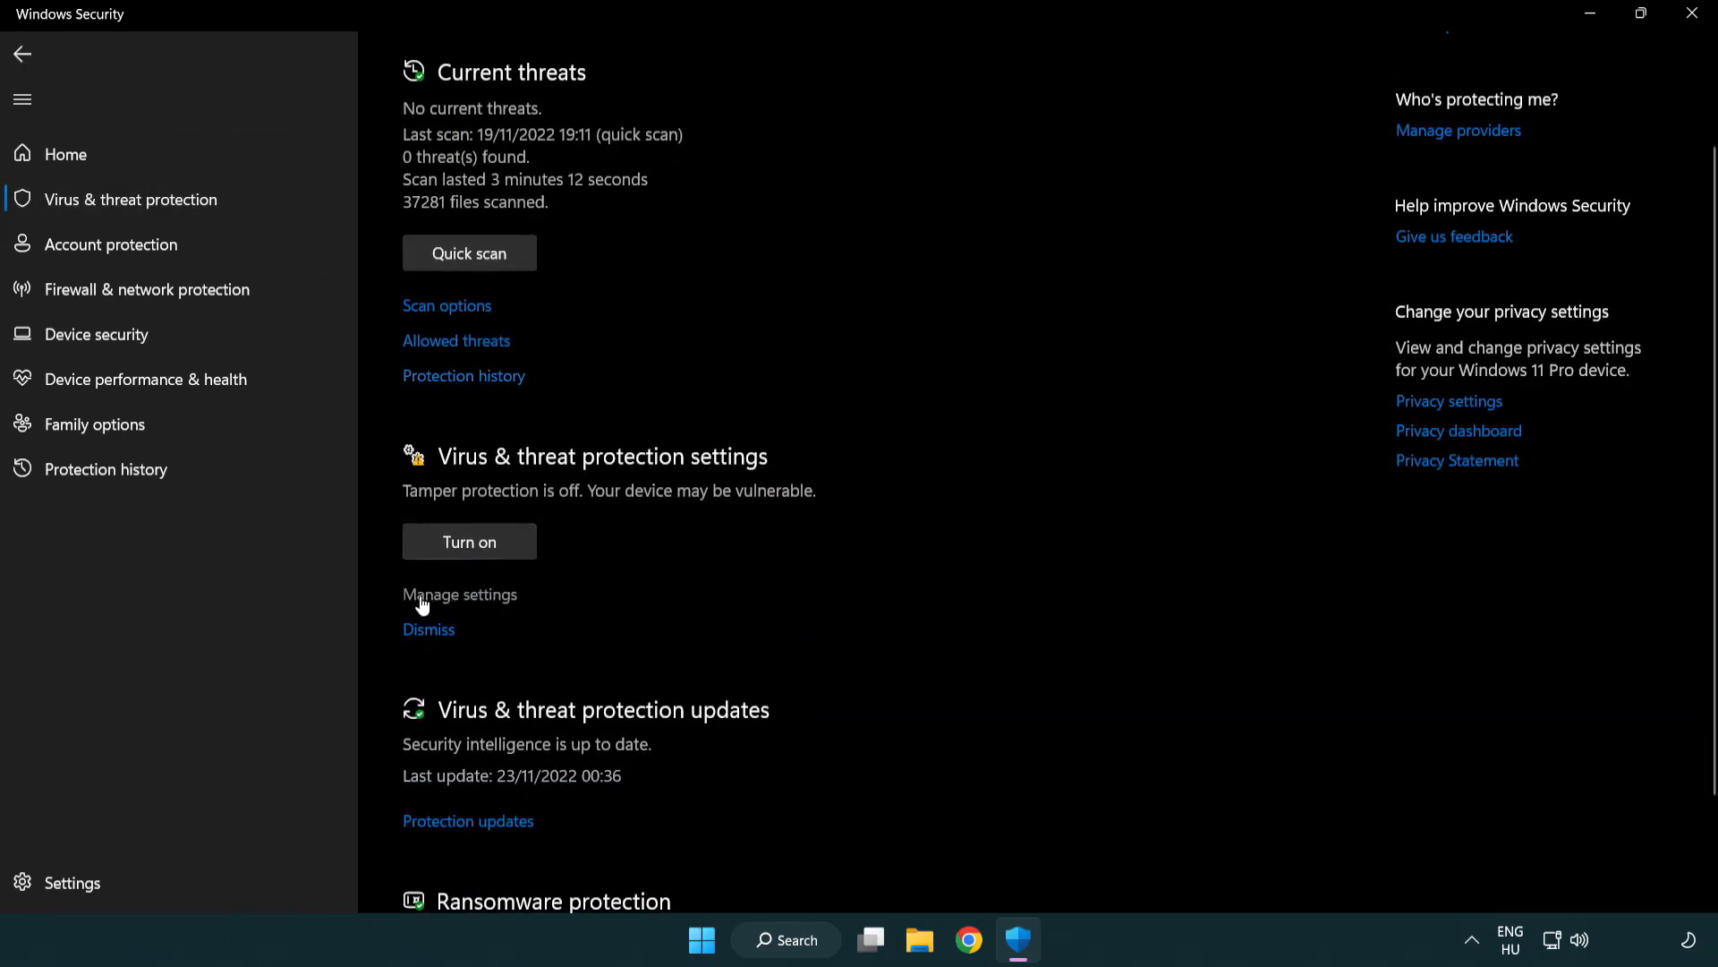
mouse_move(458, 603)
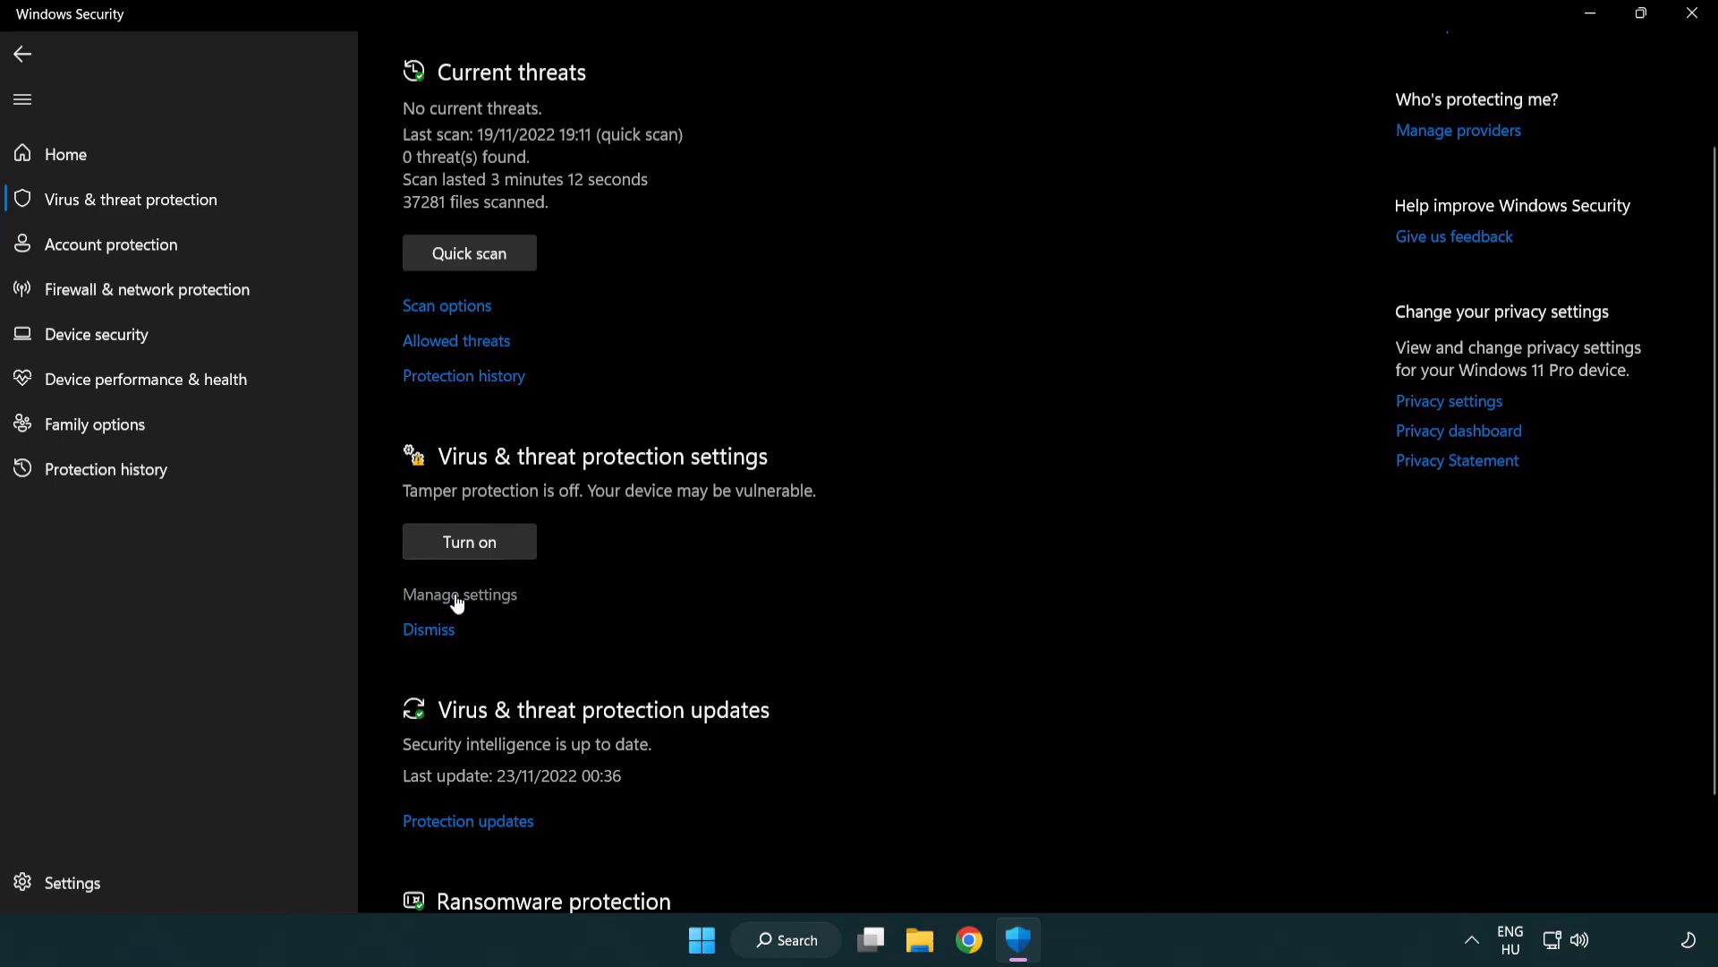
left_click(459, 594)
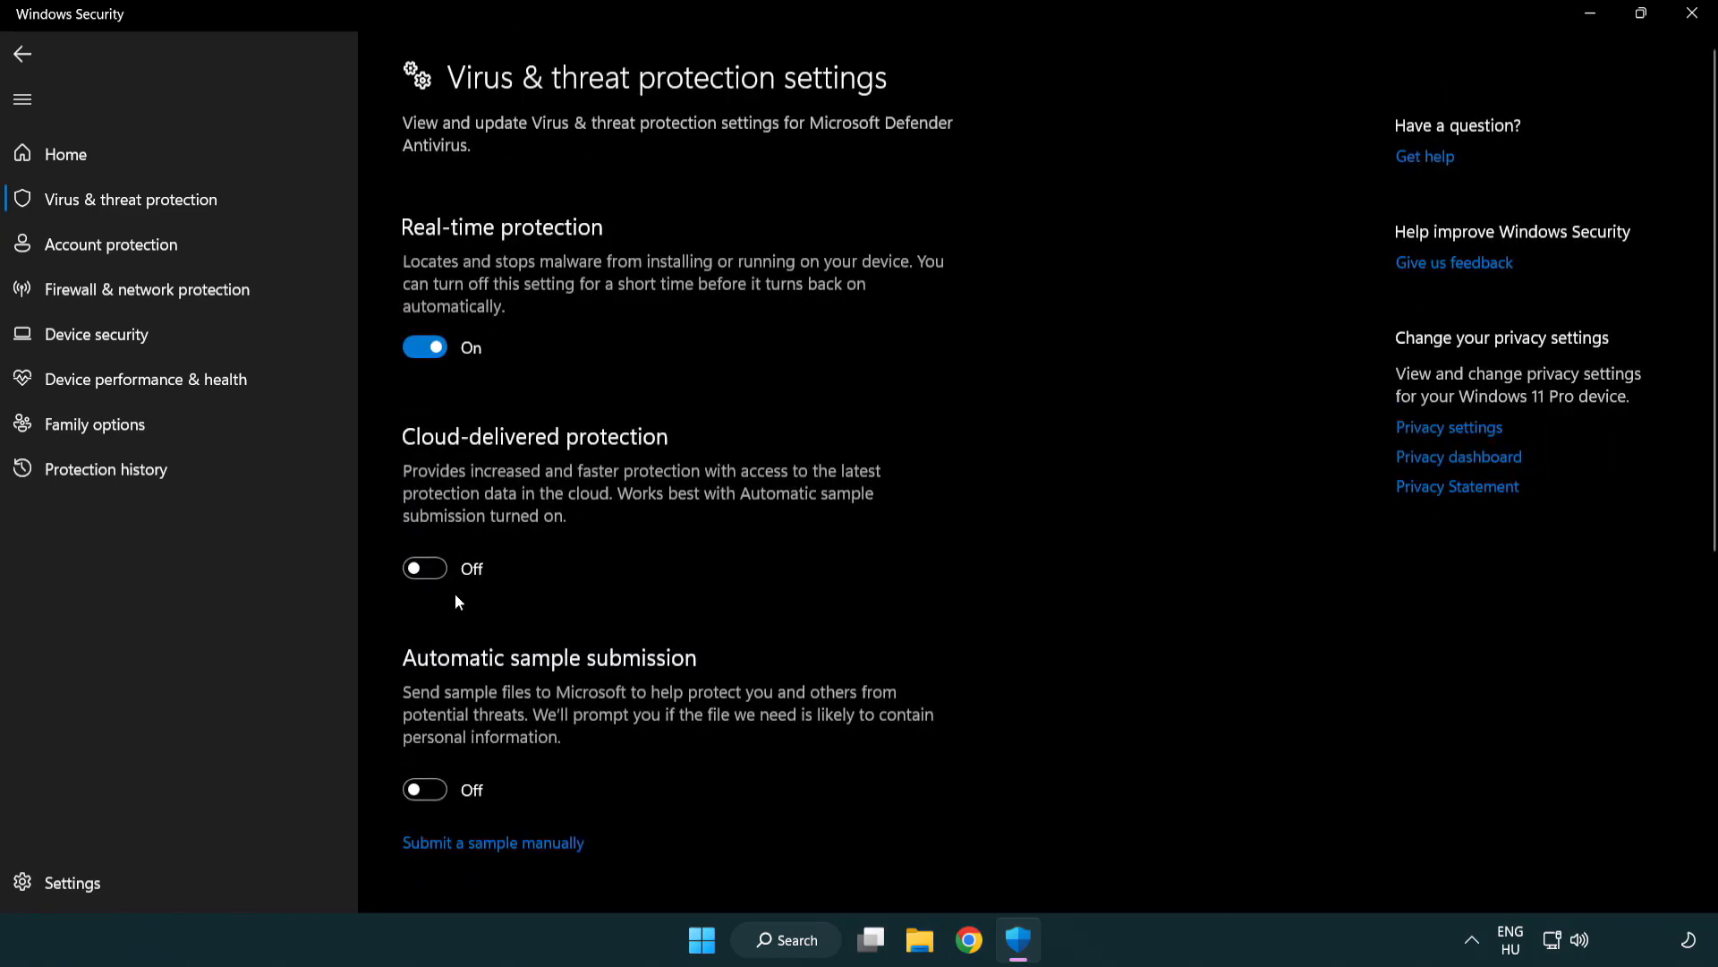
scroll("down", 3)
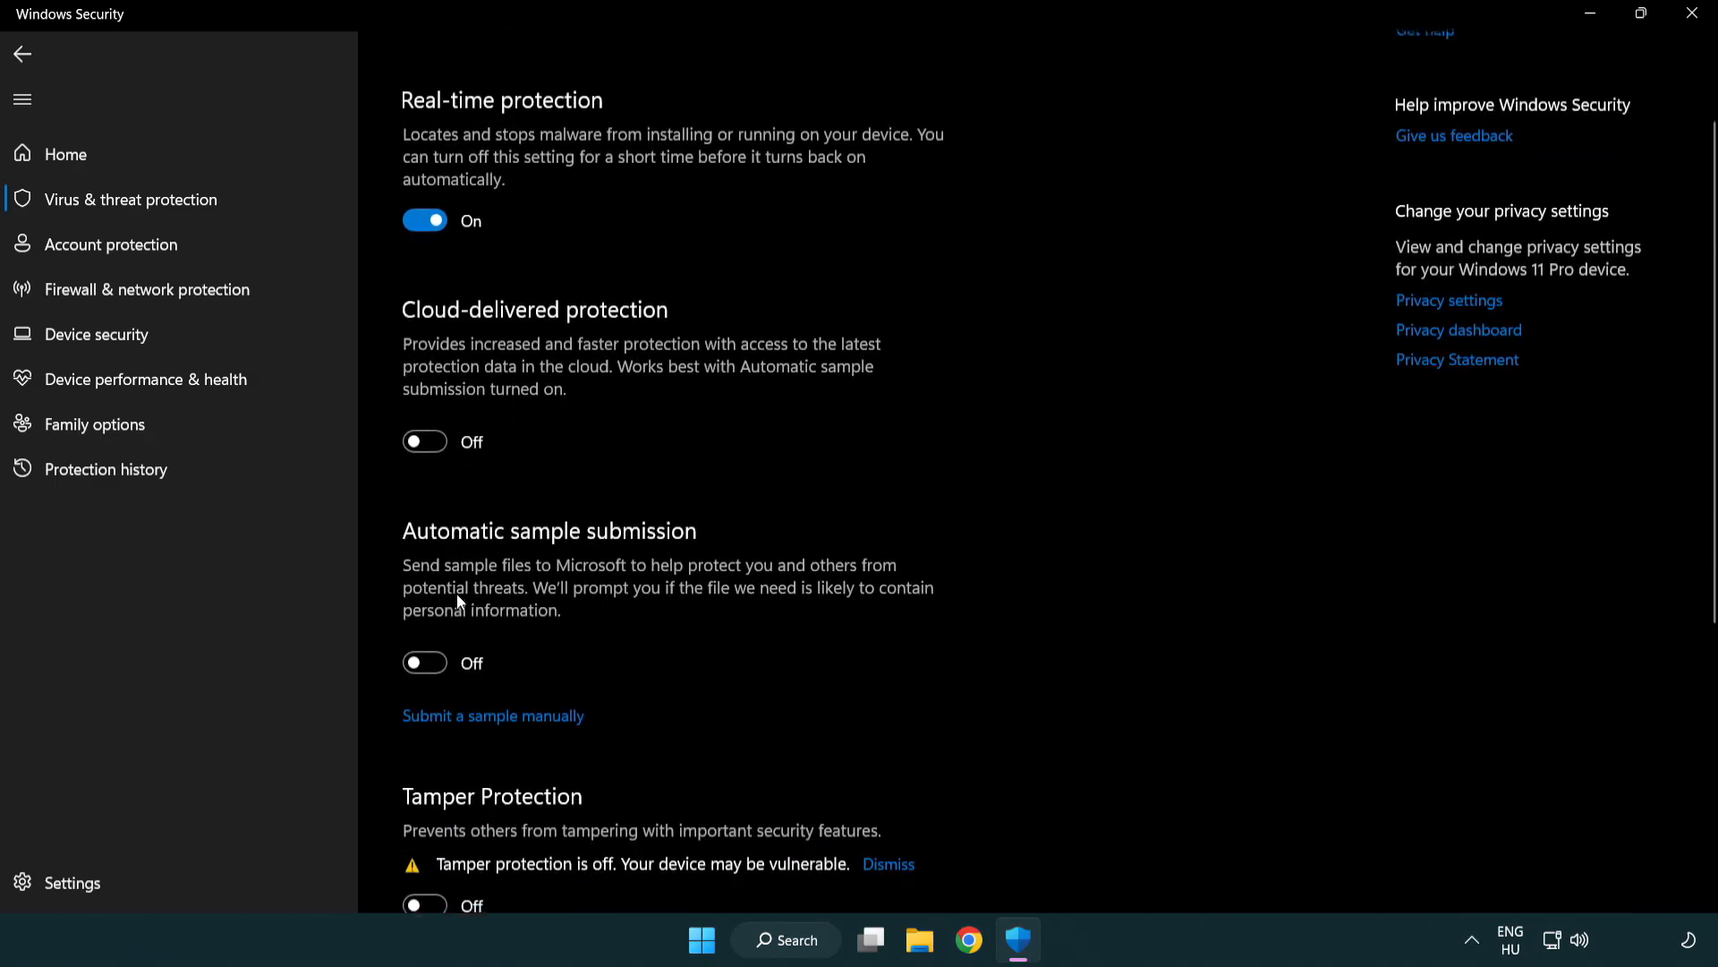
scroll("down", 3)
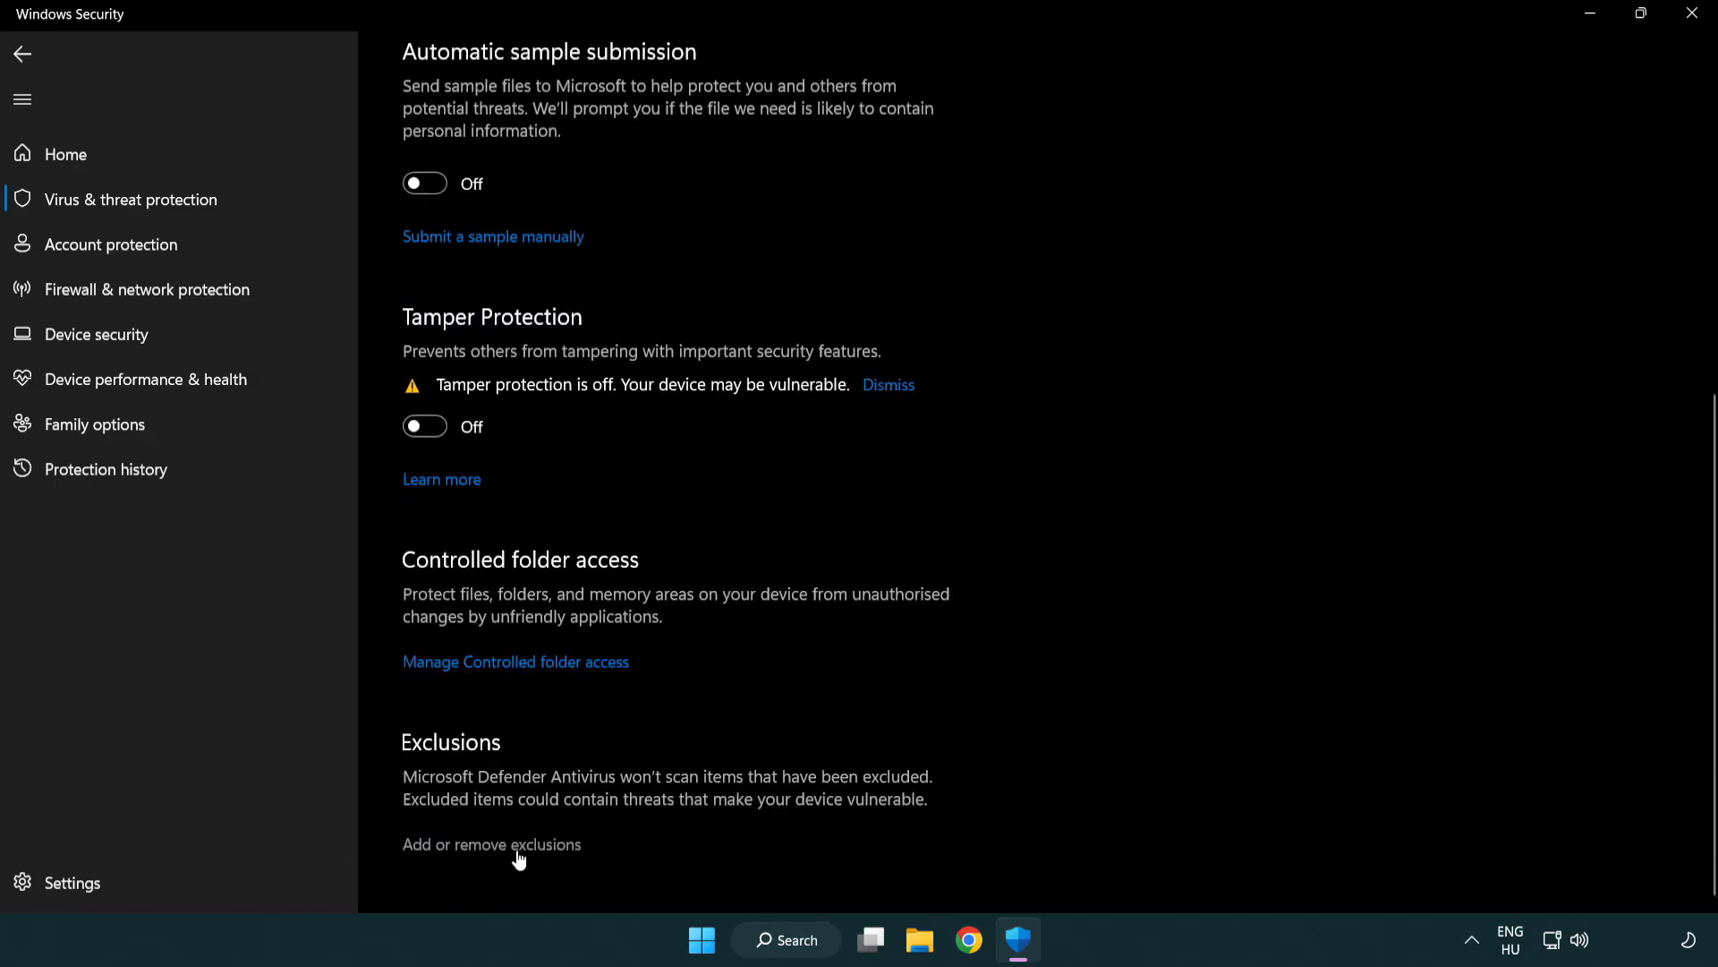
mouse_move(499, 857)
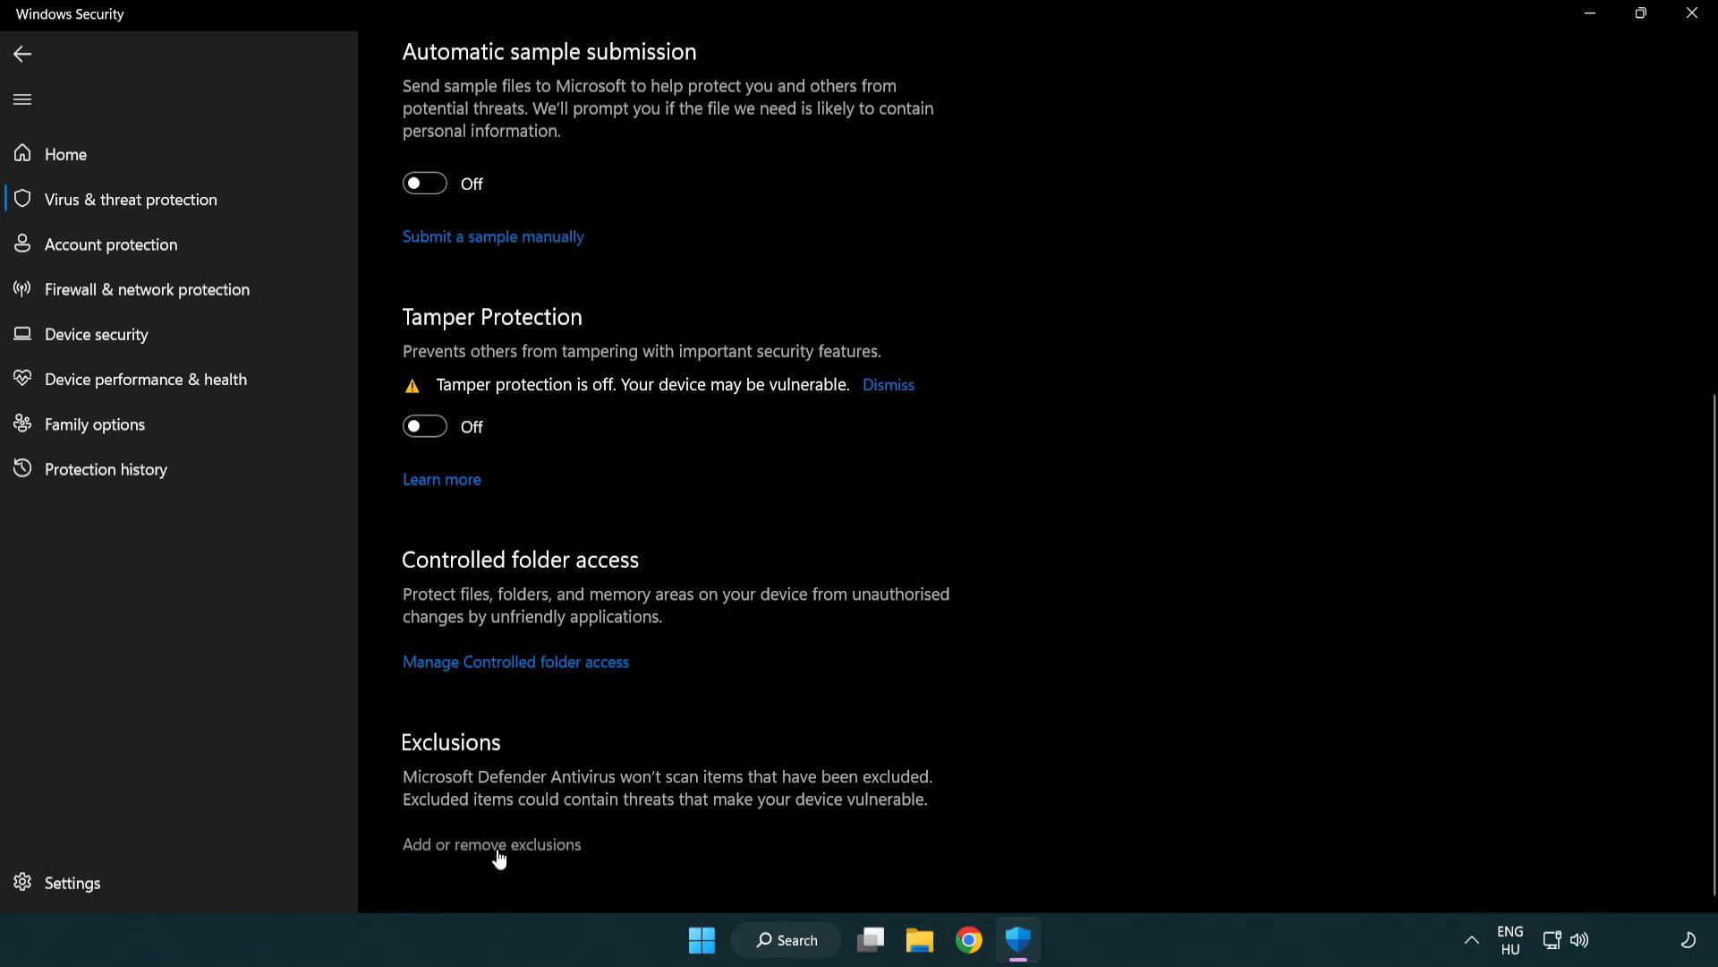
left_click(492, 844)
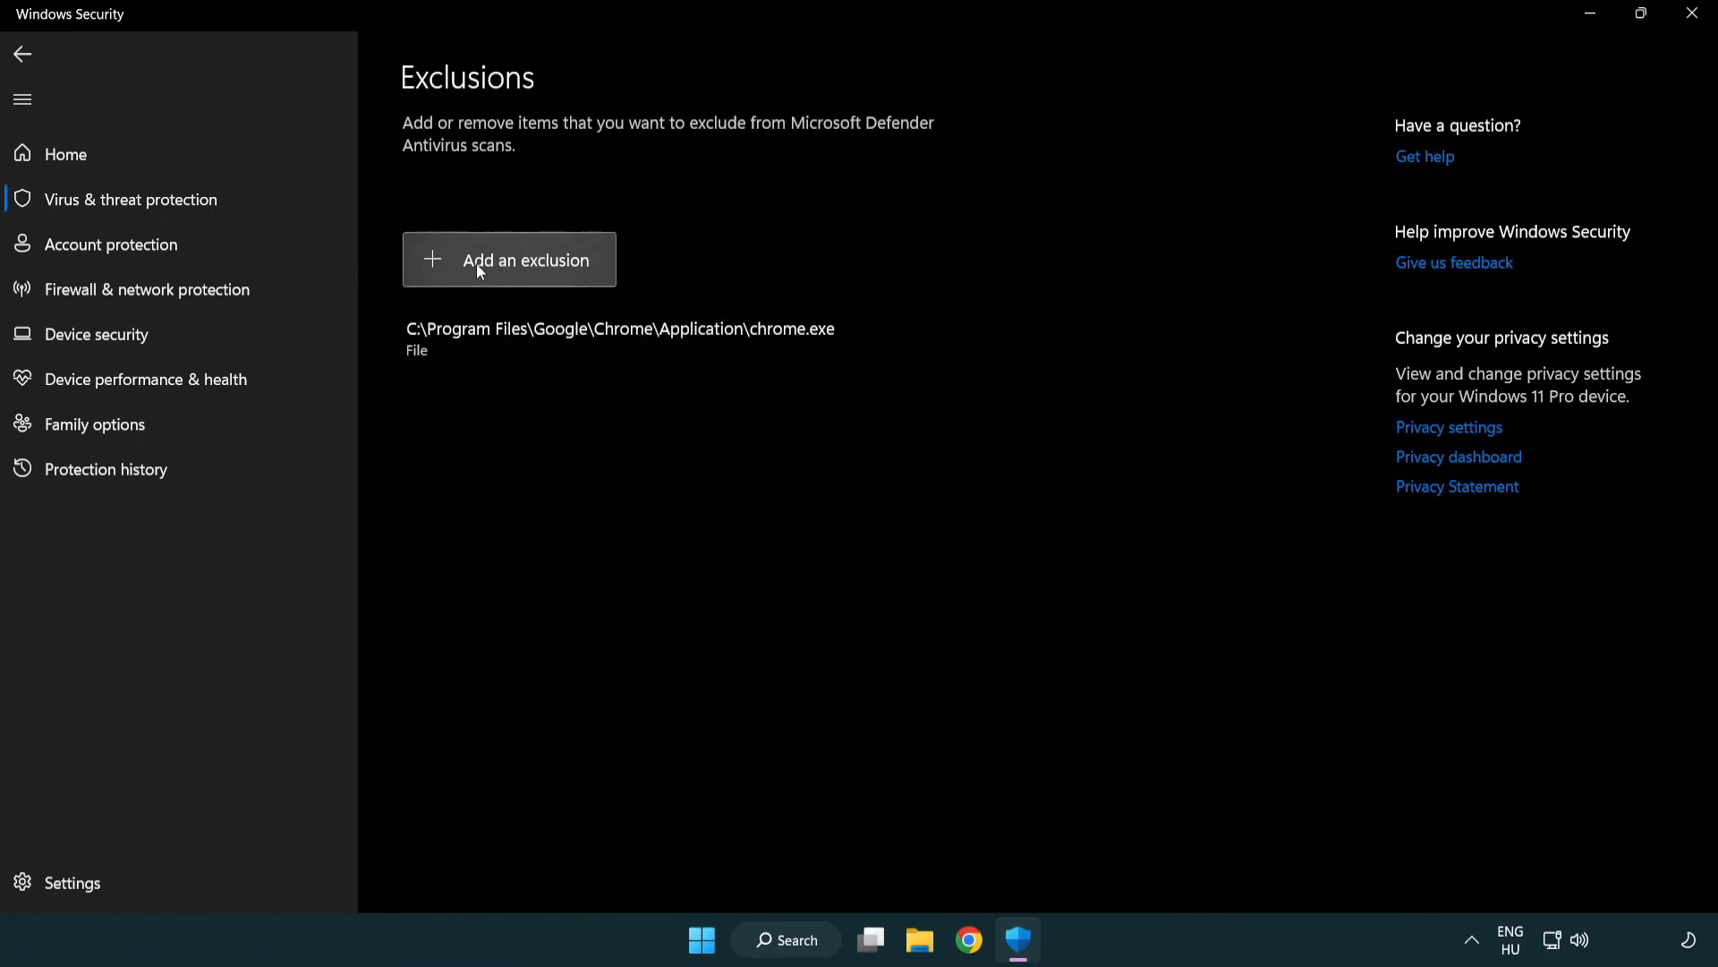
Add a folder exclusion, browsing to Program Files (x86) > NOT WORKING APP
left_click(508, 259)
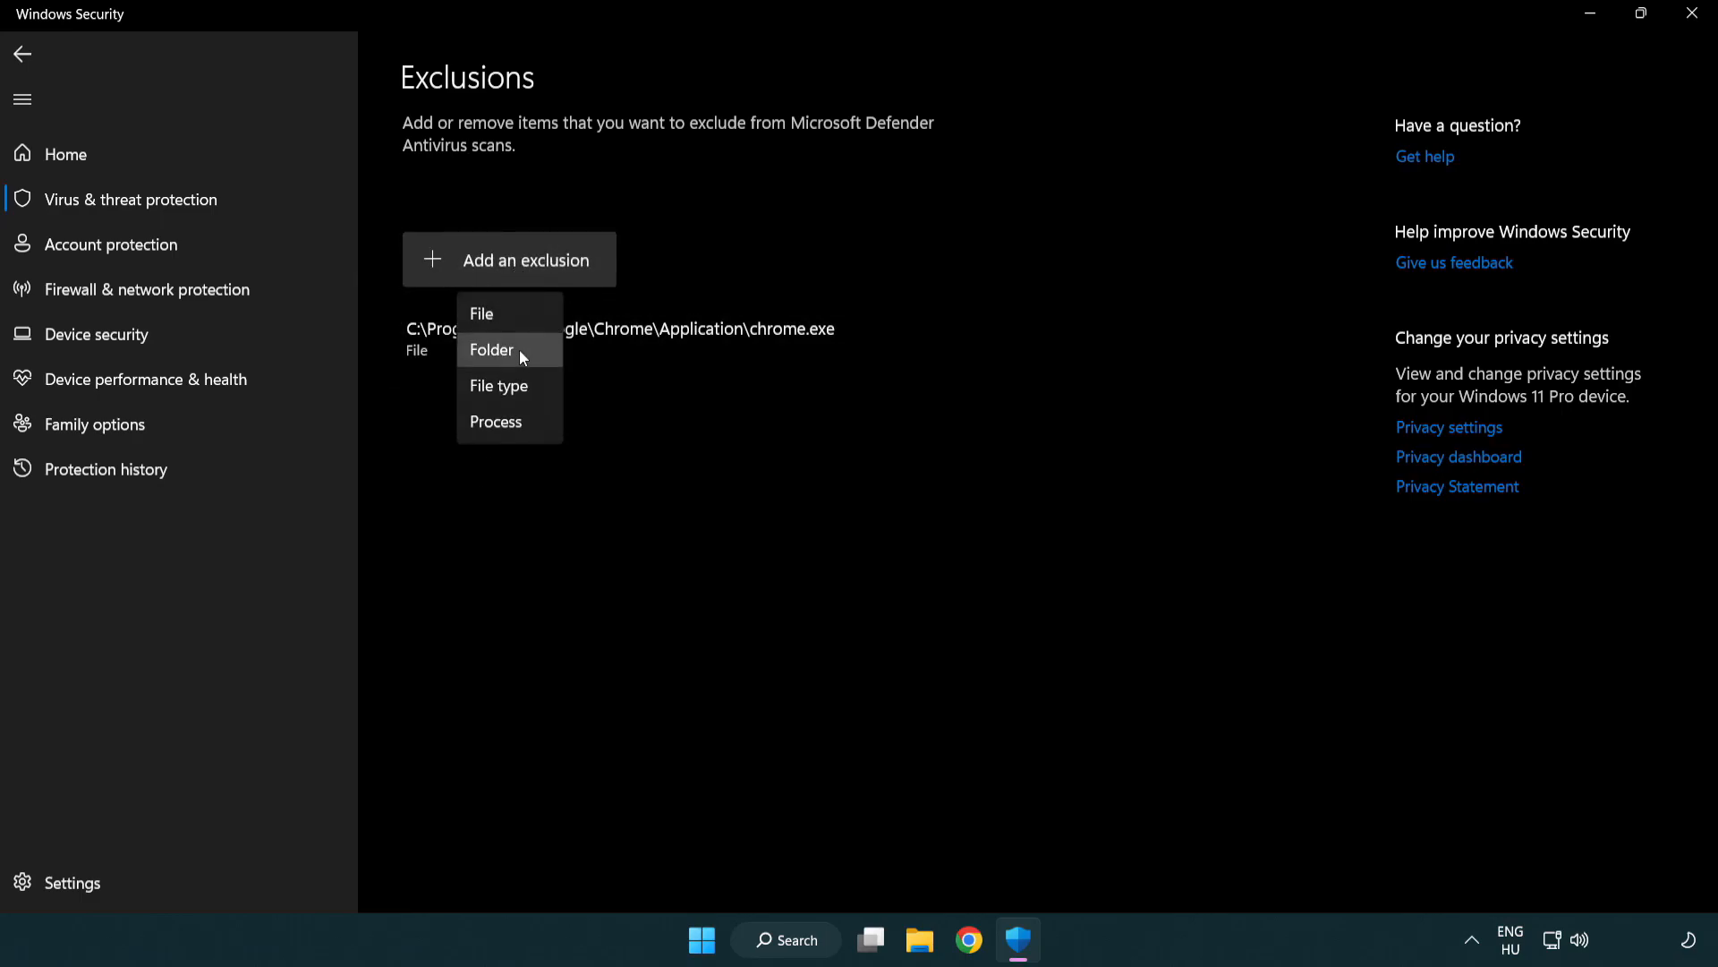
mouse_move(505, 319)
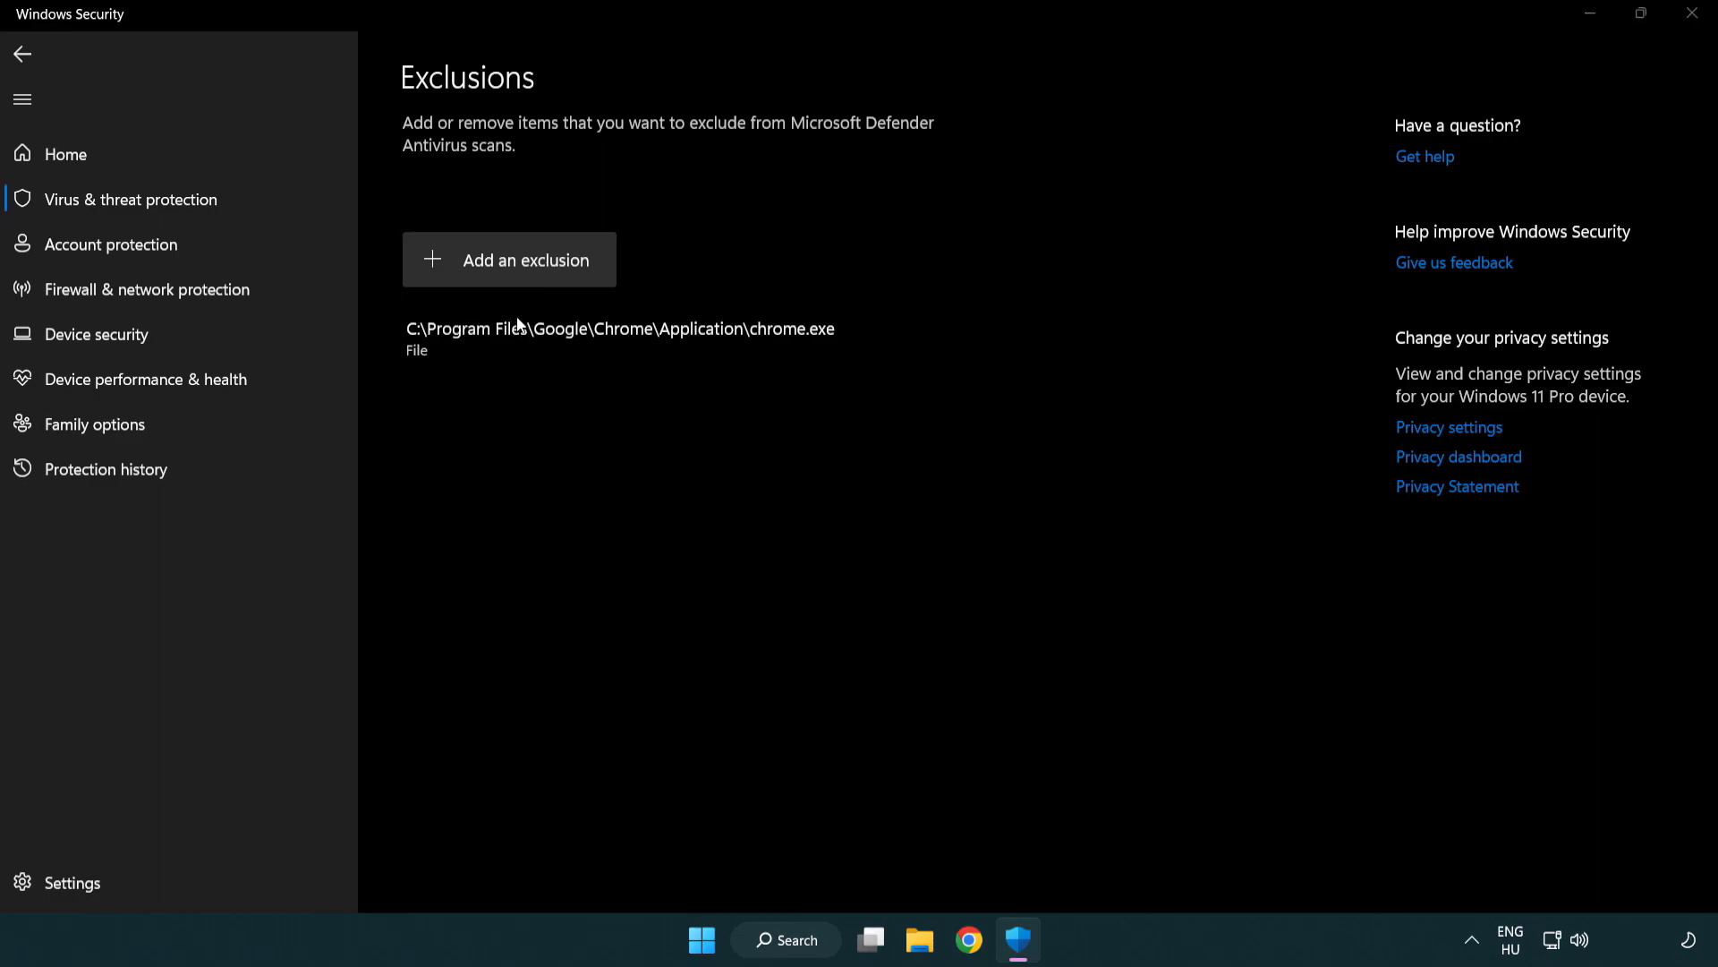
left_click(509, 259)
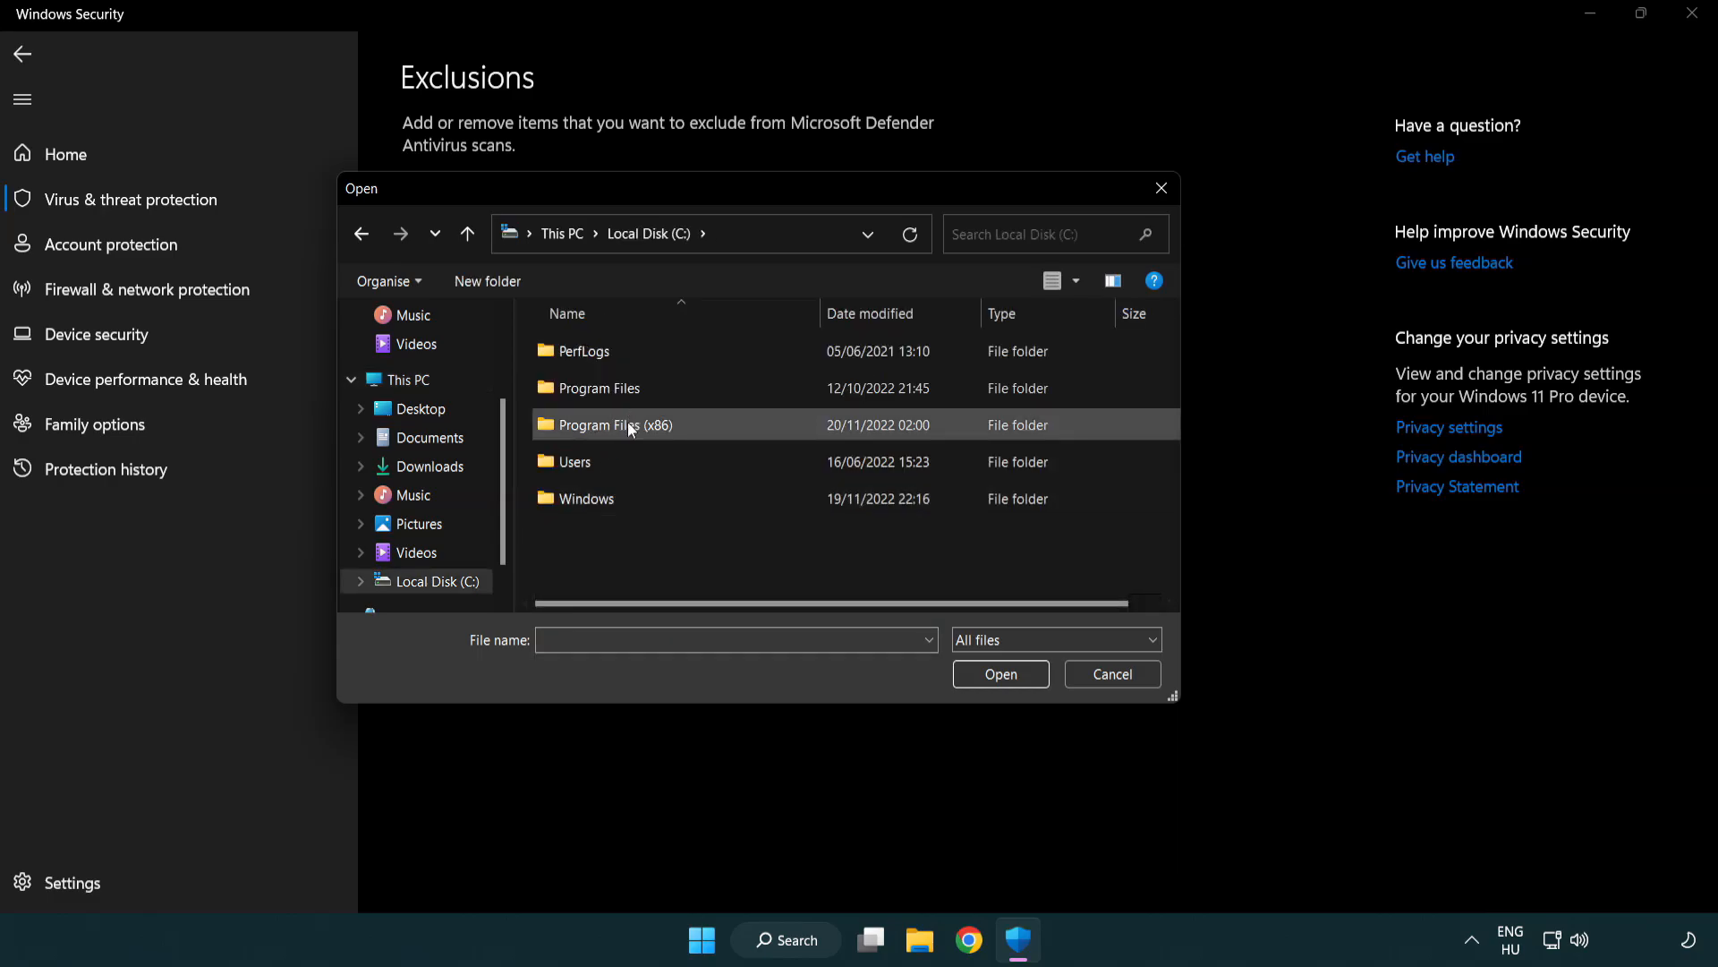
double_click(611, 425)
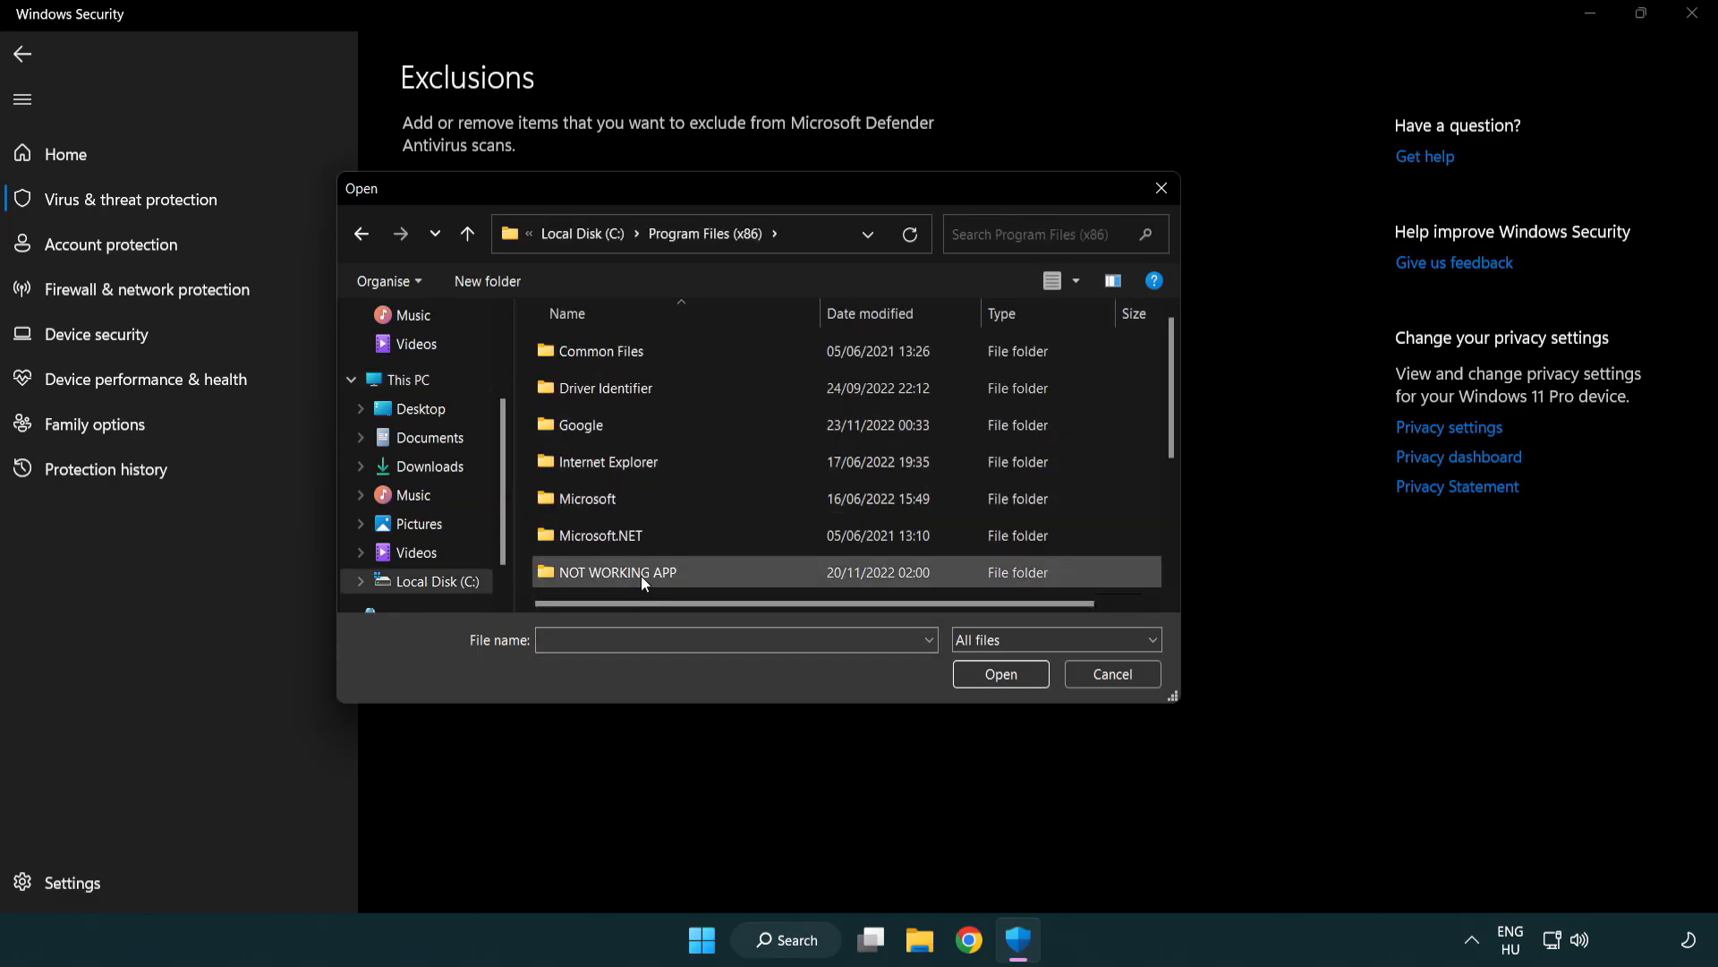
double_click(617, 571)
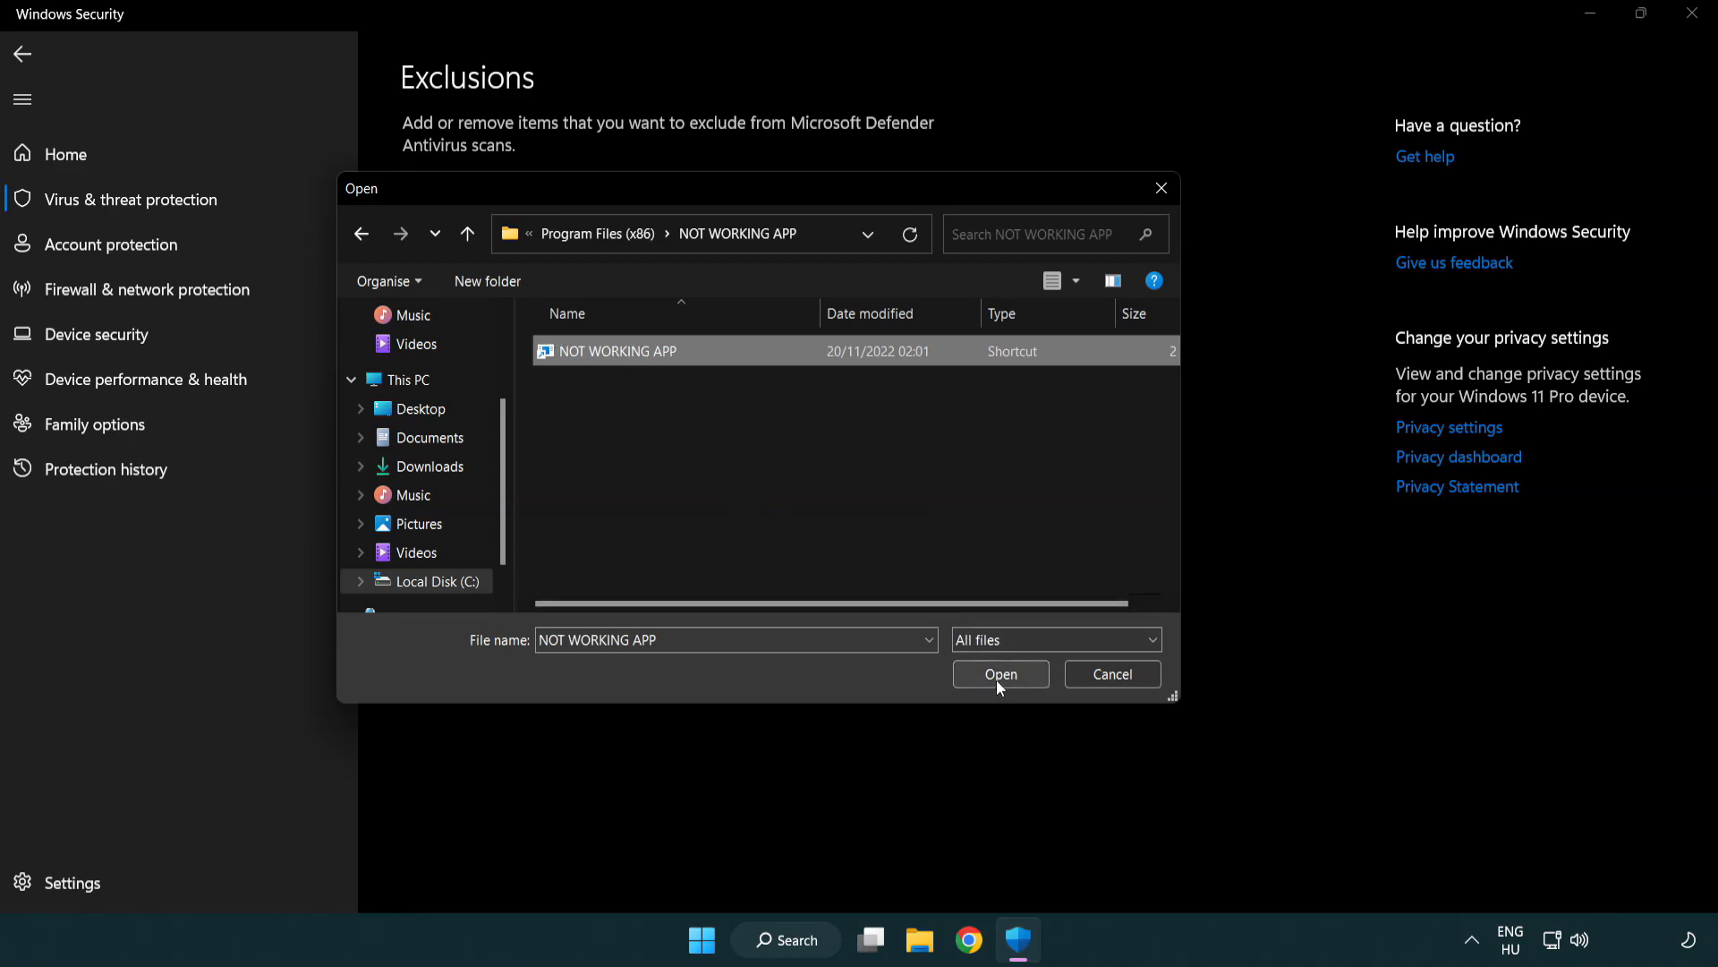
Confirm NOT WORKING APP as the exclusion and close Windows Security
left_click(999, 673)
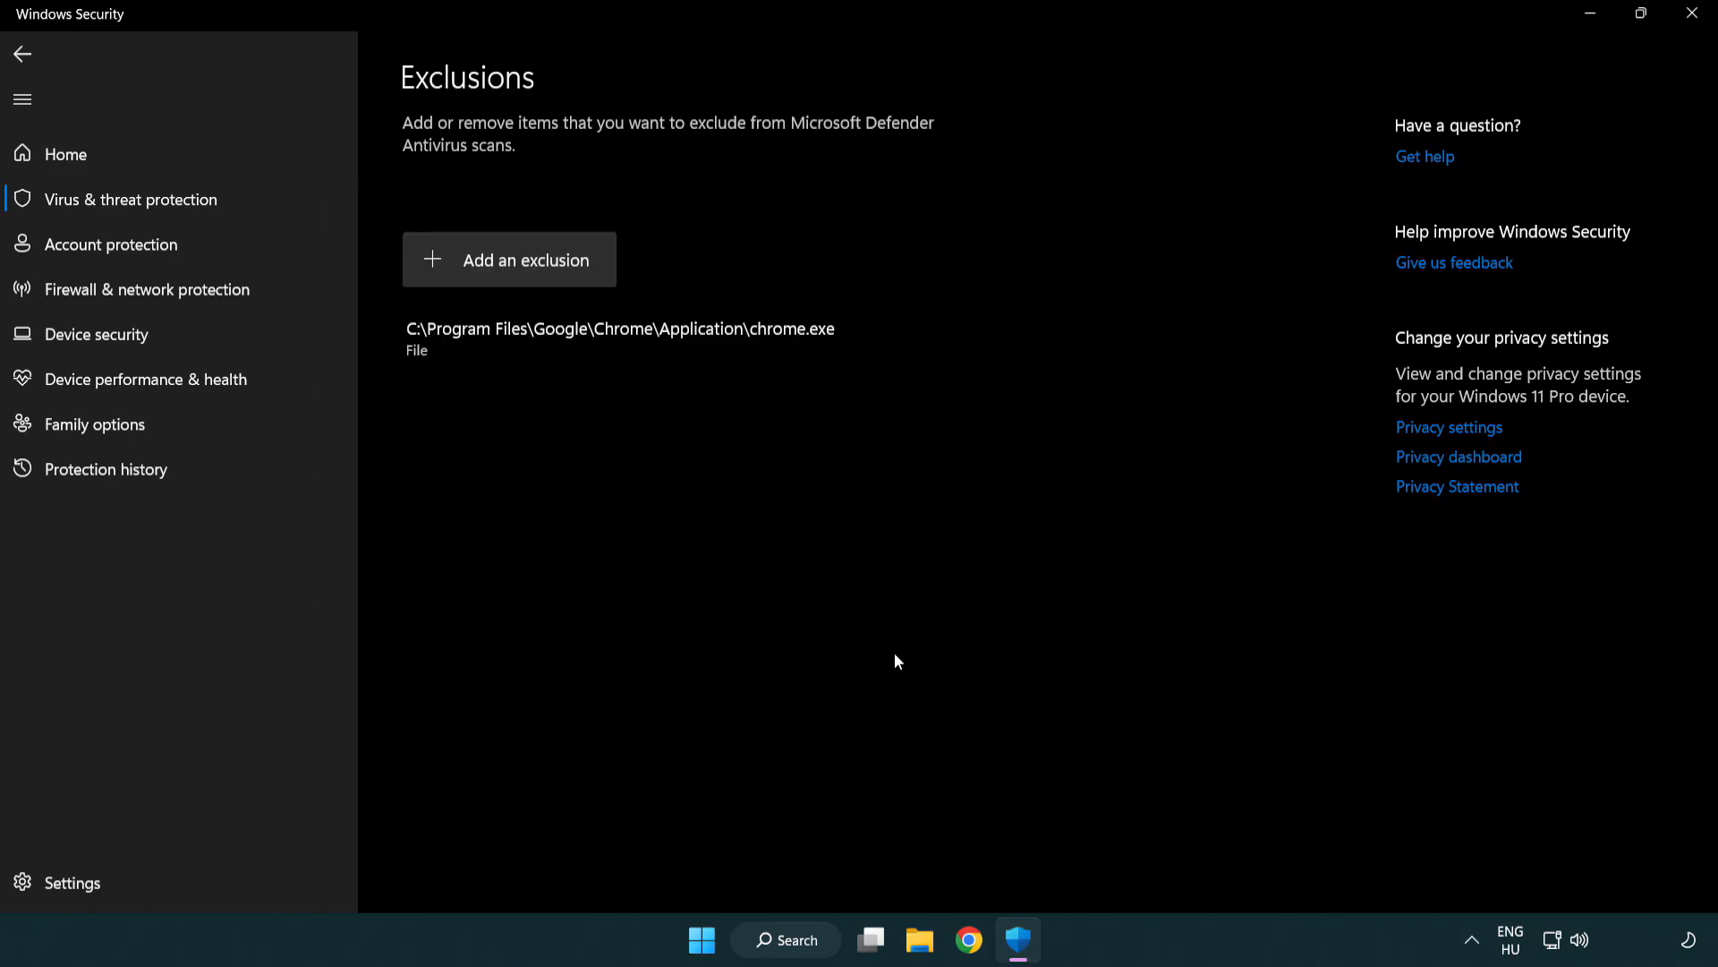
mouse_move(733, 523)
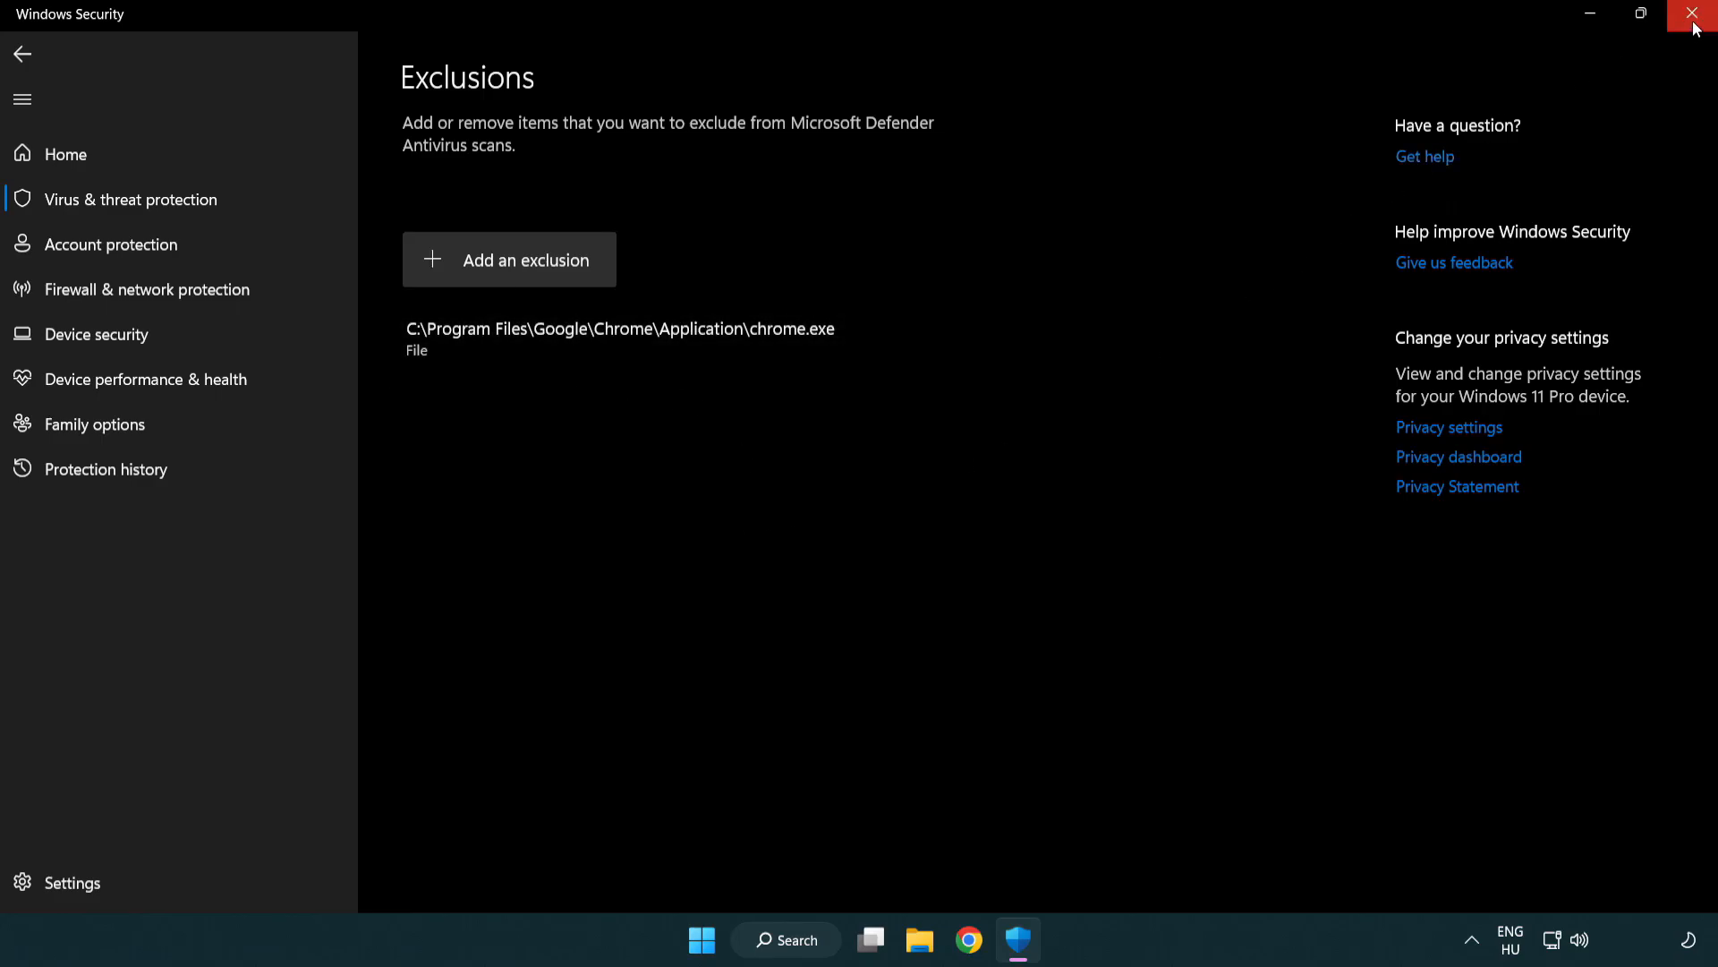
left_click(1695, 14)
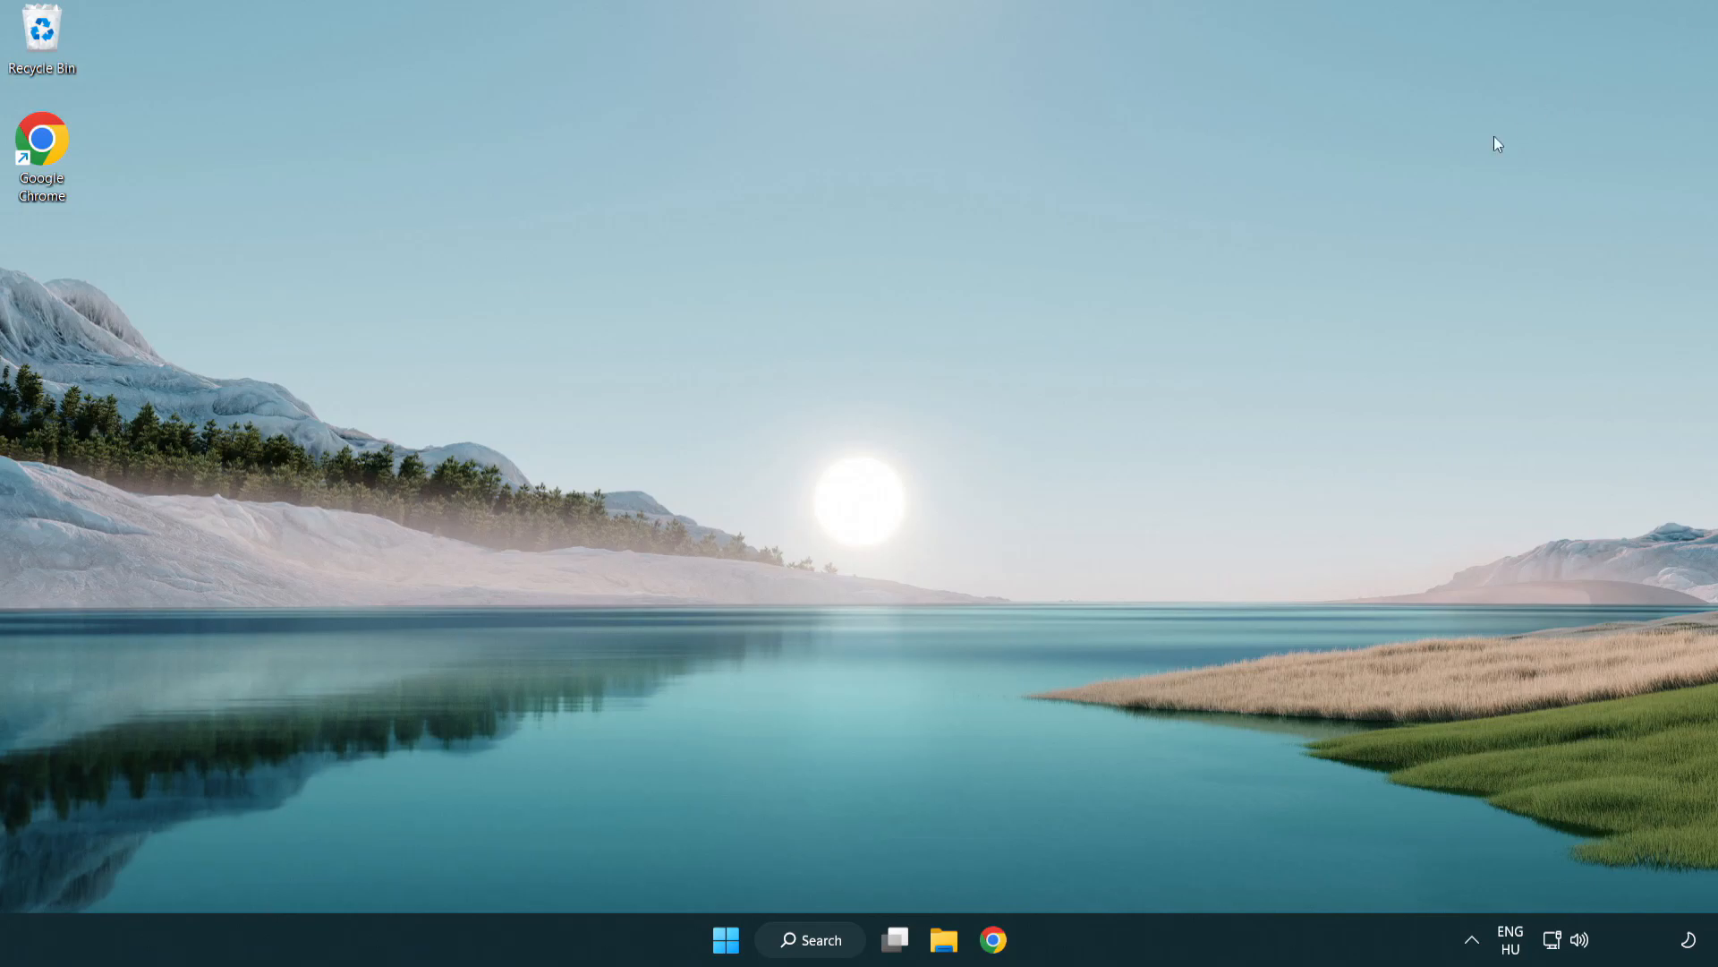
Show the Start menu's power options, including Sleep, Shut down and Restart
left_click(724, 939)
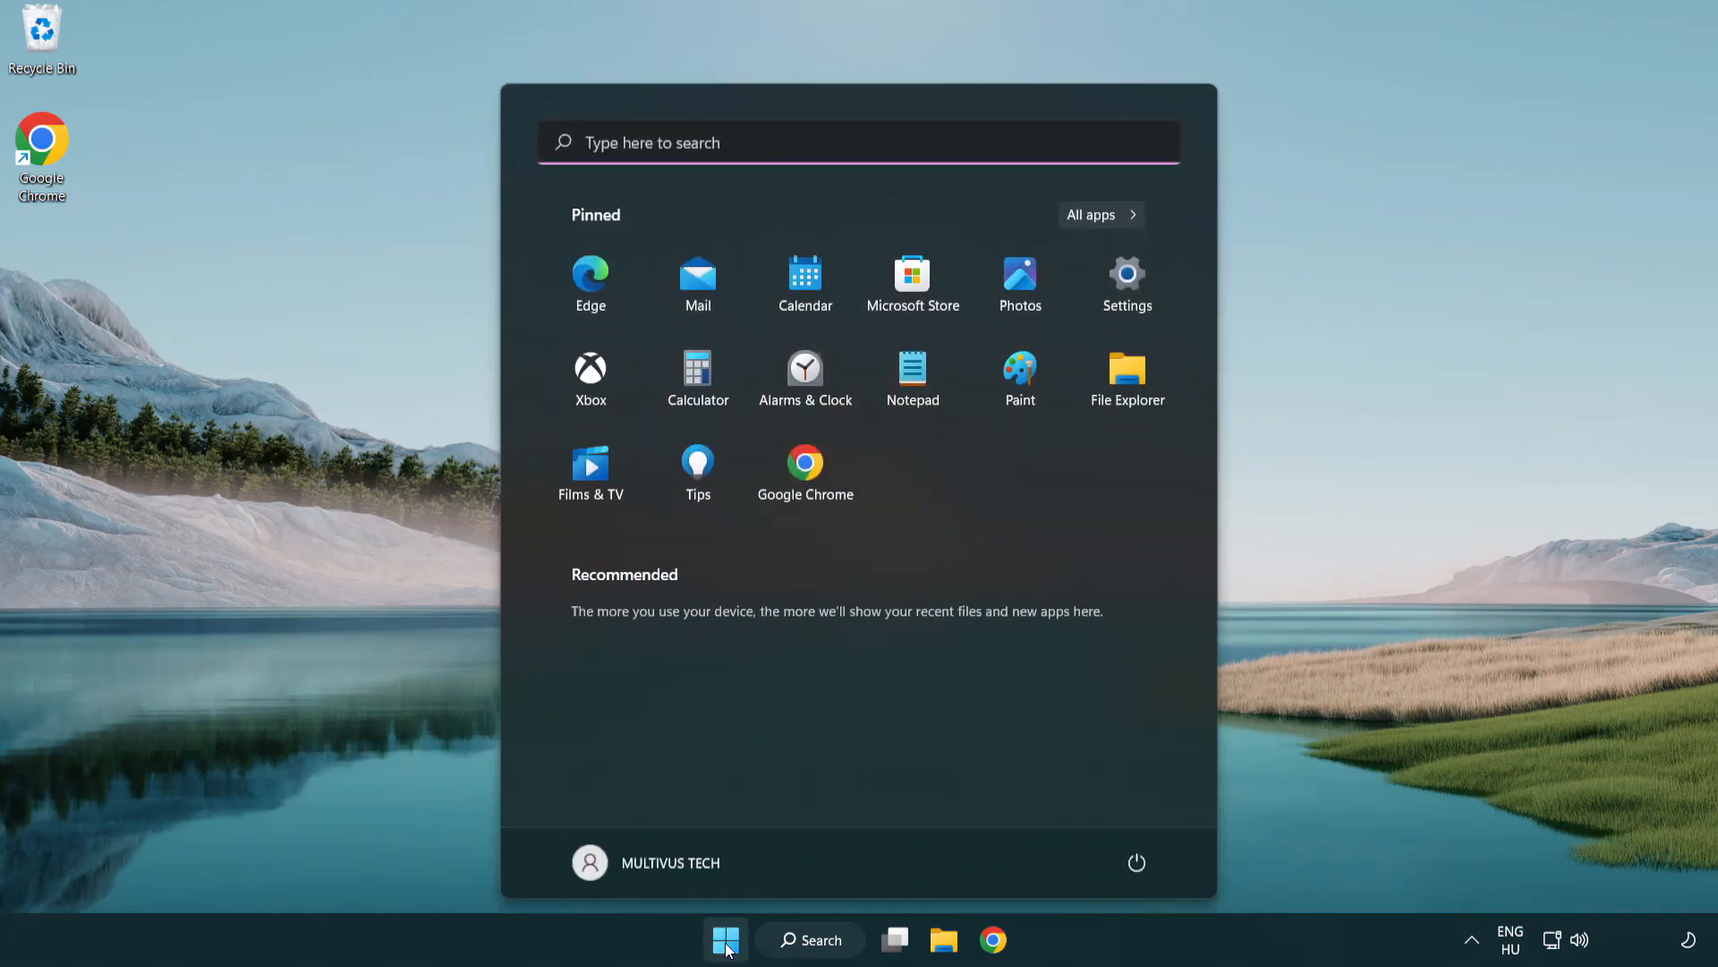
left_click(1137, 863)
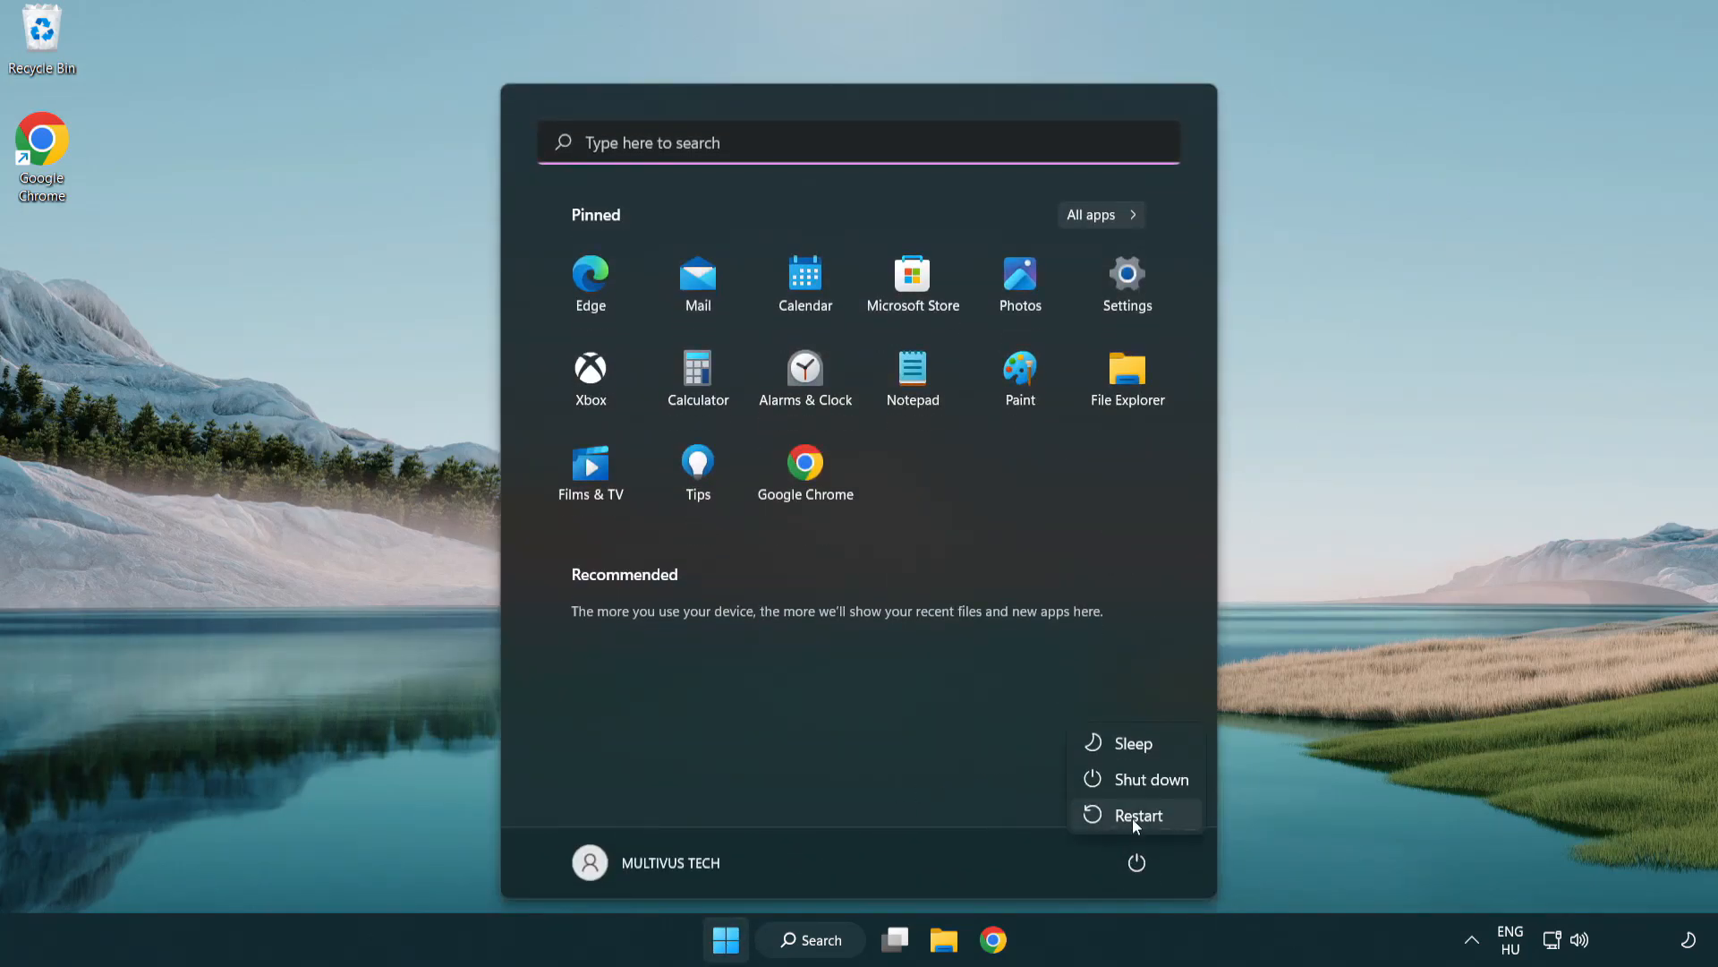
mouse_move(1138, 814)
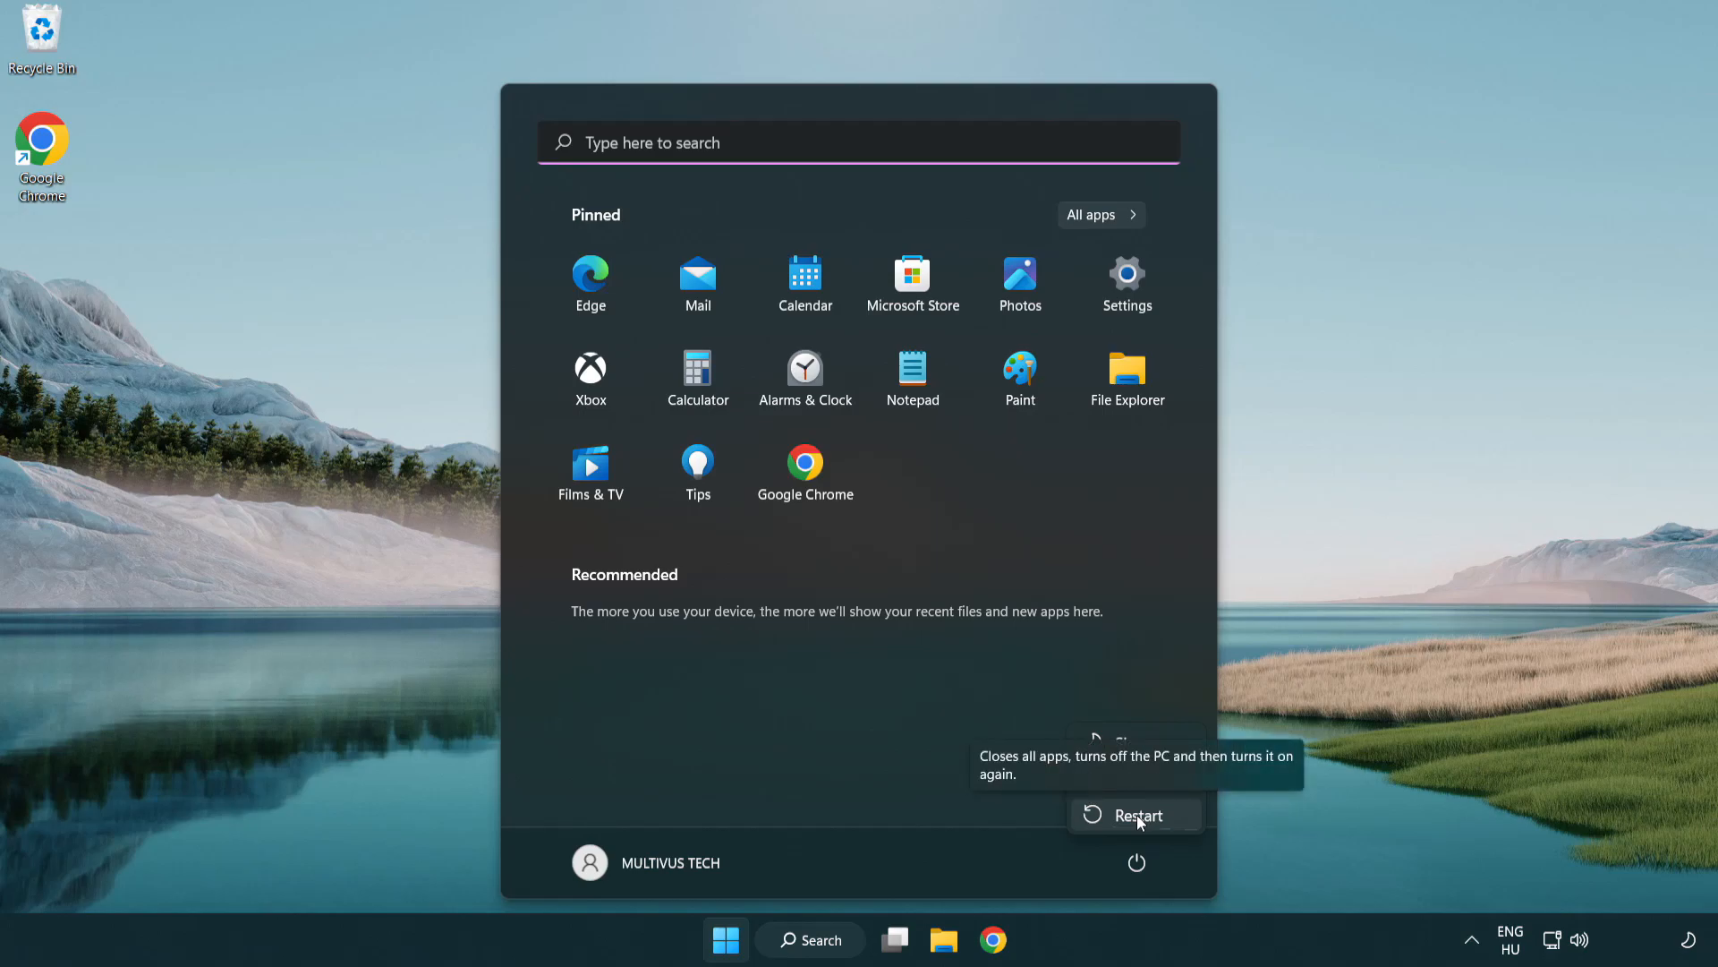